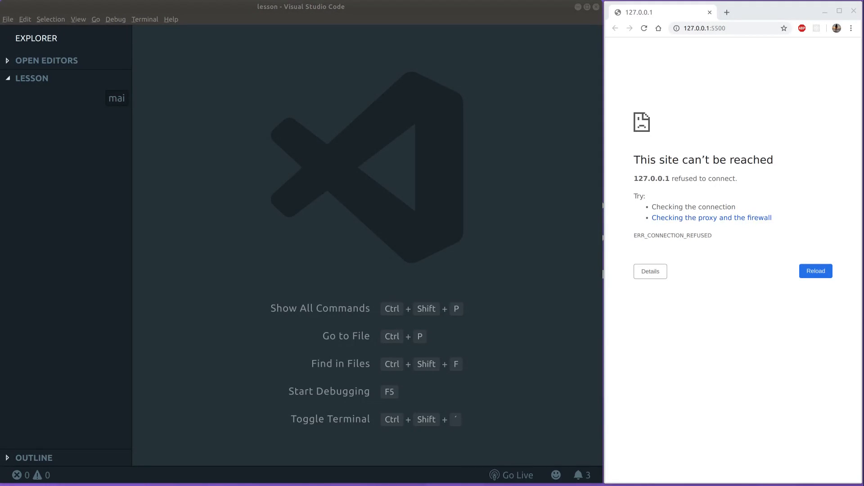
{"action": "mouse_move", "coordinate": [71, 166]}
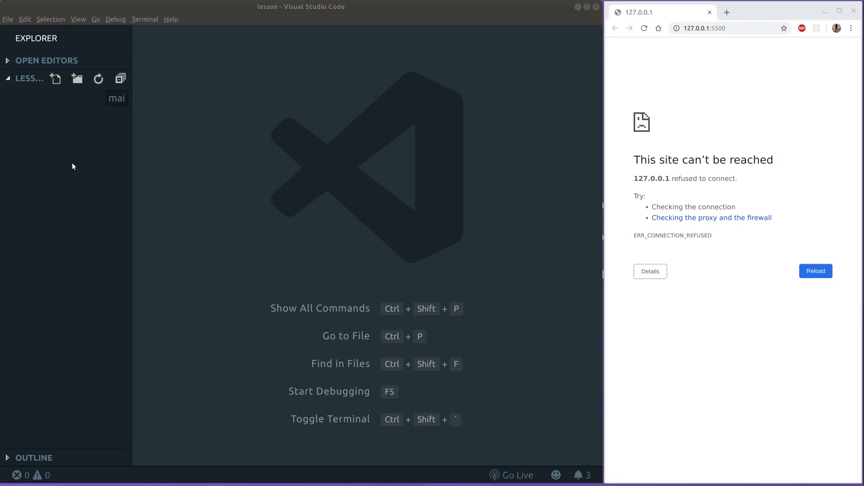
Create index.html in the lesson folder and open it in the editor.
{"action": "left_click", "coordinate": [55, 78]}
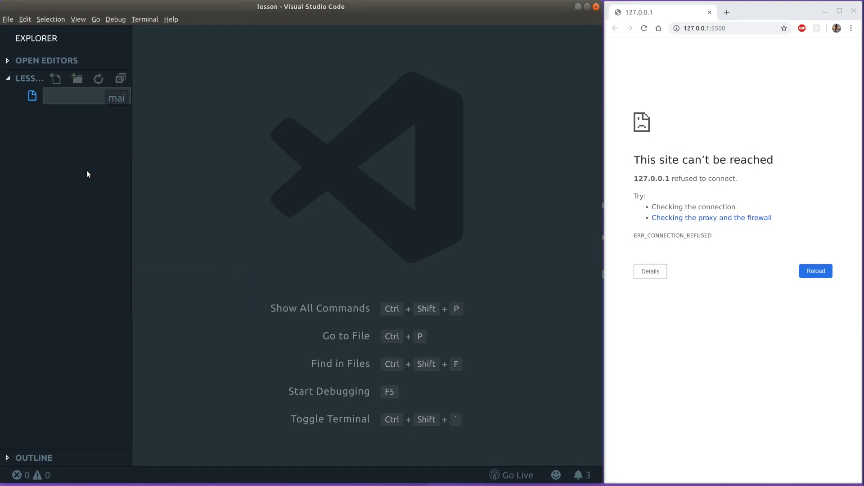
{"action": "type", "text": "index.html"}
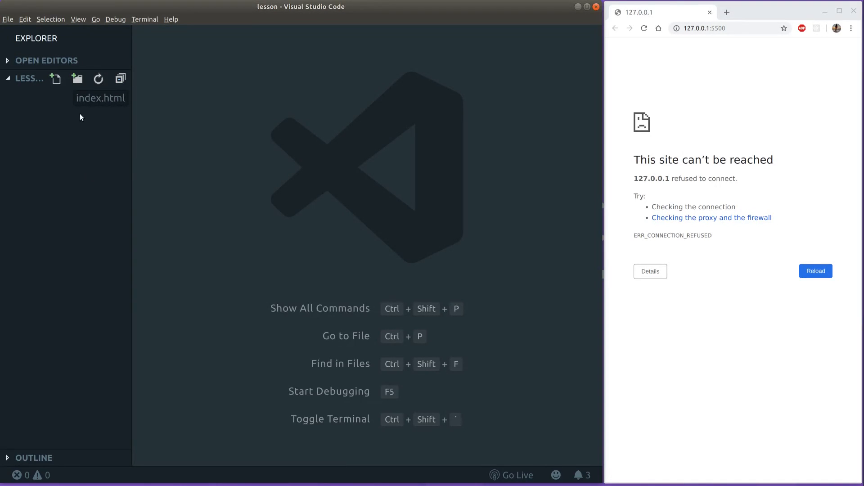
{"action": "left_click", "coordinate": [55, 79]}
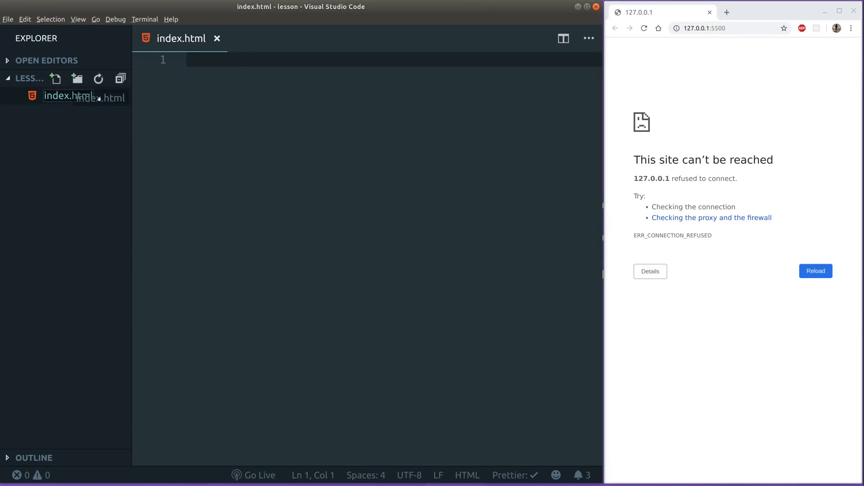
{"action": "mouse_move", "coordinate": [253, 81]}
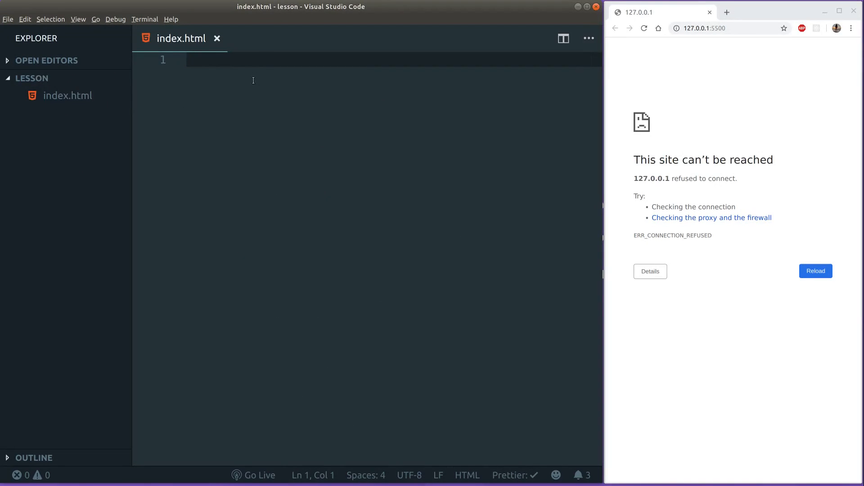
Generate the HTML boilerplate and add a div.item containing a div.resizer.
{"action": "type", "text": "!DOCTYPE html>"}
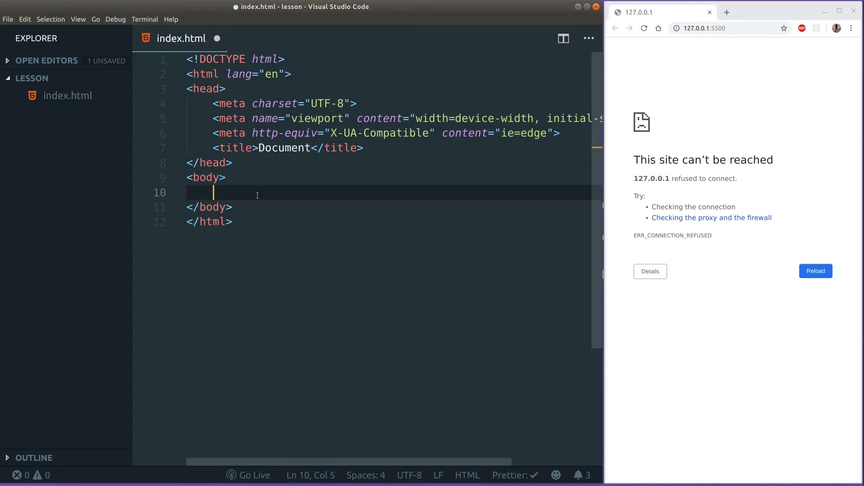
{"action": "type", "text": "<div cl"}
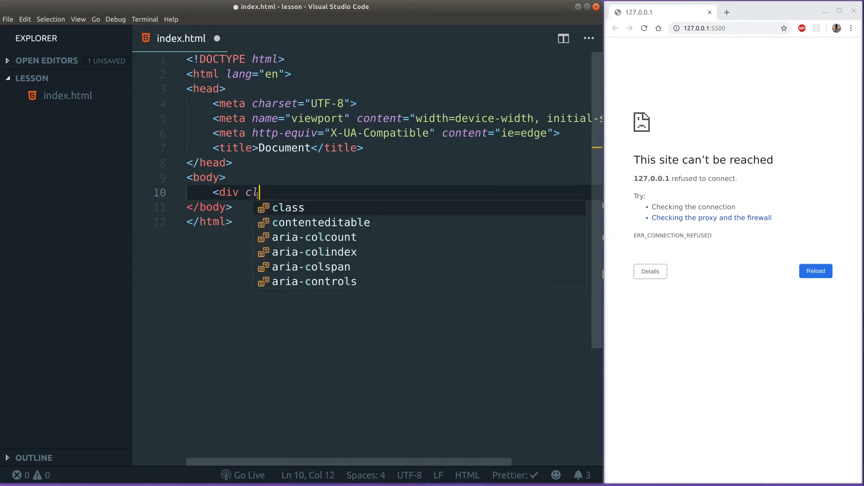
{"action": "type", "text": "ass=\"it"}
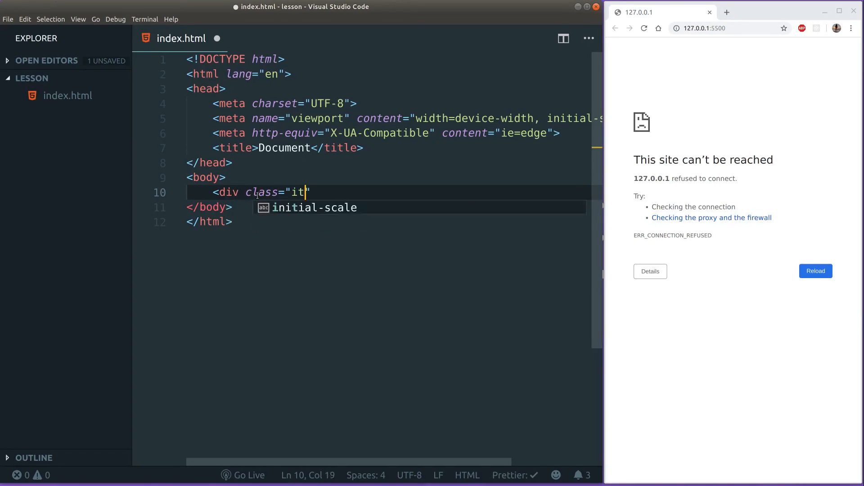
{"action": "type", "text": "em\">"}
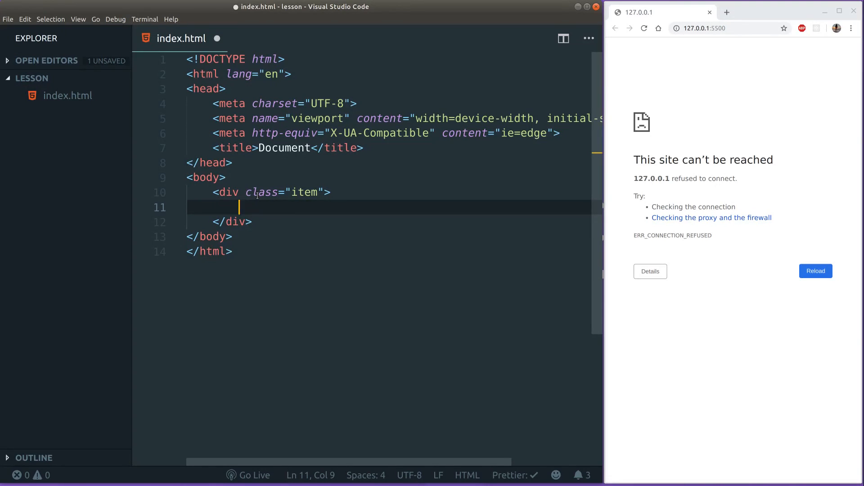
{"action": "type", "text": "<div cl"}
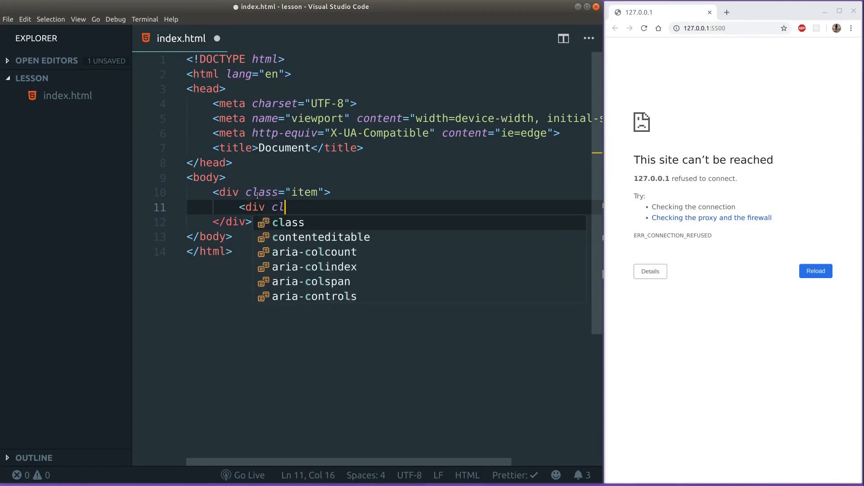
{"action": "type", "text": "ass=\"reisz\""}
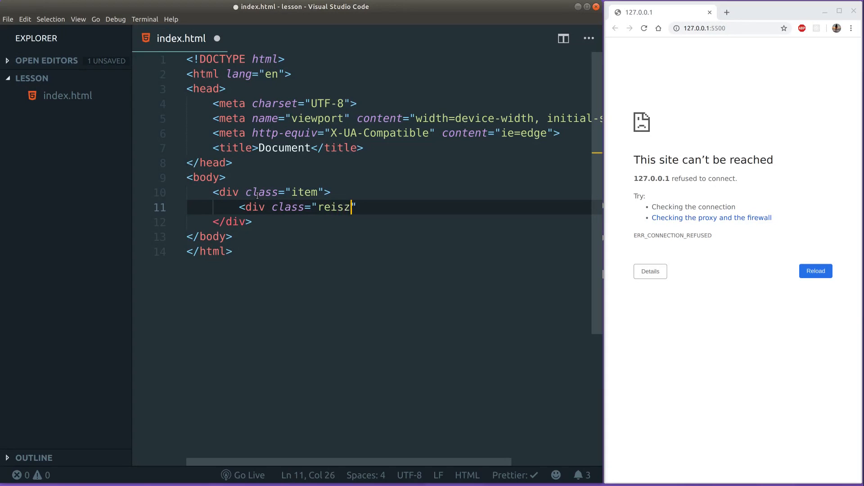
{"action": "type", "text": "er"}
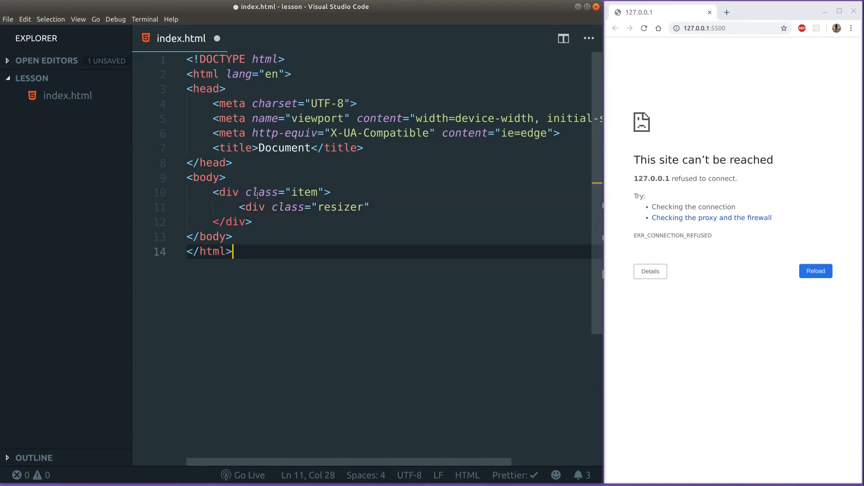
{"action": "type", "text": "></div>"}
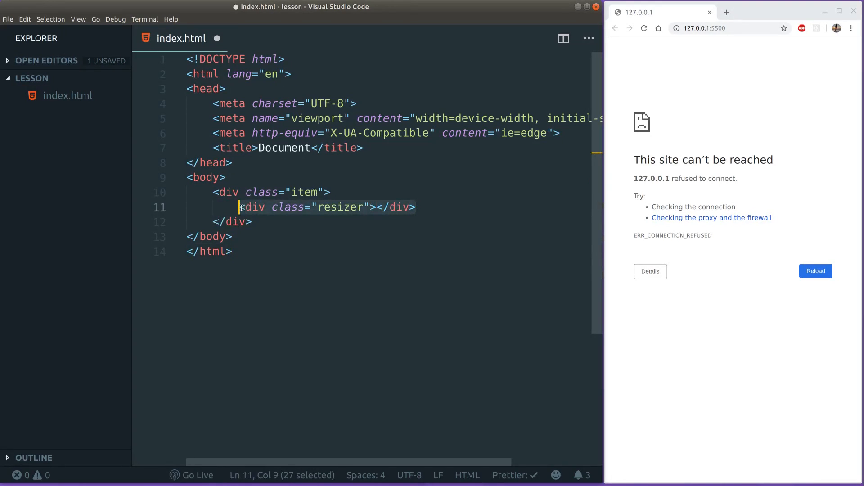
Duplicate the resizer div into four, classed ne, nw, sw and se.
{"action": "left_click", "coordinate": [418, 207]}
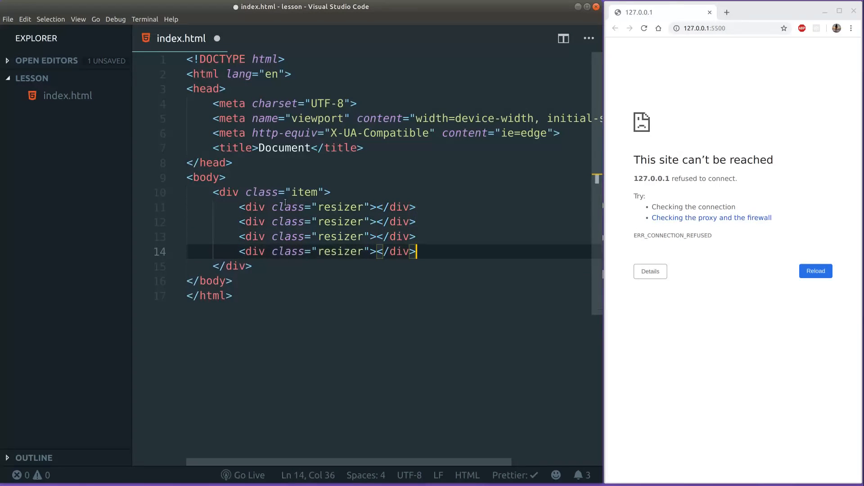
{"action": "left_click", "coordinate": [363, 207]}
{"action": "type", "text": " ne"}
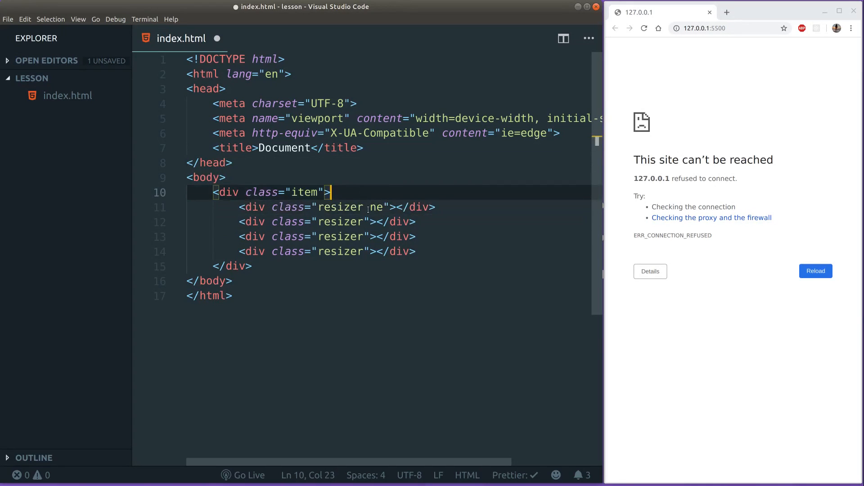
{"action": "left_click", "coordinate": [365, 222]}
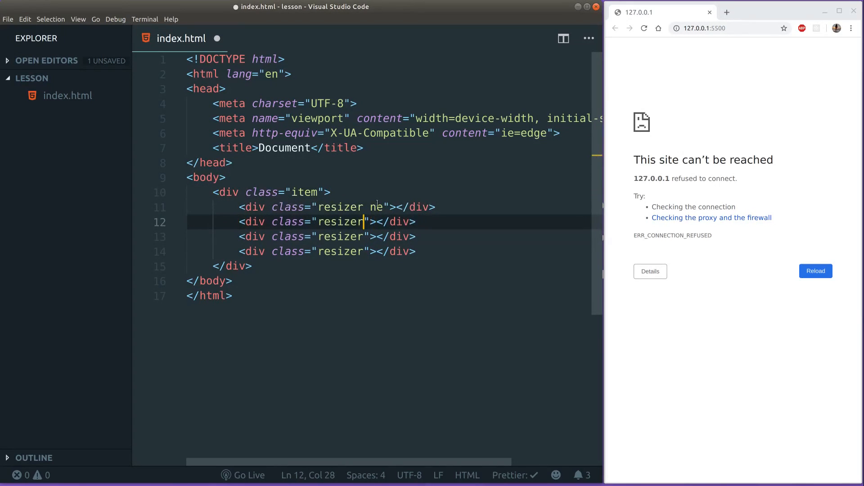
{"action": "type", "text": "n"}
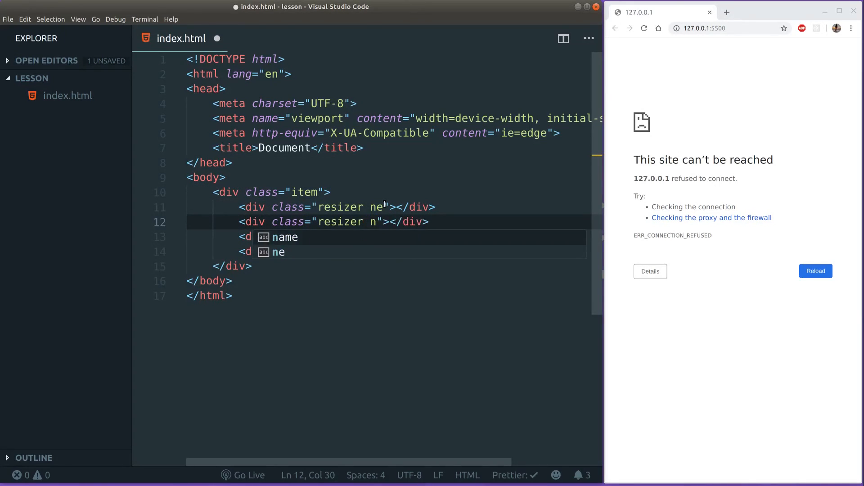
{"action": "type", "text": "w"}
{"action": "left_click", "coordinate": [387, 236]}
{"action": "type", "text": " sw"}
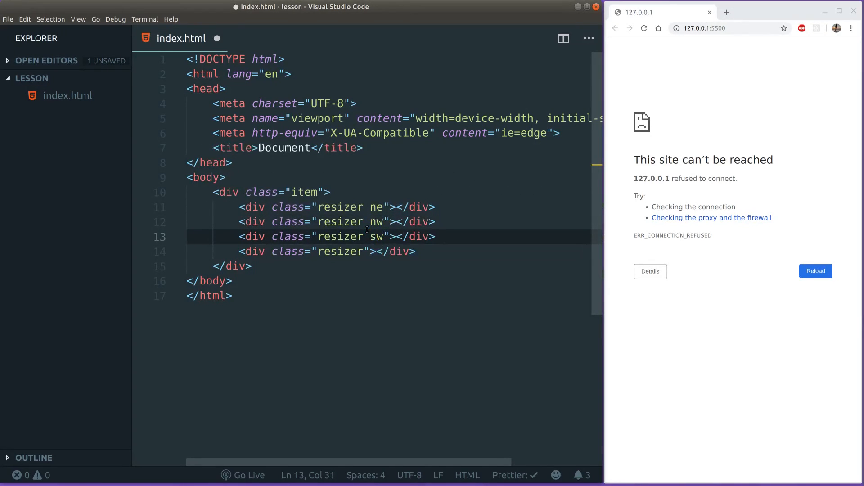
{"action": "type", "text": "se"}
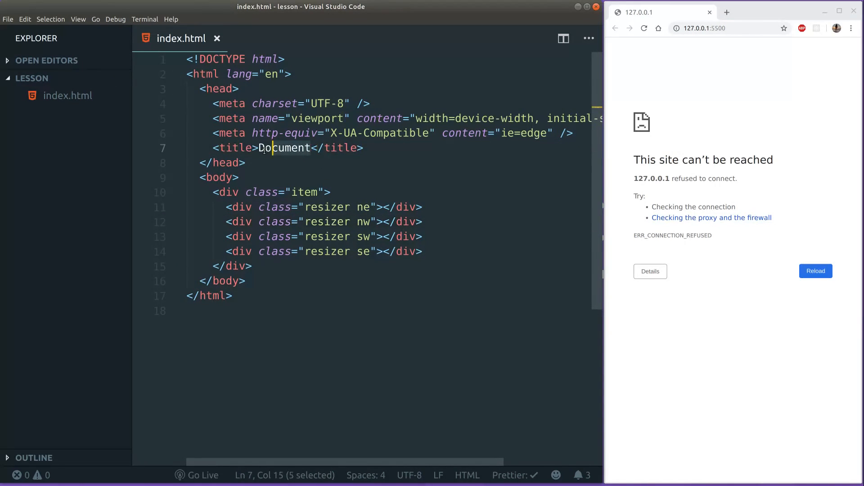
Create style.css with .item at 50px height and width, absolute position, orange background.
{"action": "left_click", "coordinate": [327, 161]}
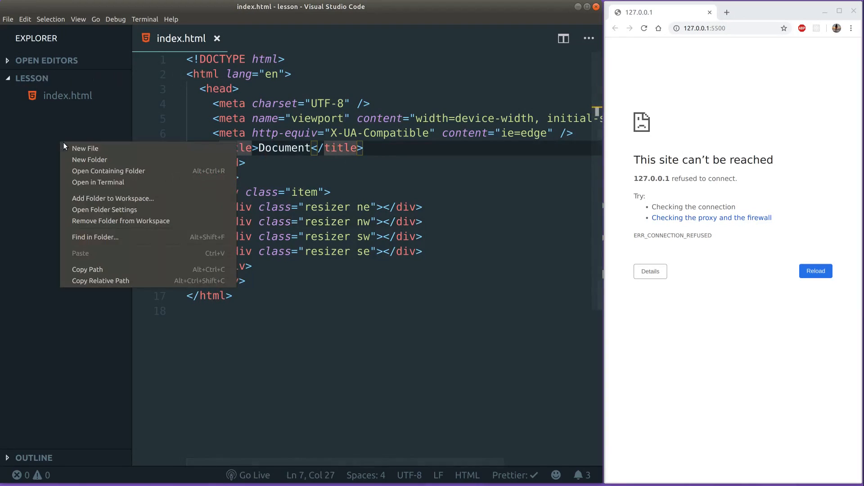
{"action": "left_click", "coordinate": [85, 148]}
{"action": "type", "text": "h"}
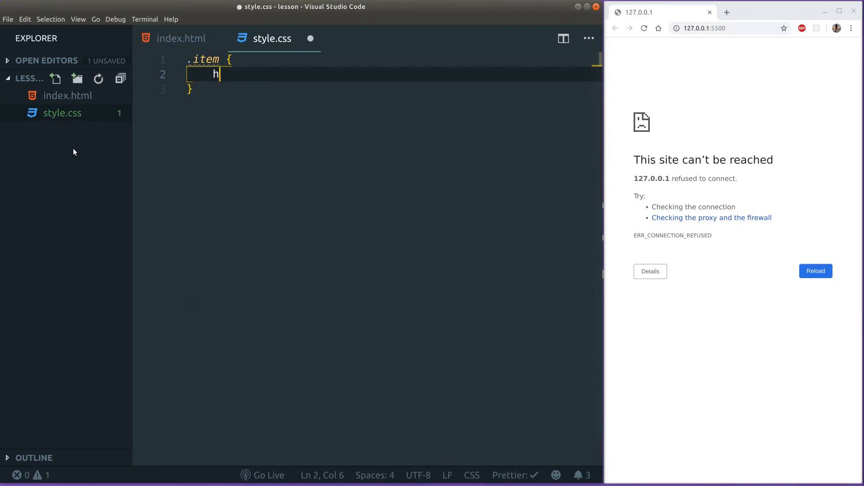
{"action": "type", "text": "eight: 50px;"}
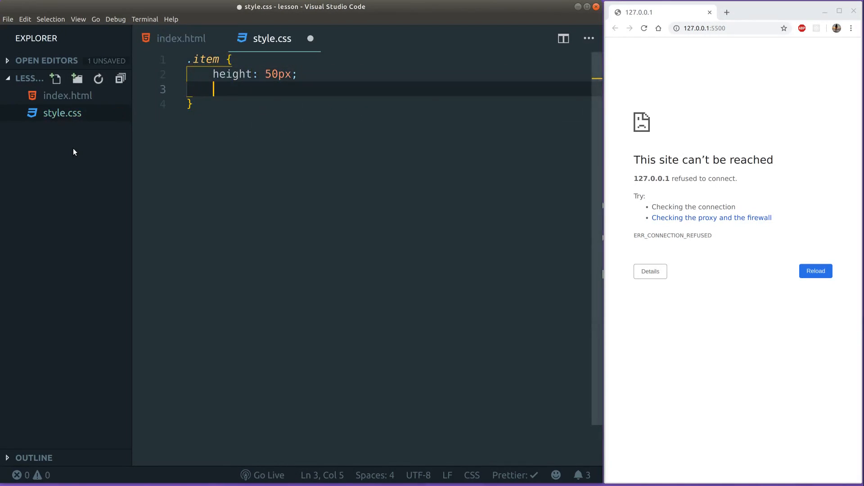
{"action": "type", "text": "width: 50px;"}
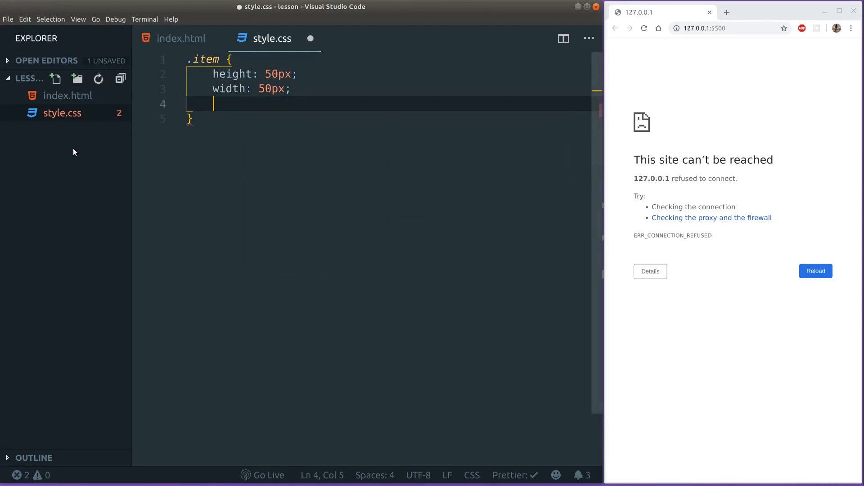
{"action": "type", "text": "position: absolute;"}
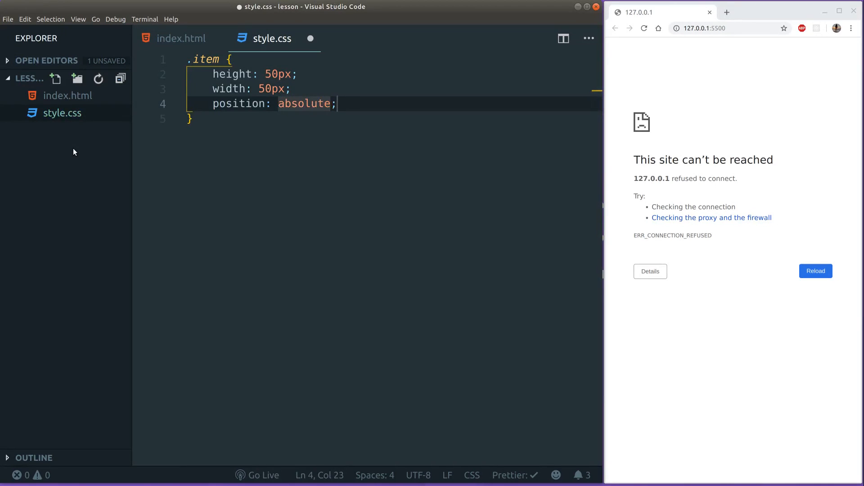
{"action": "key", "text": "Enter"}
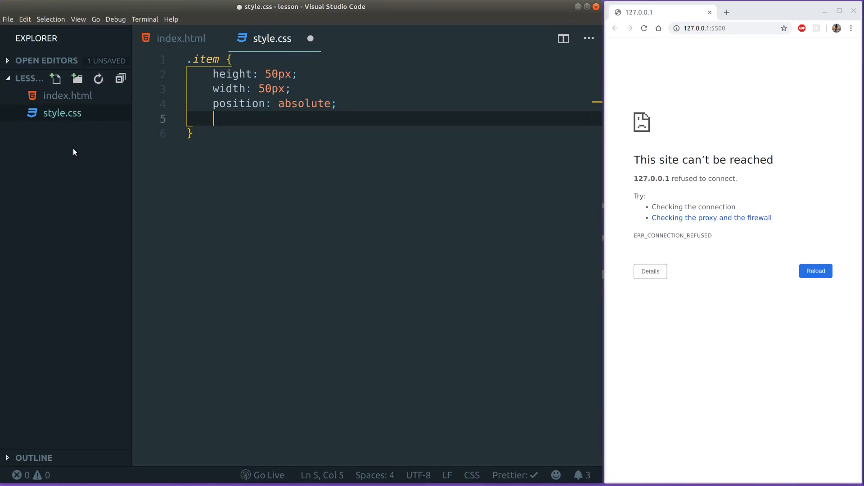
{"action": "type", "text": "background: orange;"}
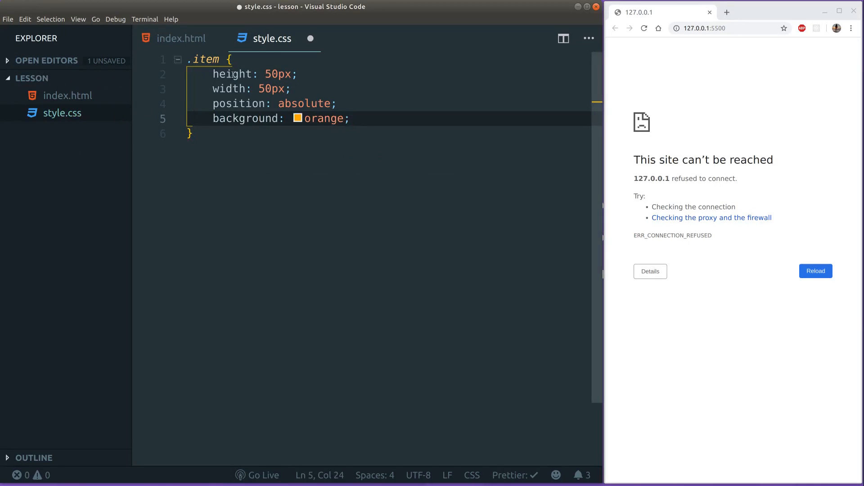
{"action": "left_click", "coordinate": [181, 38]}
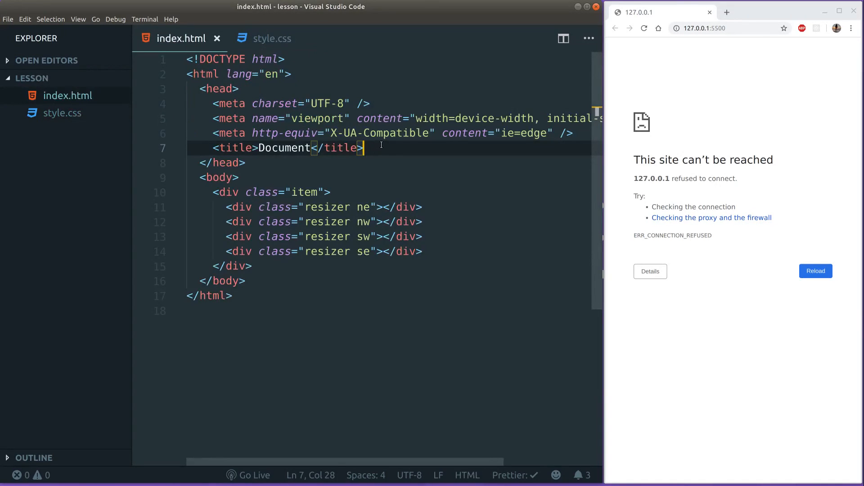
Create main.js and add <script src="main.js"></script> after the item div.
{"action": "key", "text": "Enter"}
{"action": "type", "text": "<link rel=\"stylesheet\" href=\"style.css\" />"}
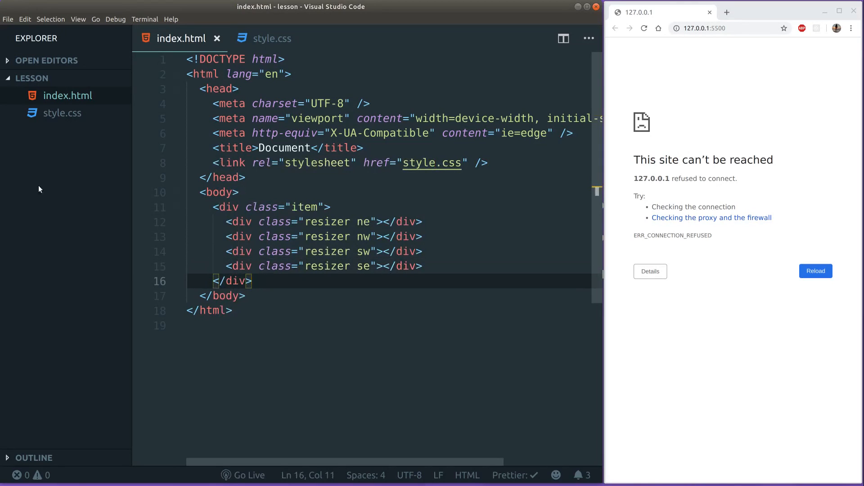
{"action": "left_click", "coordinate": [56, 79]}
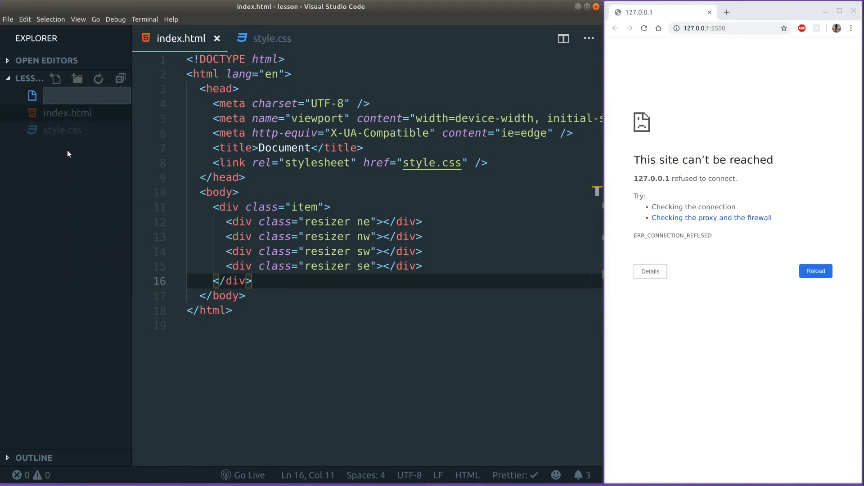
{"action": "type", "text": "main.js"}
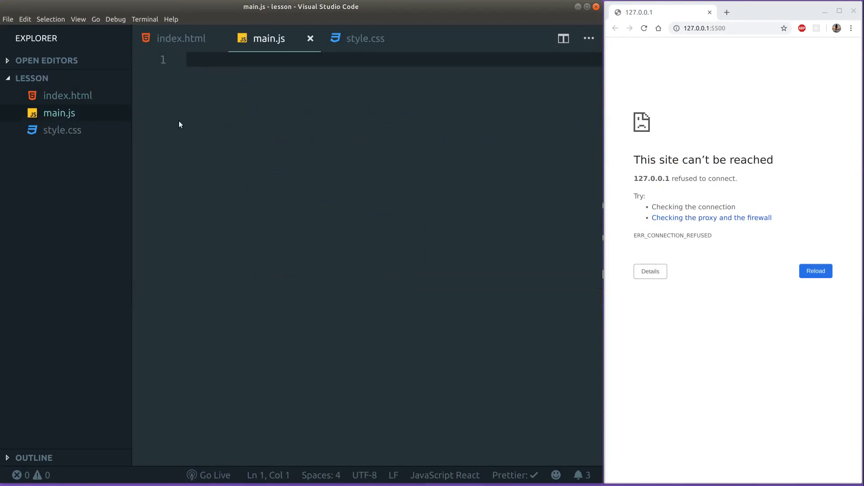
{"action": "left_click", "coordinate": [182, 38]}
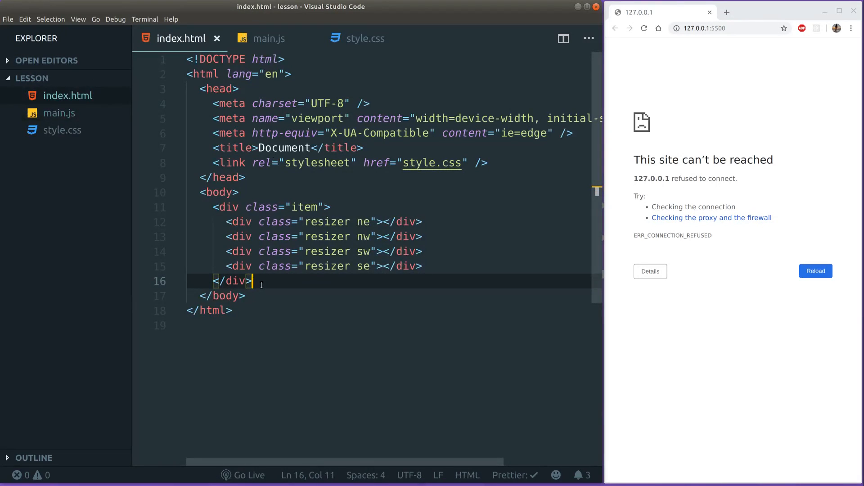
{"action": "type", "text": "<script src=\"main.js\"></script>"}
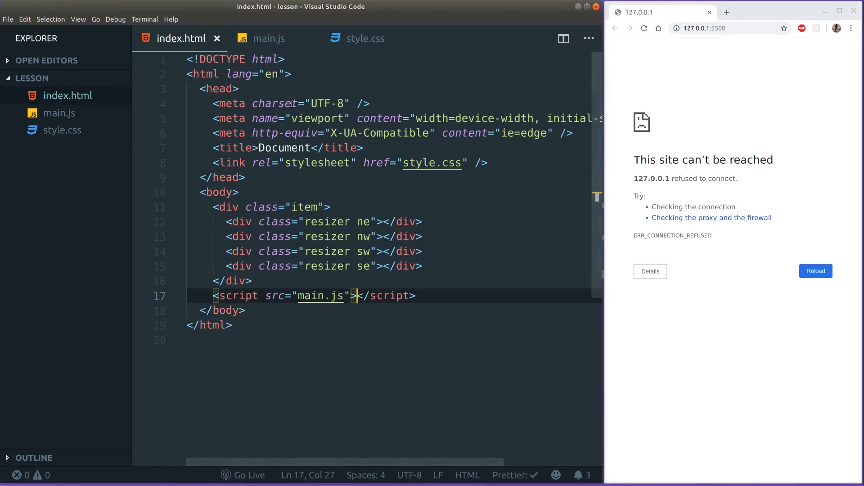
{"action": "left_click", "coordinate": [331, 207]}
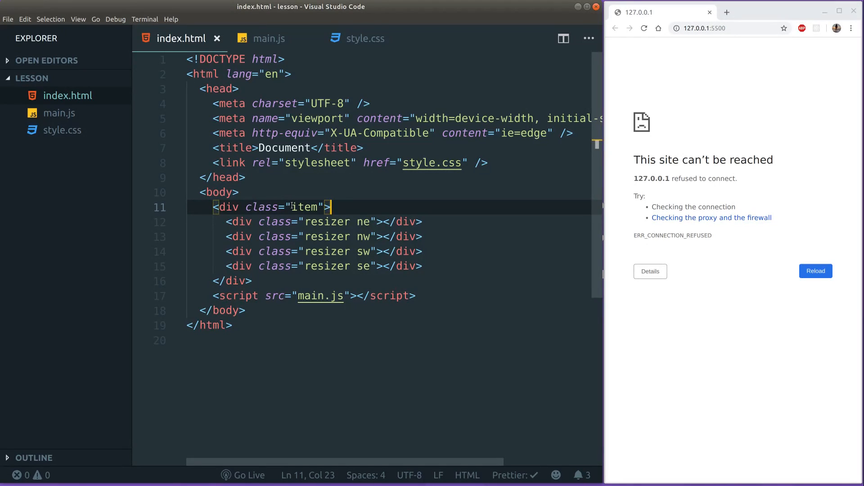
Run 'Live Server: Open with Live Server' and close the old 127.0.0.1 browser tab.
{"action": "key", "text": "ctrl+shift+p"}
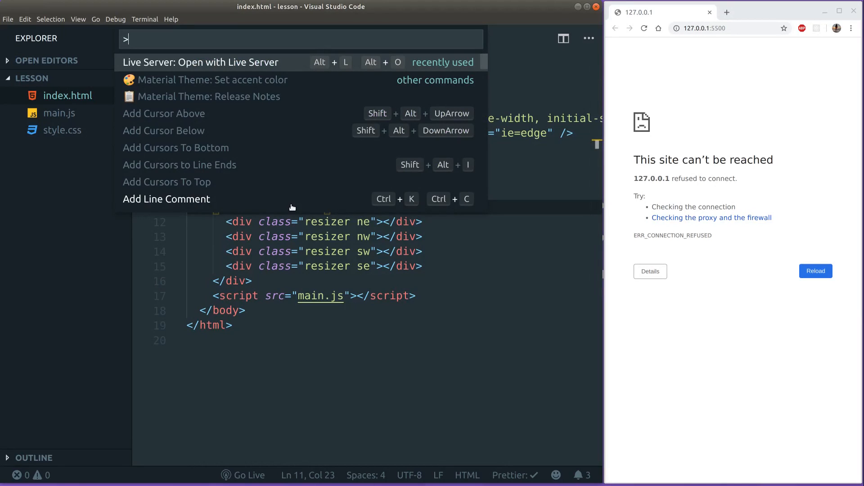
{"action": "mouse_move", "coordinate": [126, 54]}
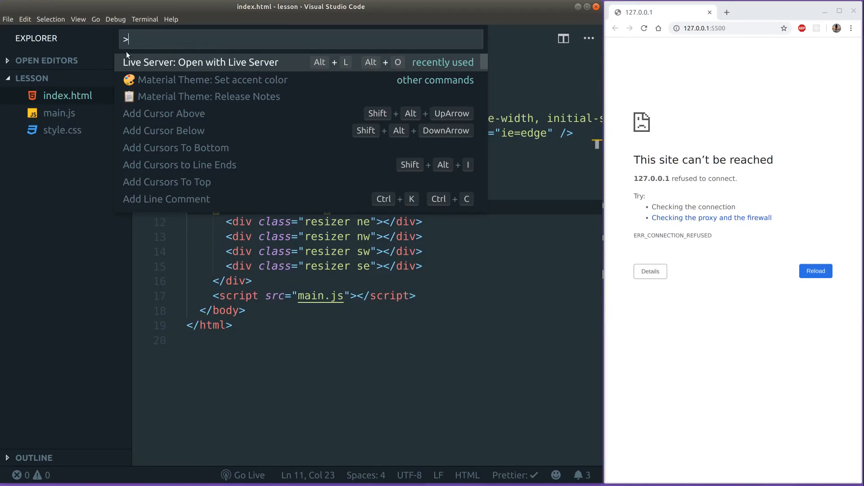
{"action": "mouse_move", "coordinate": [272, 49]}
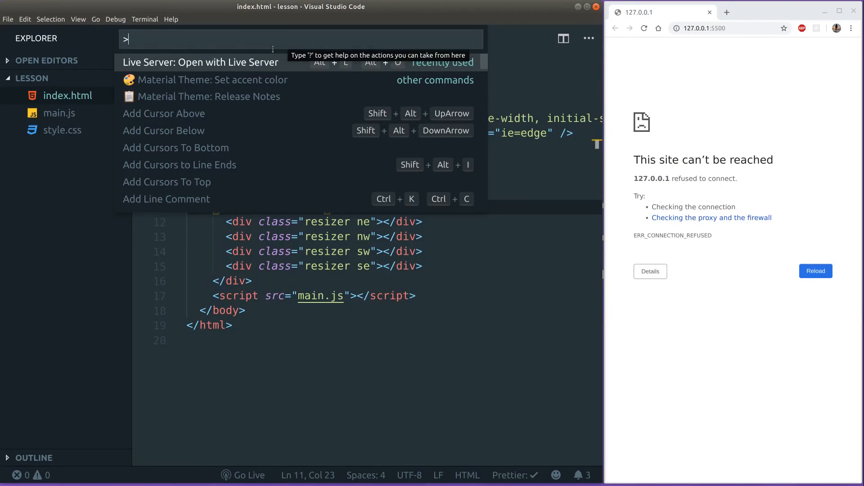
{"action": "mouse_move", "coordinate": [198, 62]}
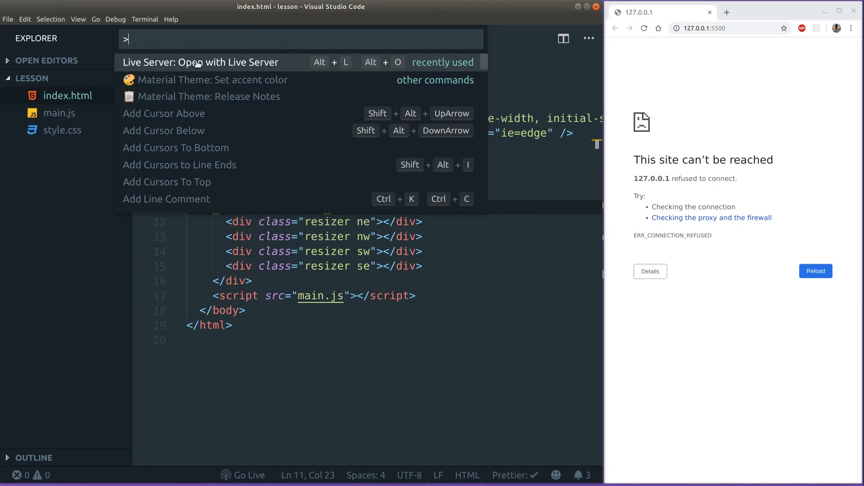
{"action": "mouse_move", "coordinate": [176, 79]}
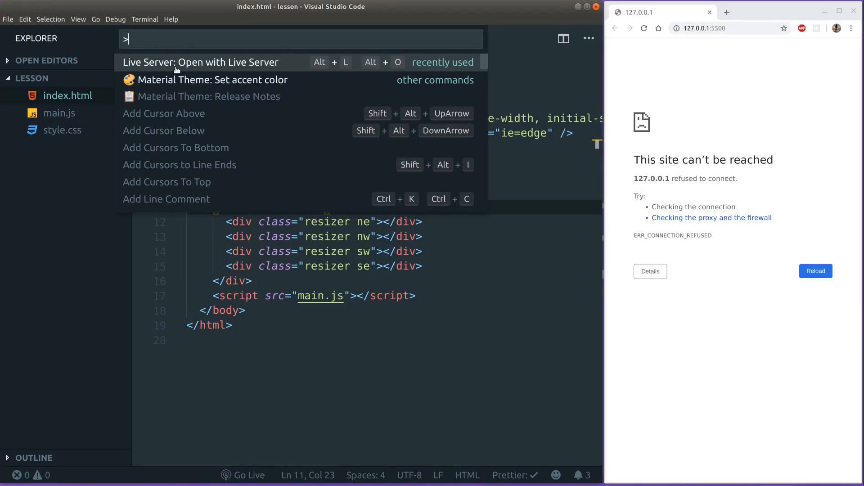
{"action": "left_click", "coordinate": [200, 62]}
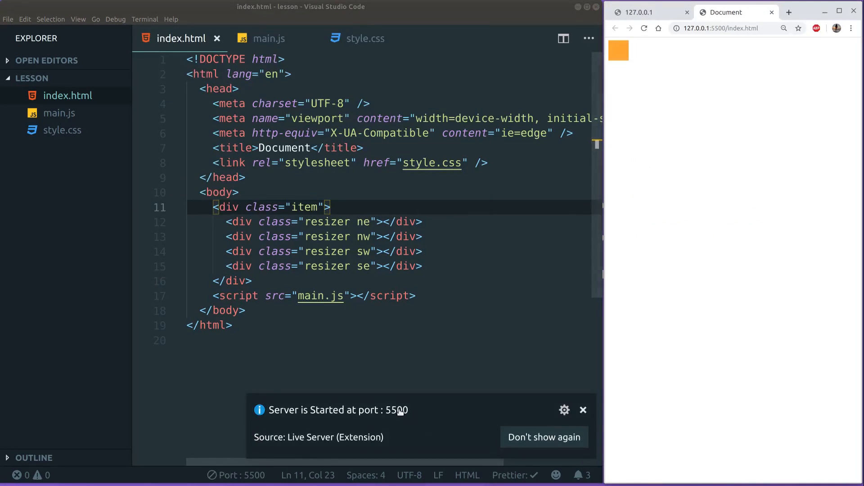
{"action": "mouse_move", "coordinate": [561, 322]}
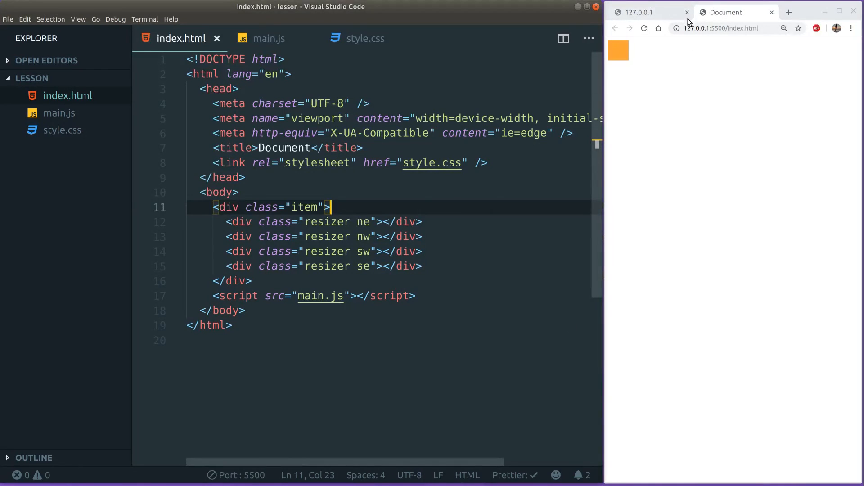
{"action": "left_click", "coordinate": [686, 12]}
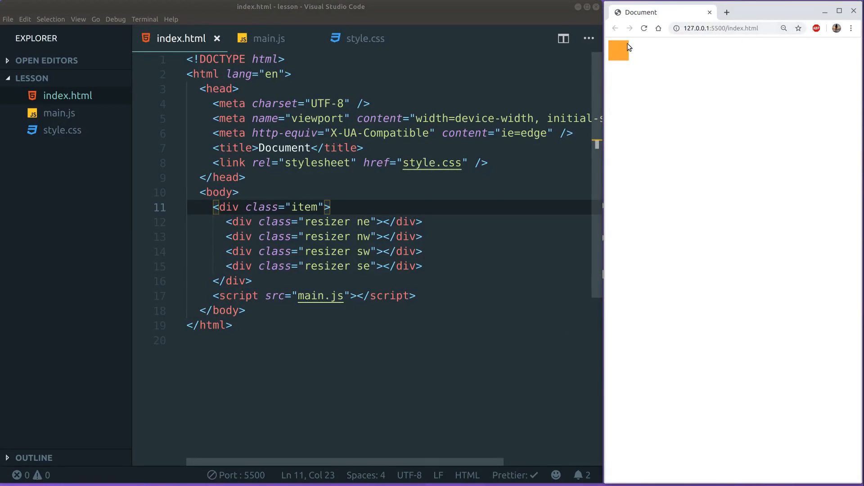
{"action": "left_click", "coordinate": [462, 119]}
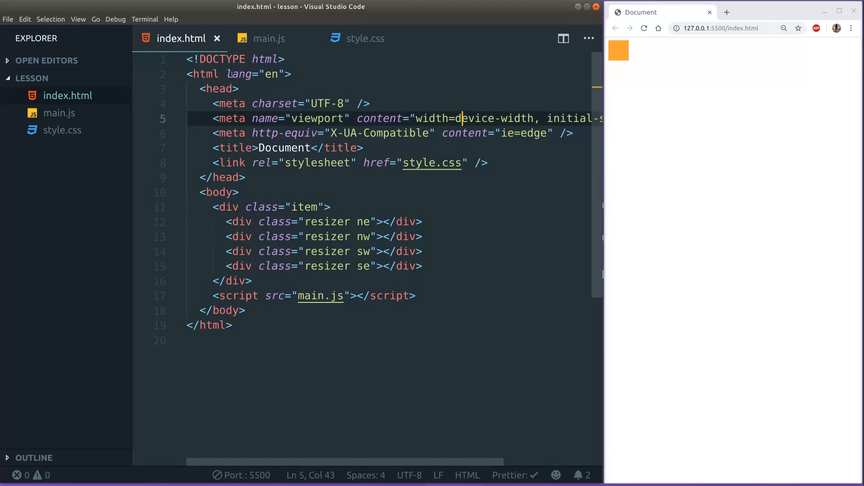
{"action": "left_click", "coordinate": [287, 163]}
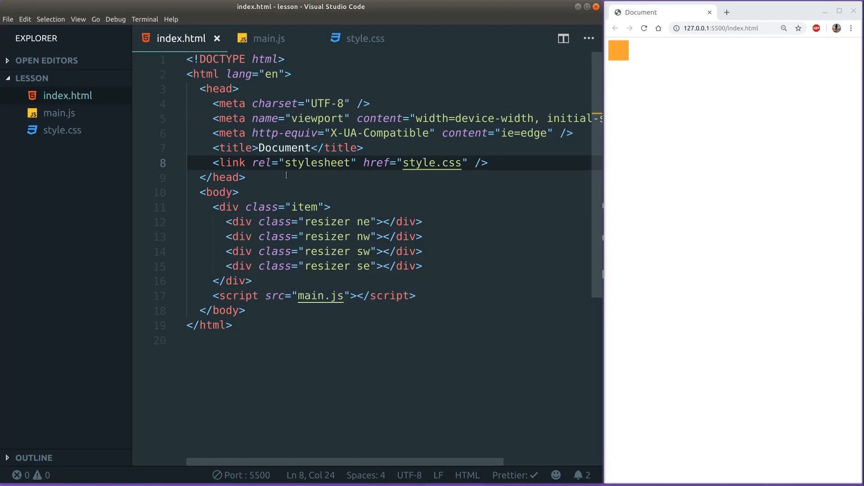
{"action": "left_click", "coordinate": [268, 39]}
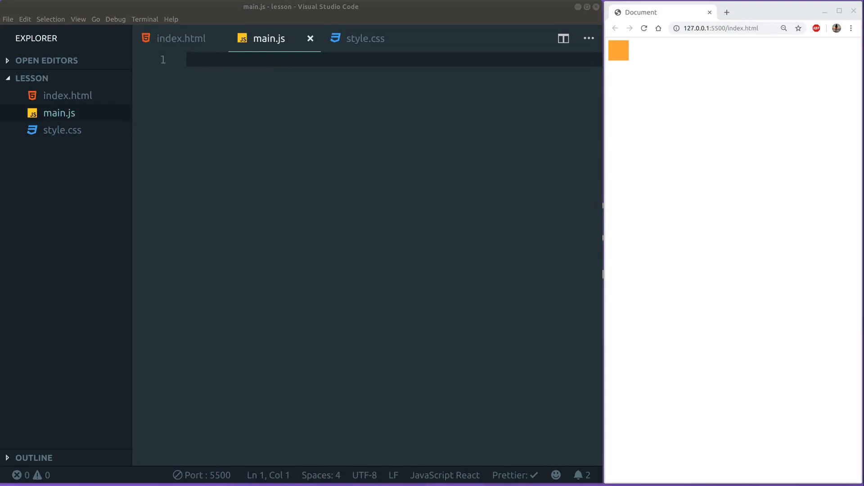
Write const el = document.querySelector(".item"); in main.js, checking the class in index.html.
{"action": "left_click", "coordinate": [196, 131]}
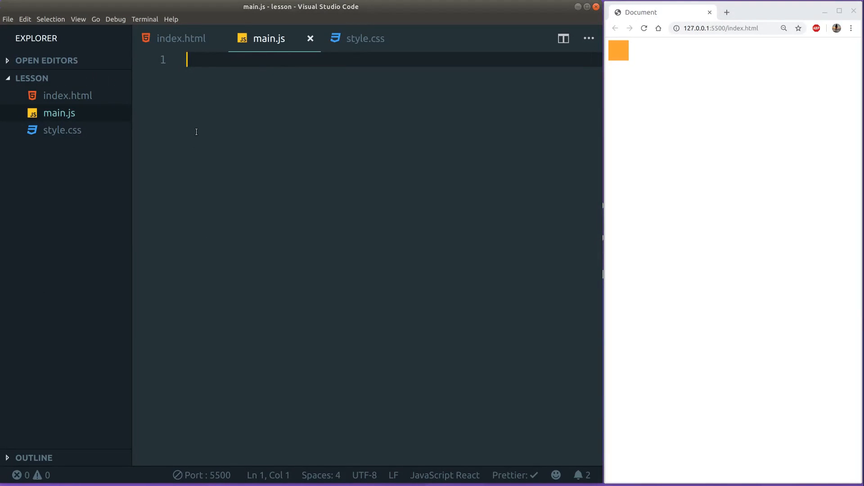
{"action": "type", "text": "c"}
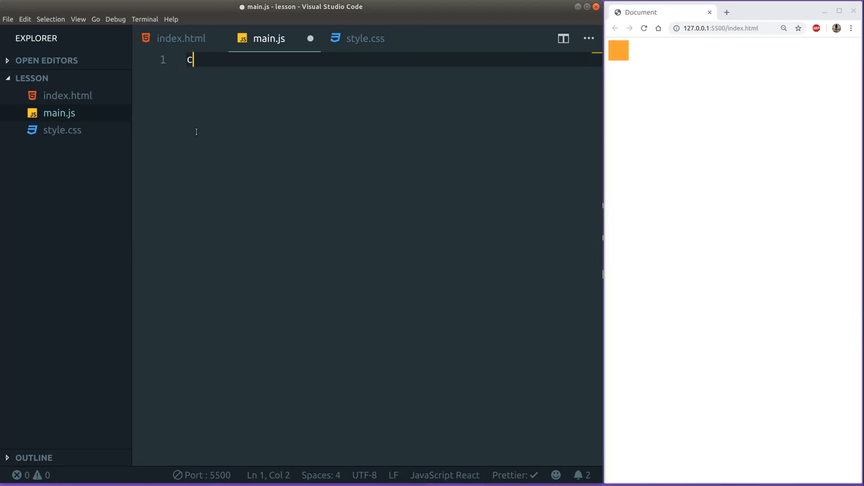
{"action": "type", "text": "onst el"}
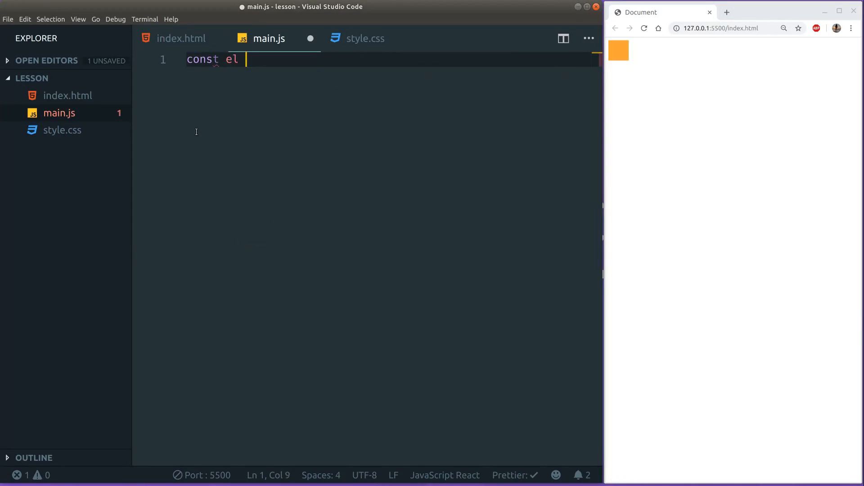
{"action": "type", "text": "= document.querySelector(\""}
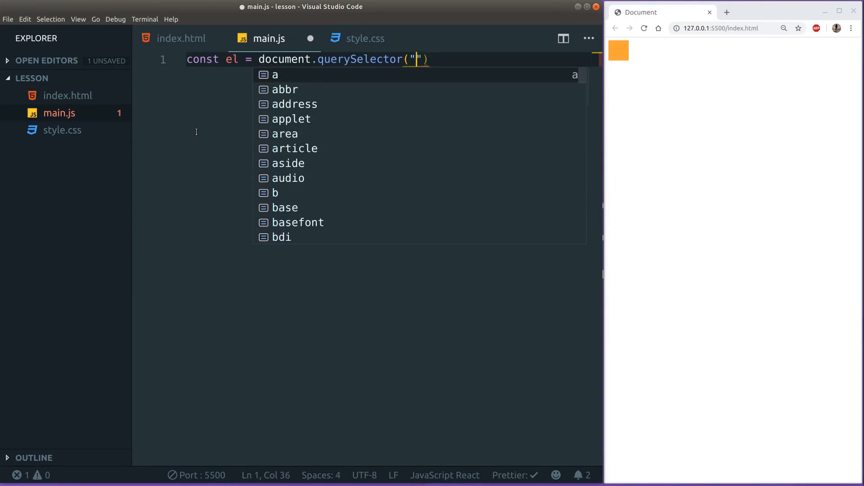
{"action": "type", "text": ".item"}
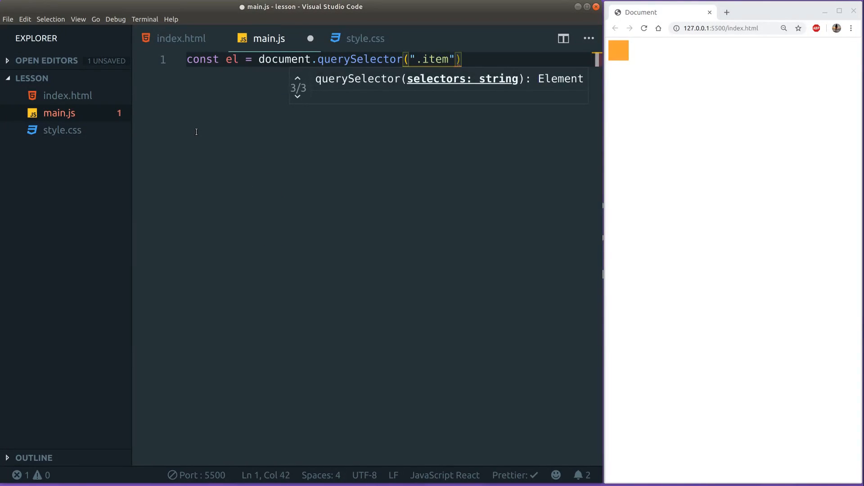
{"action": "type", "text": ";"}
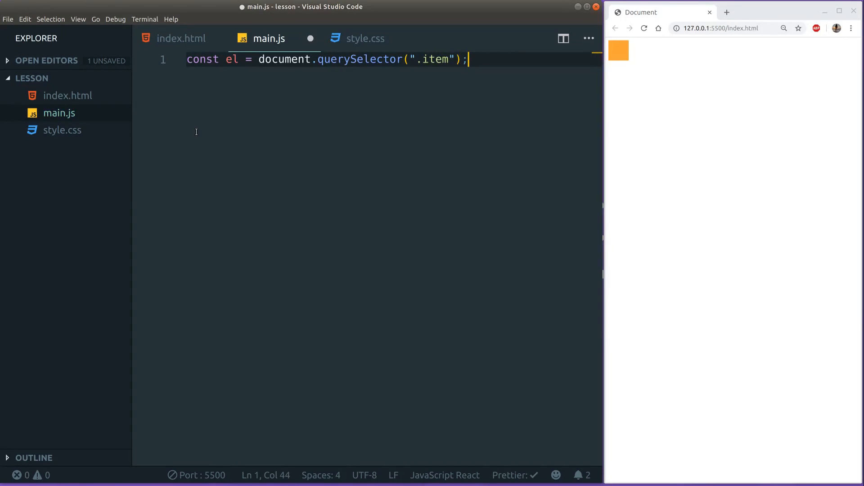
{"action": "left_click", "coordinate": [181, 38]}
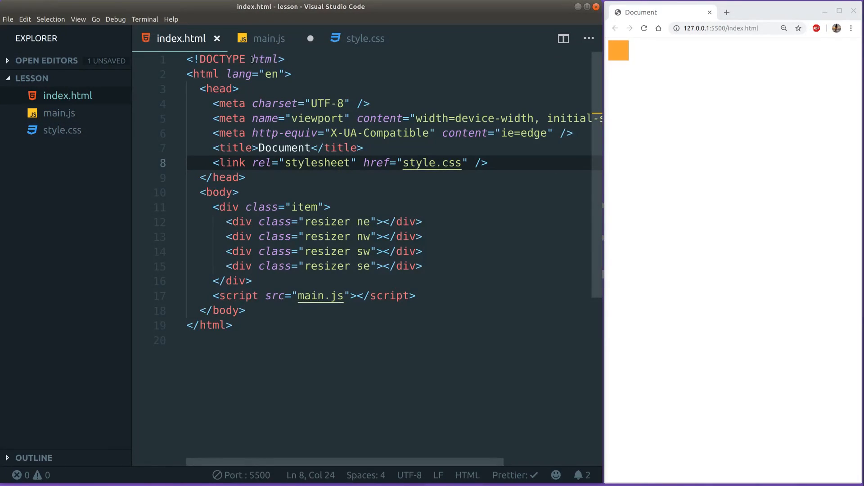
{"action": "left_click", "coordinate": [269, 39]}
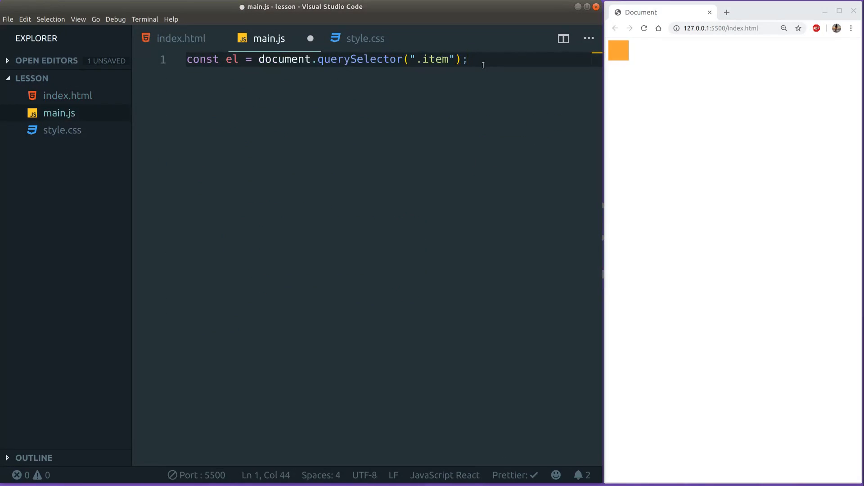
{"action": "key", "text": "Enter"}
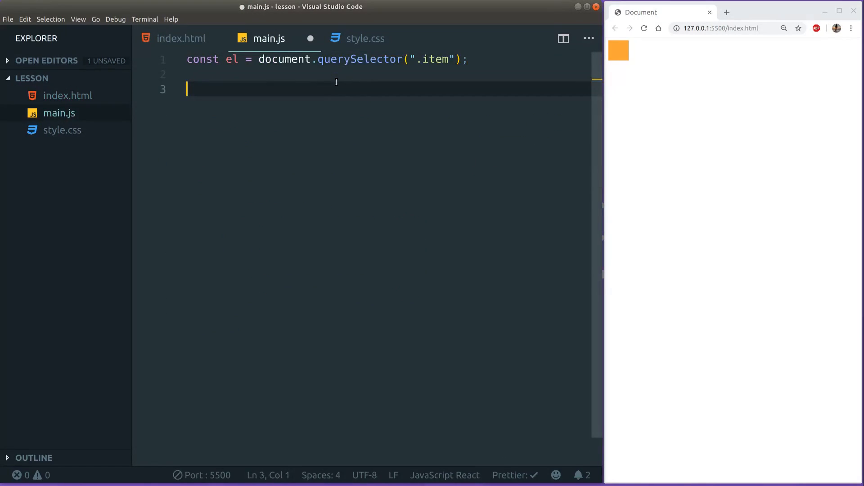
{"action": "mouse_move", "coordinate": [170, 132]}
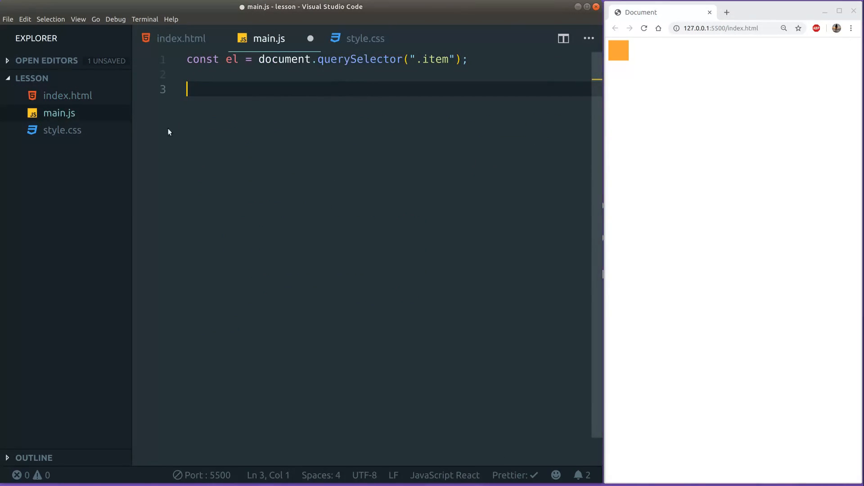
{"action": "mouse_move", "coordinate": [230, 101]}
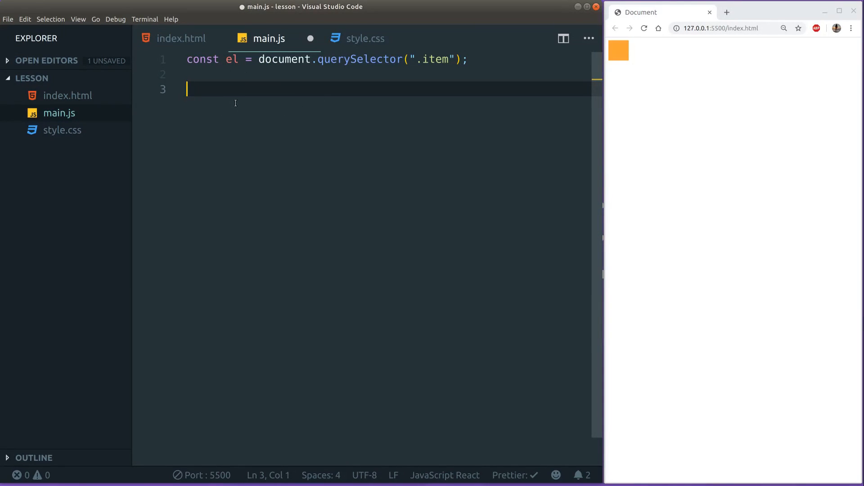
{"action": "mouse_move", "coordinate": [221, 94]}
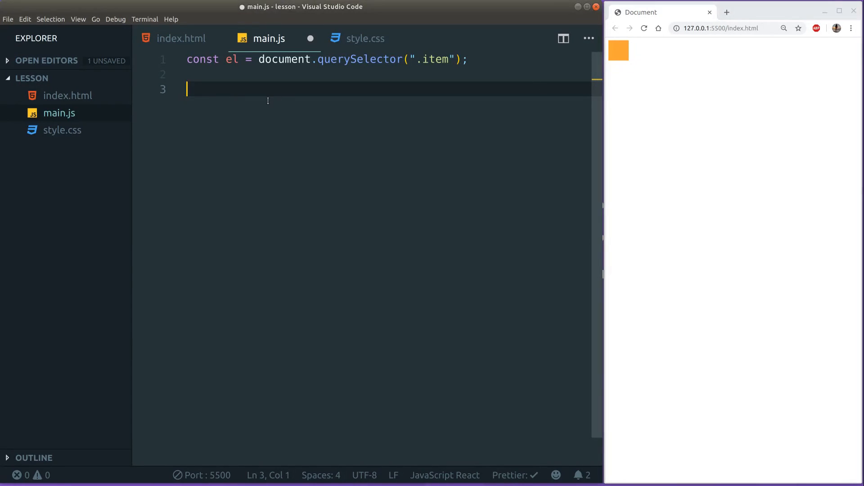
Add el.addEventListener('mousedown', mousemove); on line 3 of main.js.
{"action": "type", "text": "el."}
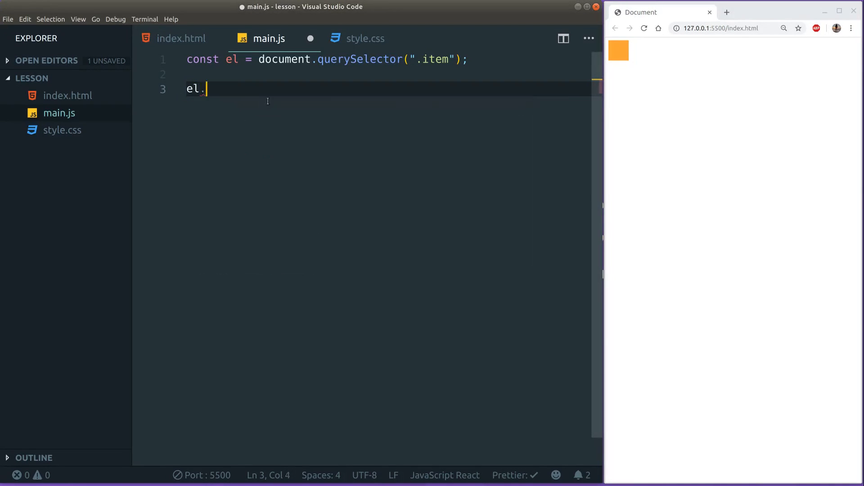
{"action": "type", "text": "addEventListener"}
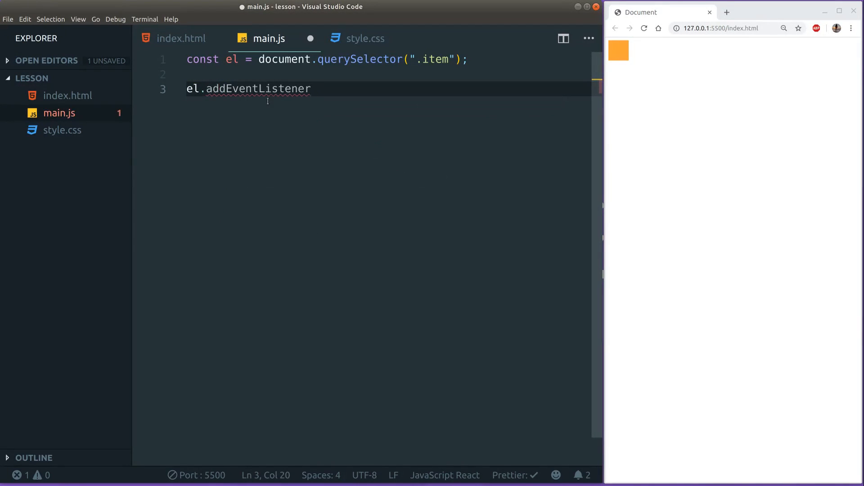
{"action": "type", "text": "("}
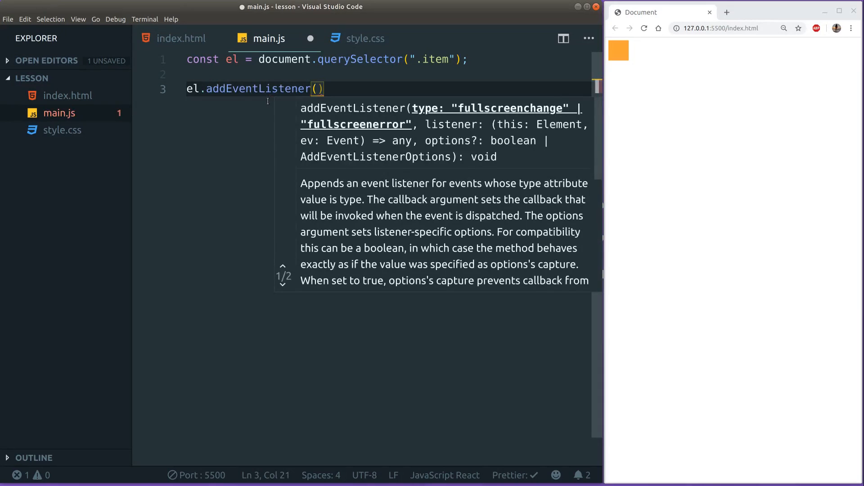
{"action": "type", "text": "'"}
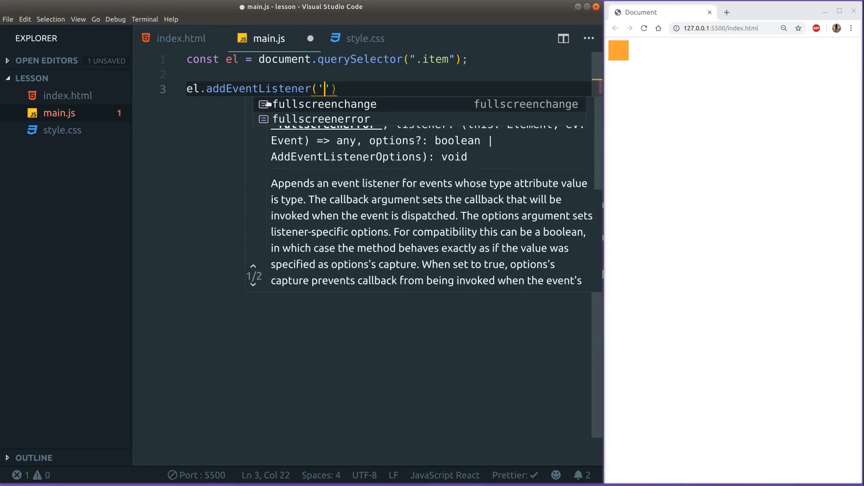
{"action": "mouse_move", "coordinate": [425, 80]}
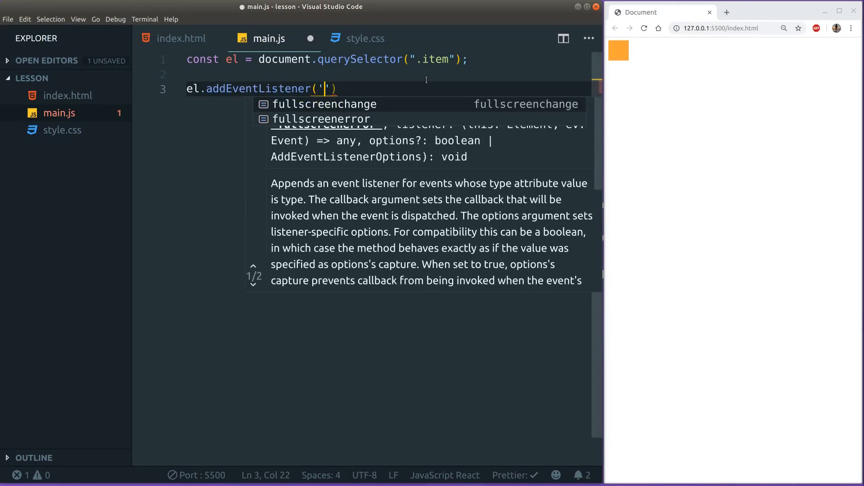
{"action": "type", "text": "mousedown"}
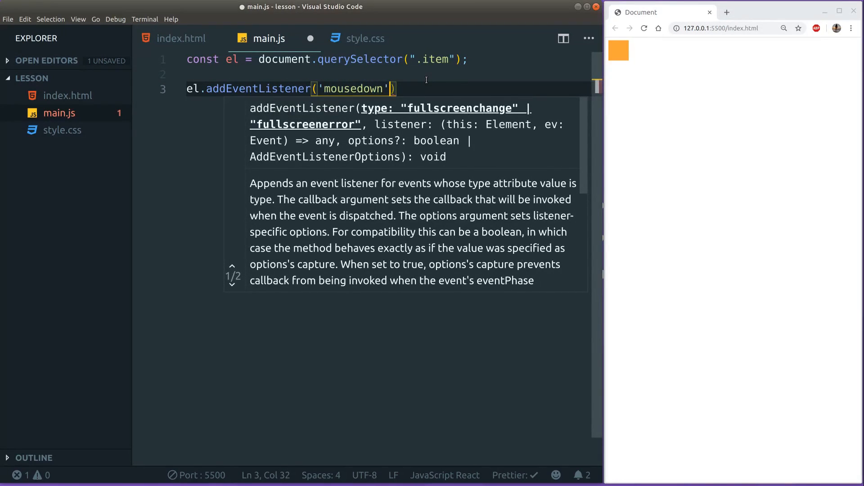
{"action": "type", "text": ", mousemove"}
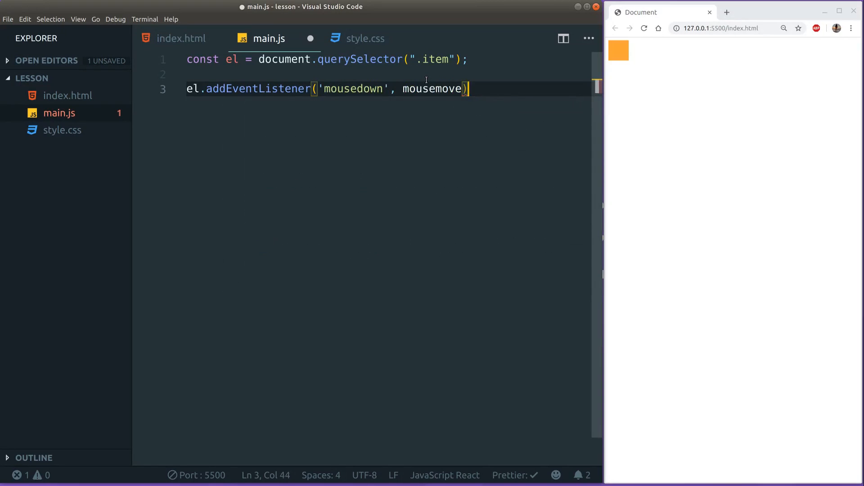
{"action": "type", "text": ";"}
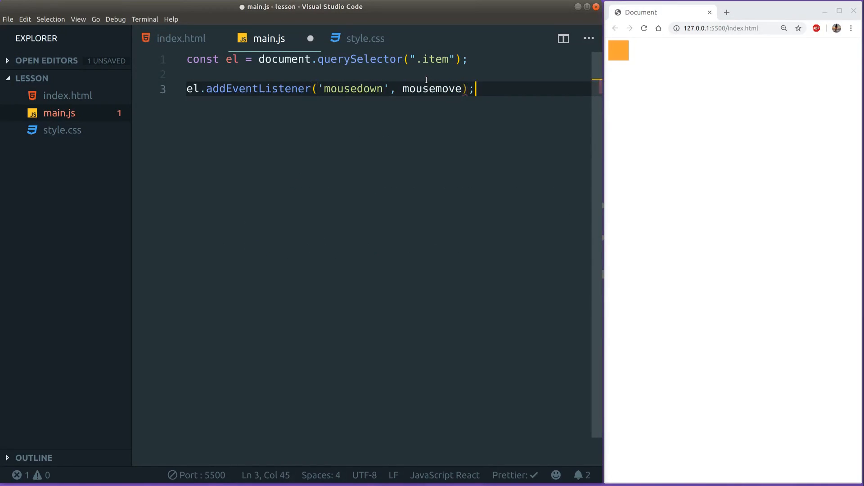
{"action": "key", "text": "Backspace"}
{"action": "type", "text": "function mousedown() {"}
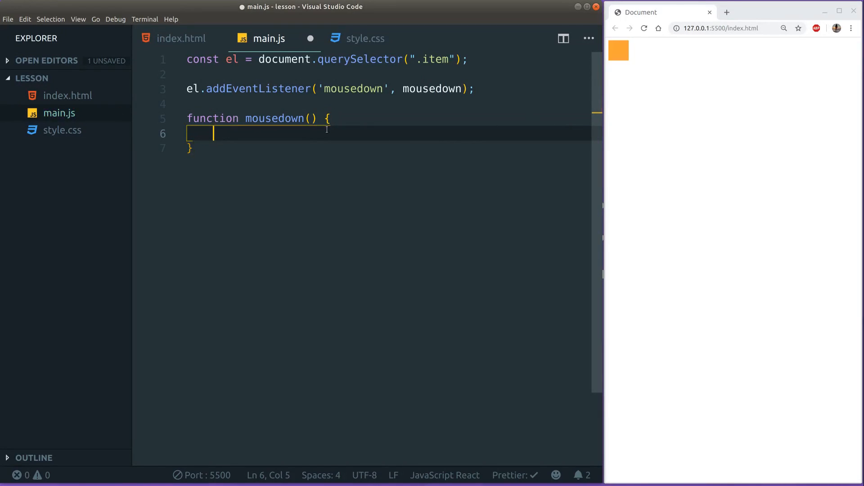
Switch the handler to mousedown and define an empty function mousedown(e).
{"action": "type", "text": "e"}
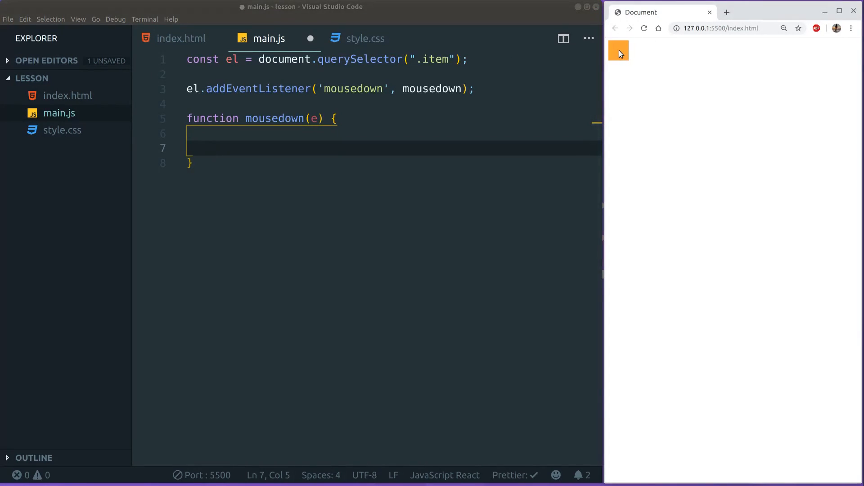
{"action": "mouse_move", "coordinate": [624, 59]}
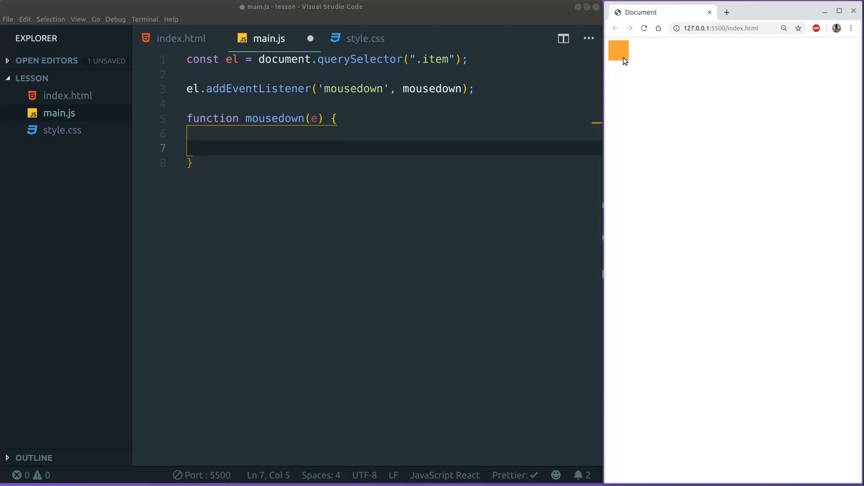
{"action": "mouse_move", "coordinate": [619, 56]}
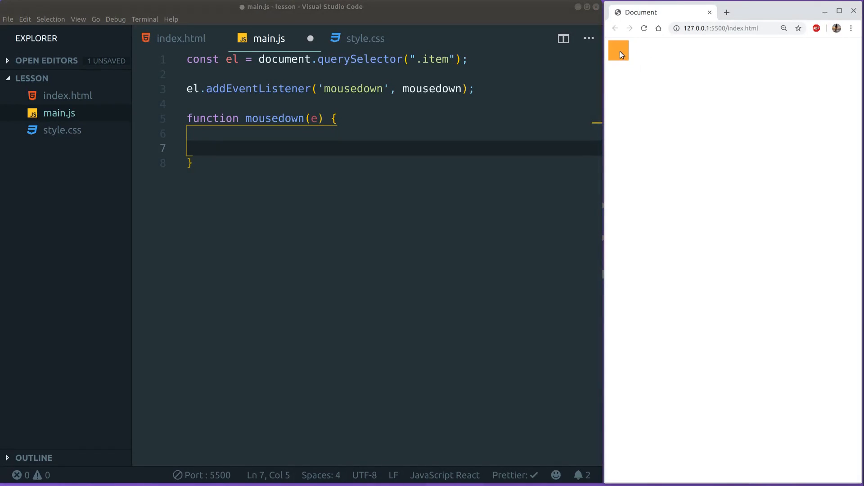
{"action": "mouse_move", "coordinate": [630, 69]}
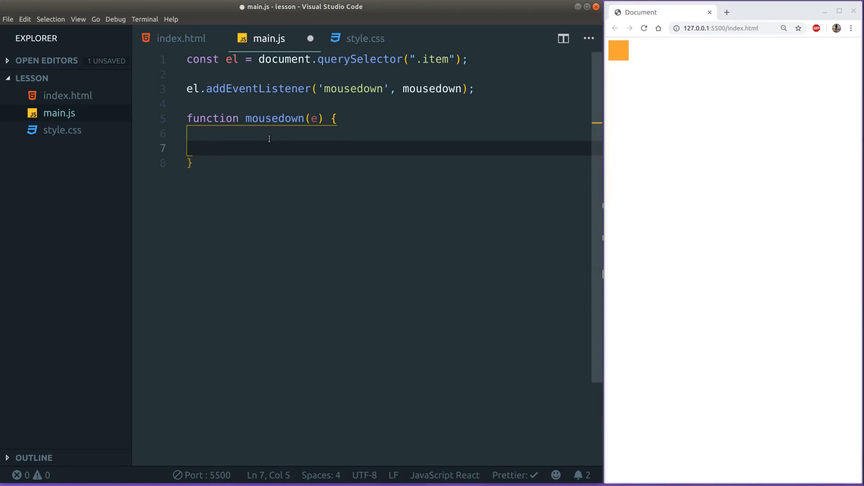
Add window.addEventListener('mousemove', mousemove) and an empty nested function mousemove(e).
{"action": "type", "text": "window.addEventListener("}
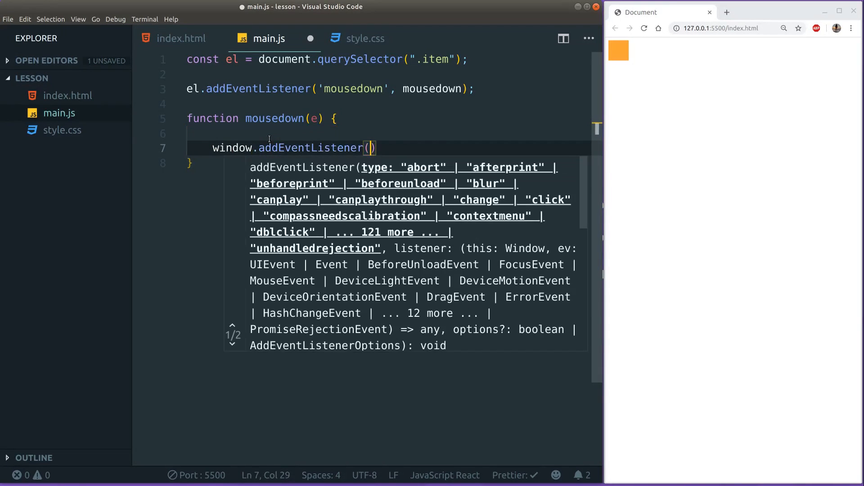
{"action": "type", "text": "'mo'"}
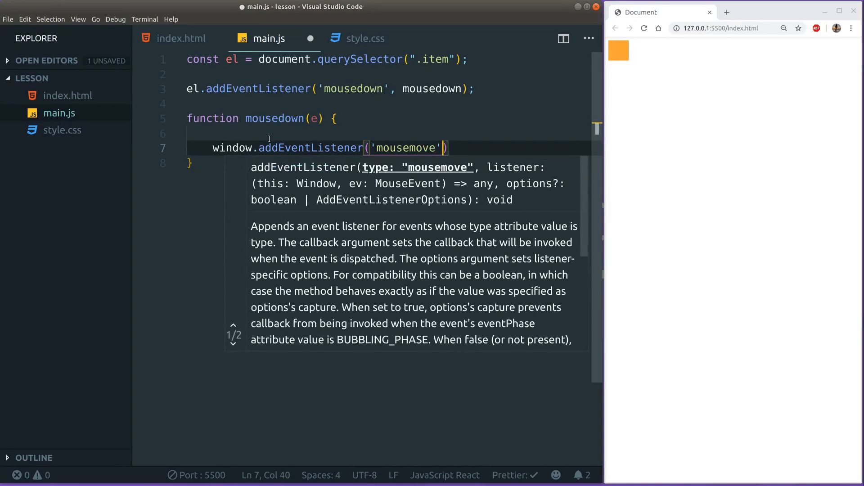
{"action": "type", "text": ", mosemove"}
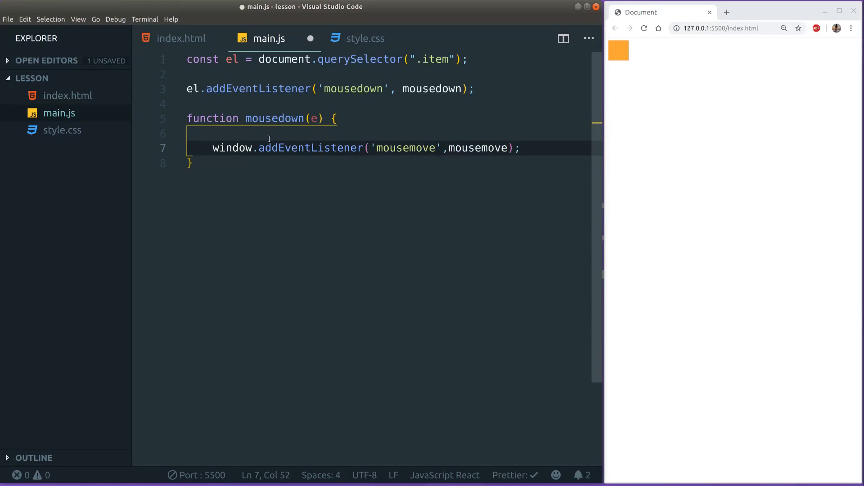
{"action": "type", "text": "fun"}
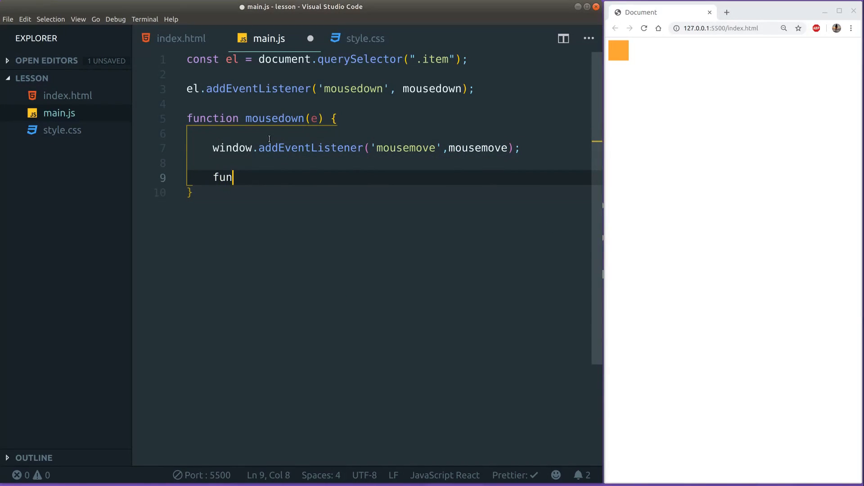
{"action": "type", "text": "ction mousemove("}
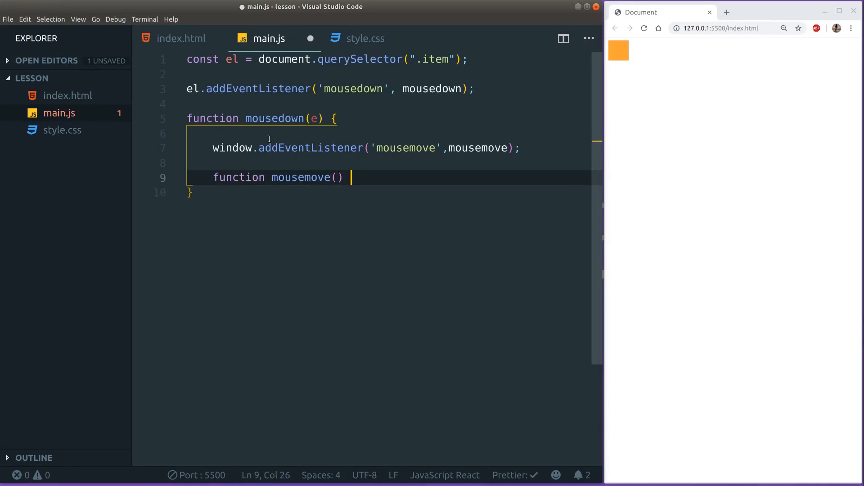
{"action": "type", "text": "{"}
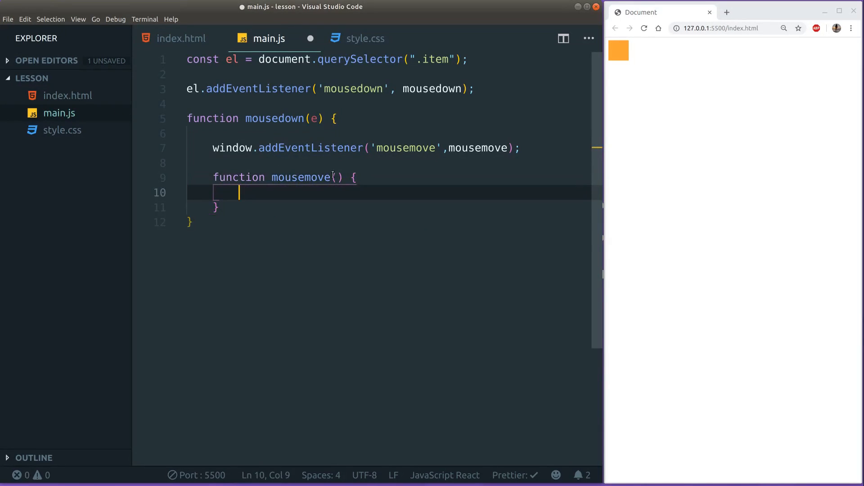
{"action": "type", "text": "e"}
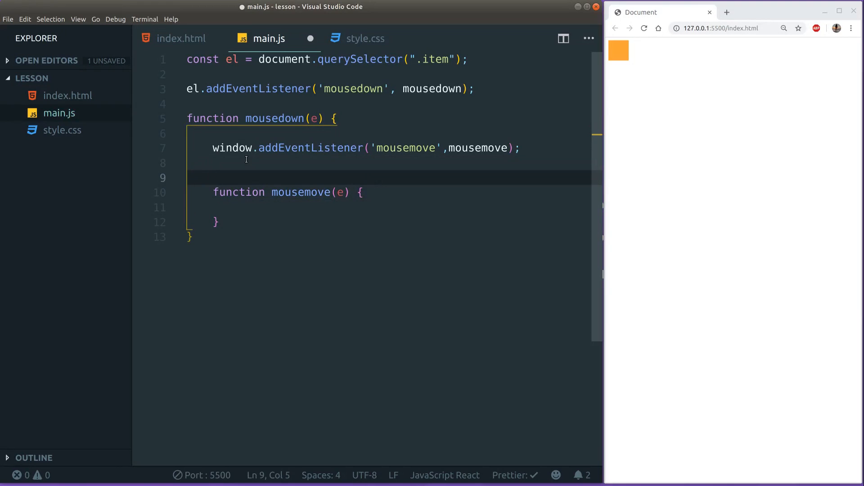
Add window.addEventListener('mouseup', mouseup) and an empty nested function mouseup() below mousemove.
{"action": "type", "text": "window.addEventListener(\""}
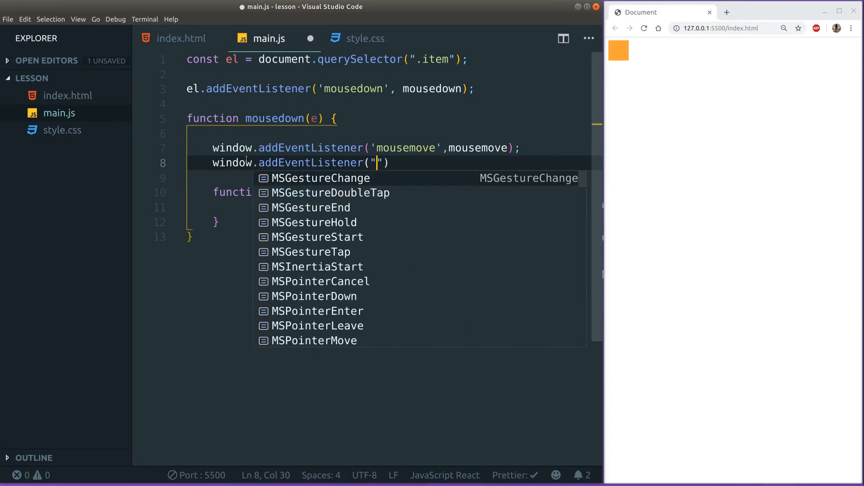
{"action": "type", "text": "o'"}
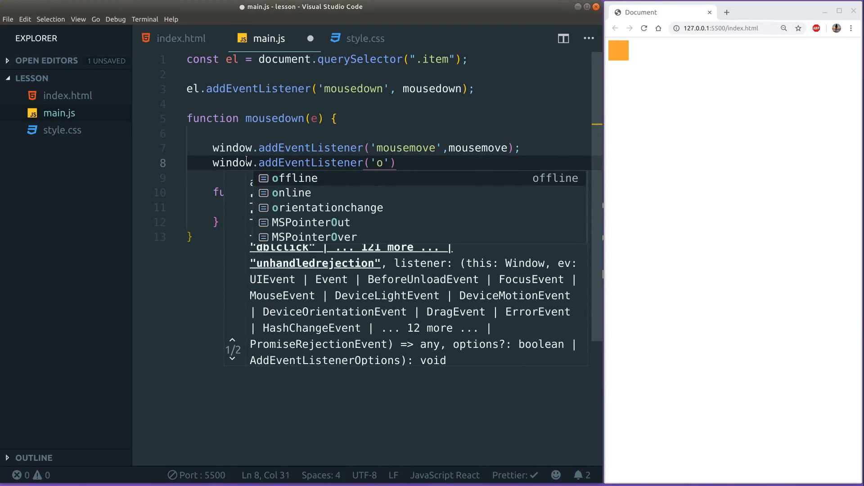
{"action": "type", "text": "mouseup"}
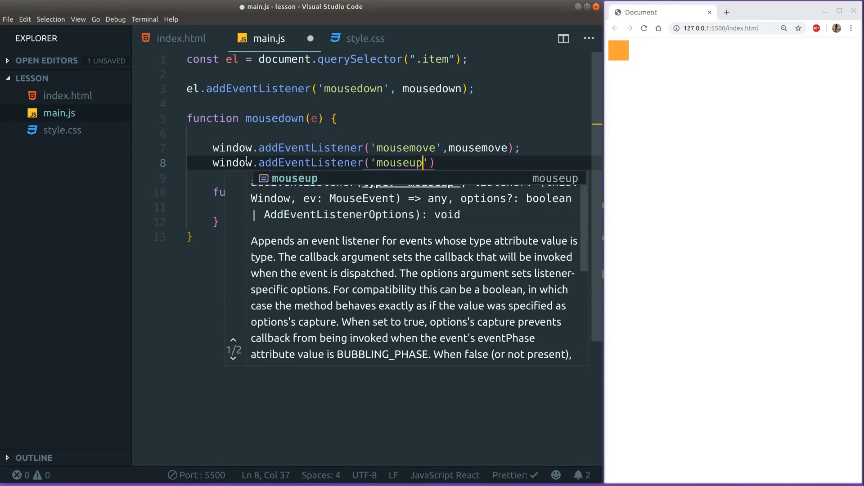
{"action": "type", "text": "', mouseup"}
{"action": "type", "text": "function m"}
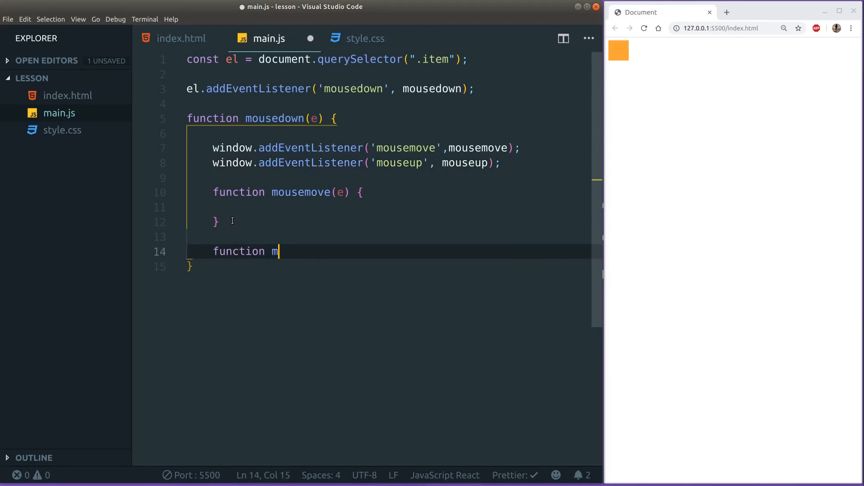
{"action": "type", "text": "ouseup"}
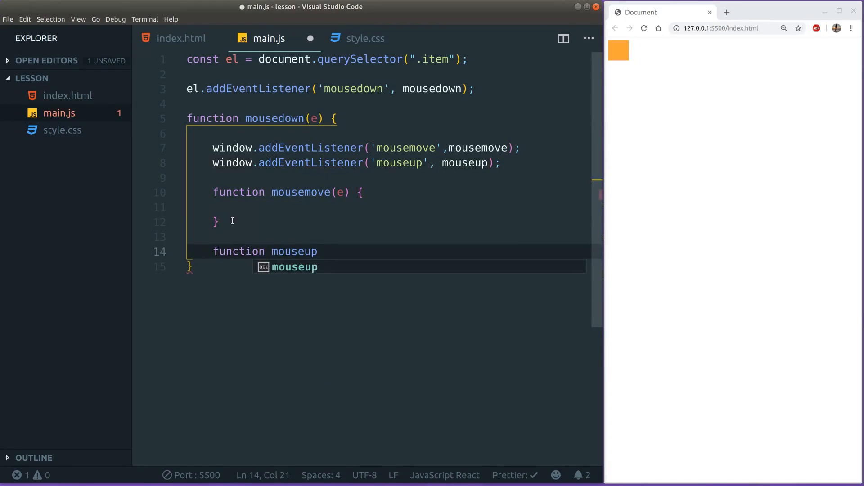
{"action": "type", "text": "()"}
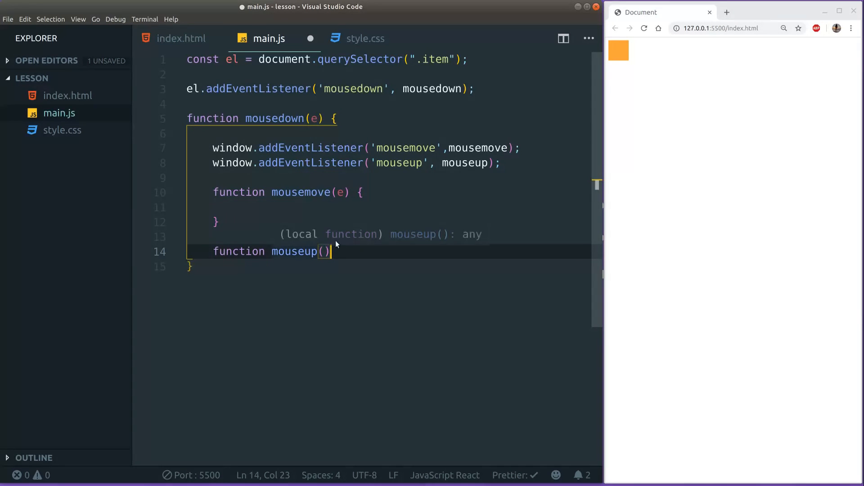
{"action": "type", "text": "{"}
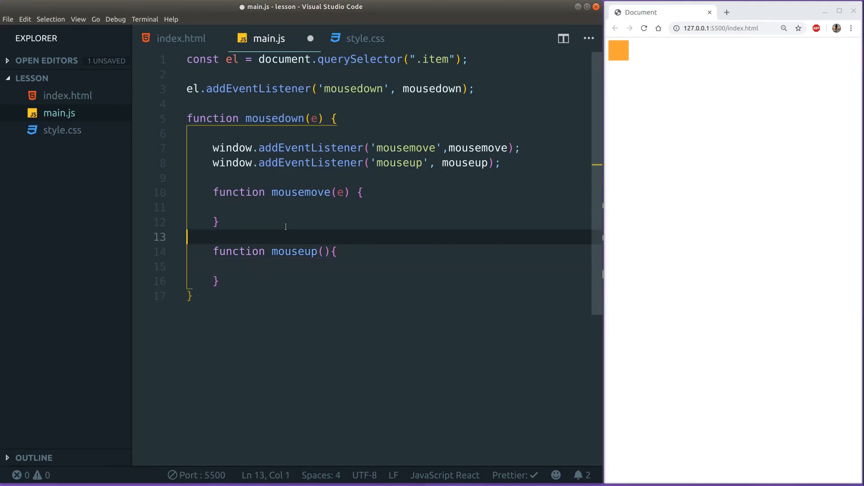
Point out the mousemove function, the window listener lines and the item's listener call.
{"action": "left_click", "coordinate": [216, 222]}
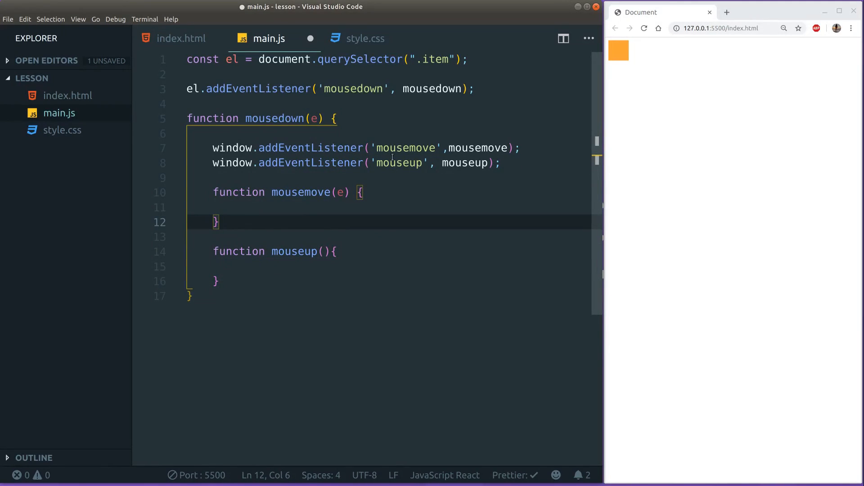
{"action": "left_click", "coordinate": [501, 163]}
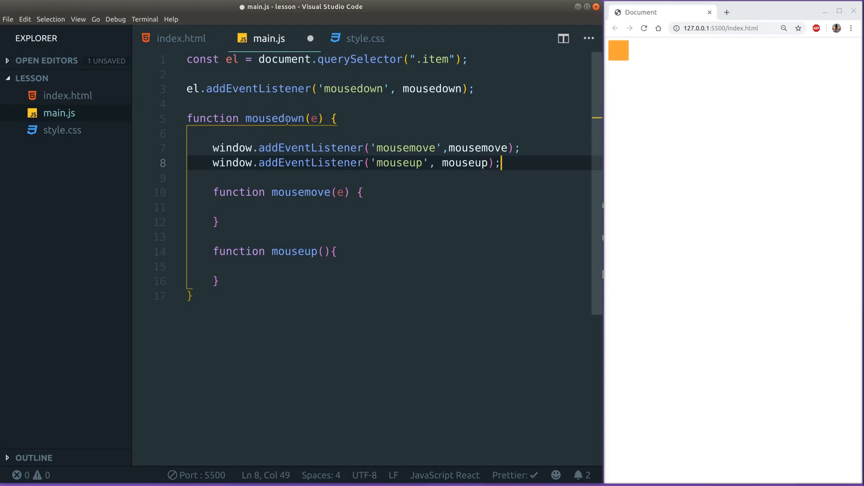
{"action": "left_click", "coordinate": [213, 148]}
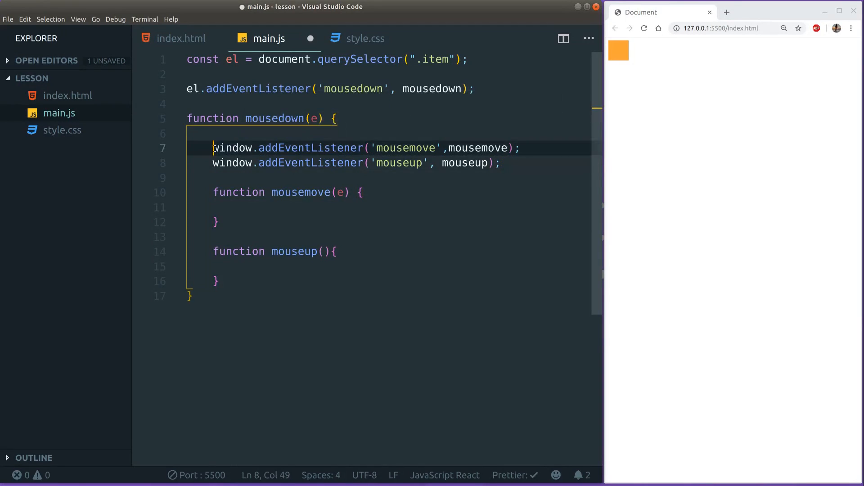
{"action": "left_click", "coordinate": [248, 147]}
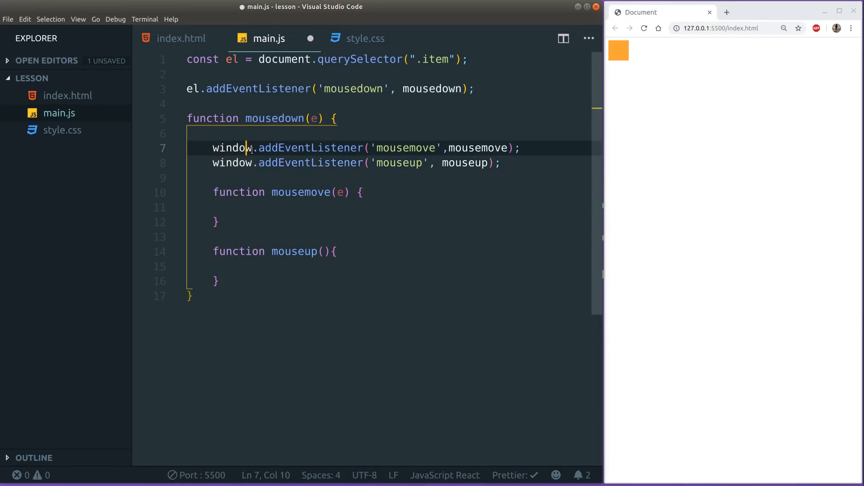
{"action": "left_click", "coordinate": [187, 88]}
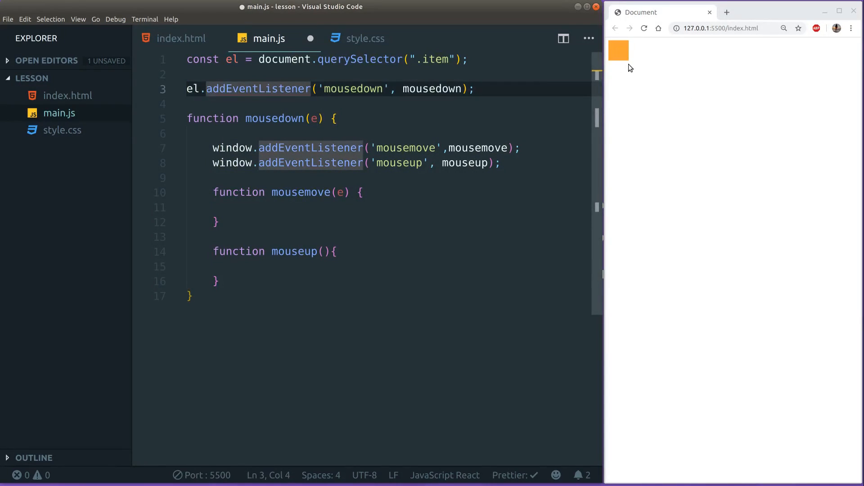
{"action": "mouse_move", "coordinate": [625, 60]}
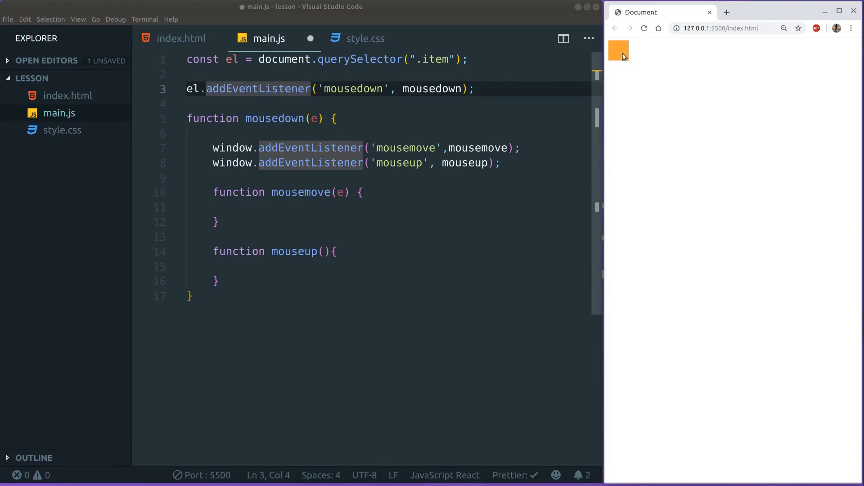
{"action": "mouse_move", "coordinate": [840, 233]}
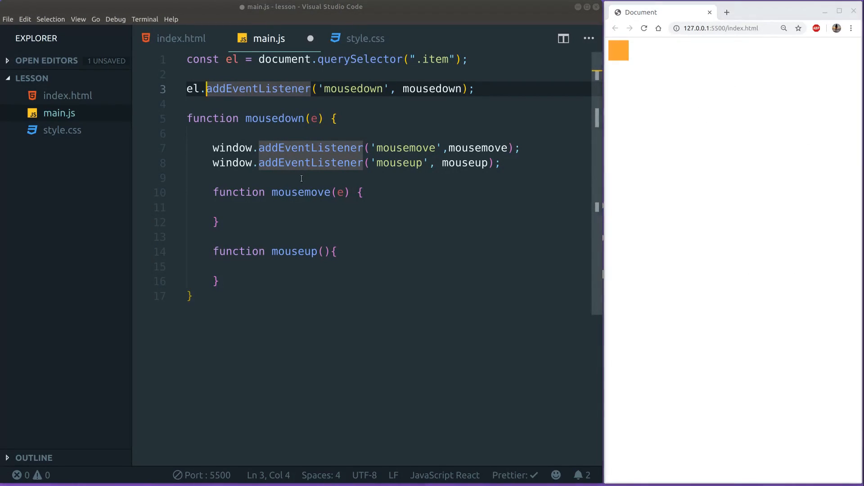
Highlight the mouseup event name and place the cursor on a new line below the listeners.
{"action": "double_click", "coordinate": [231, 148]}
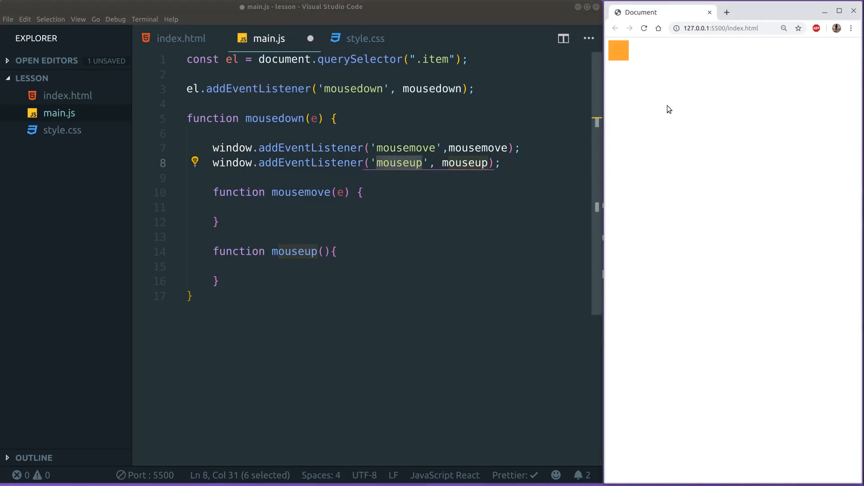
{"action": "mouse_move", "coordinate": [737, 323]}
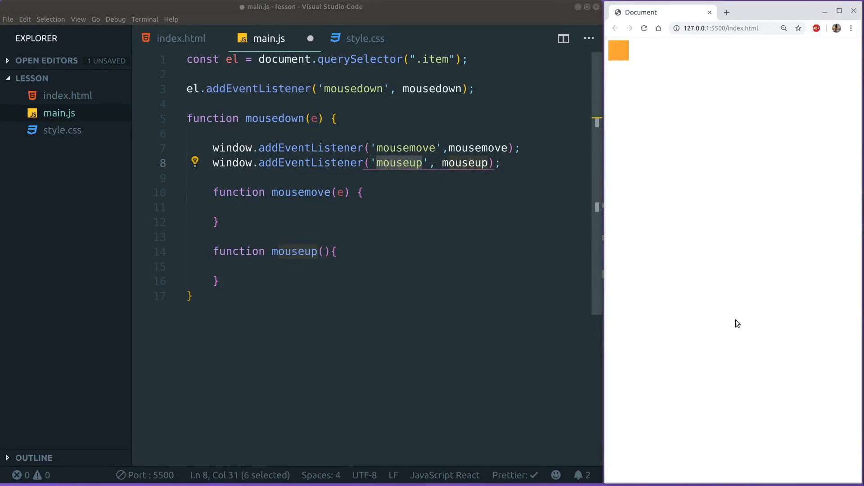
{"action": "mouse_move", "coordinate": [724, 352]}
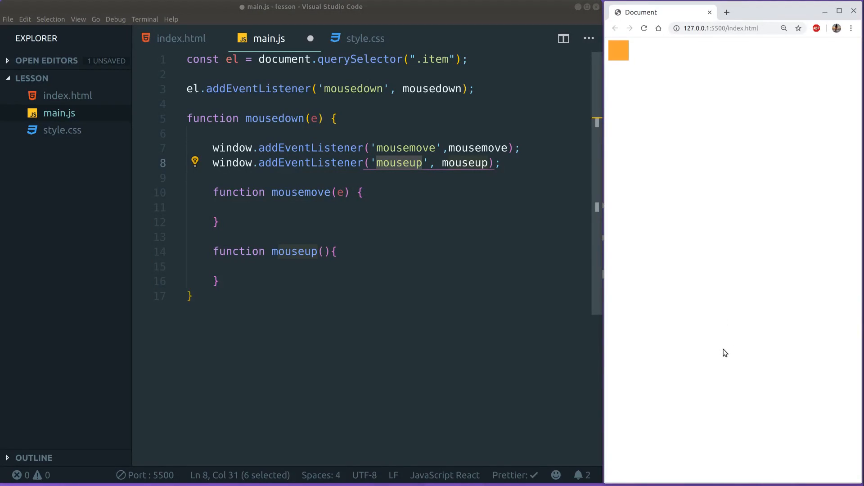
{"action": "left_click", "coordinate": [234, 162]}
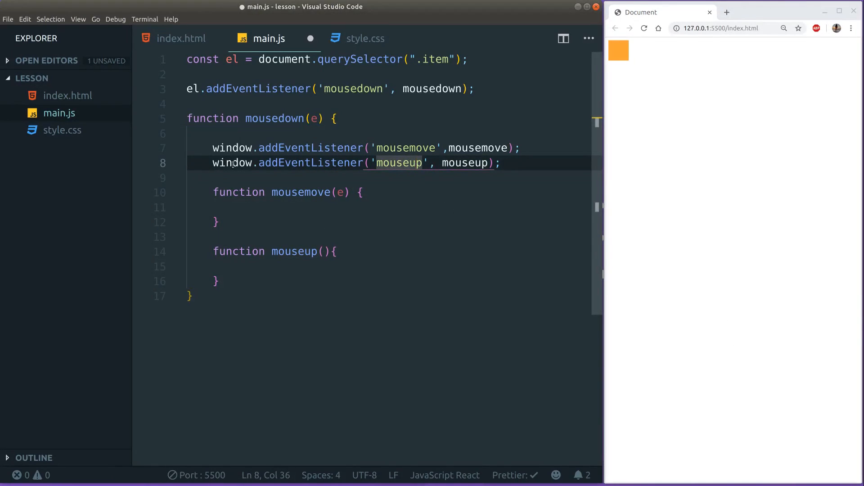
{"action": "left_click", "coordinate": [216, 207]}
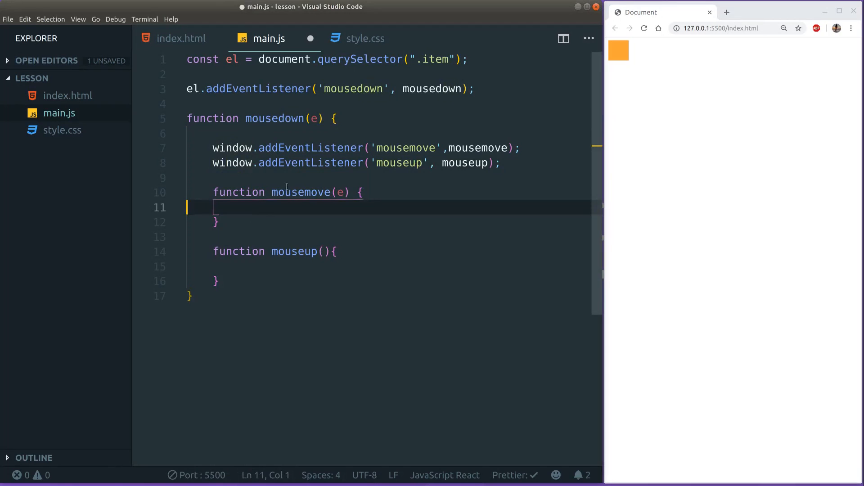
{"action": "mouse_move", "coordinate": [354, 147]}
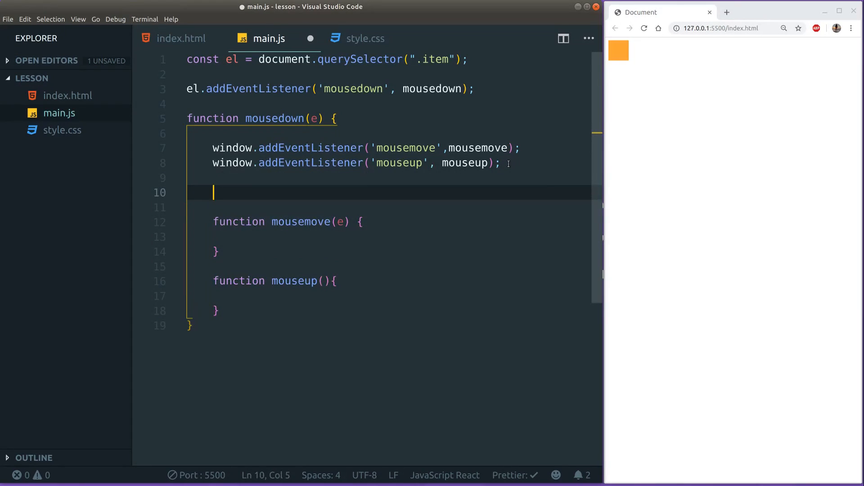
Add let prevX = e.clientX; and let prevY = e.clientY; inside mousedown.
{"action": "type", "text": "lete"}
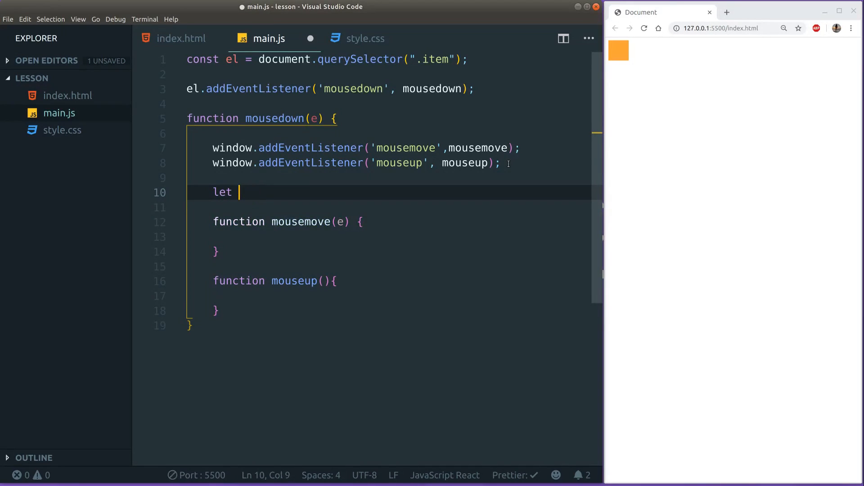
{"action": "type", "text": "prev"}
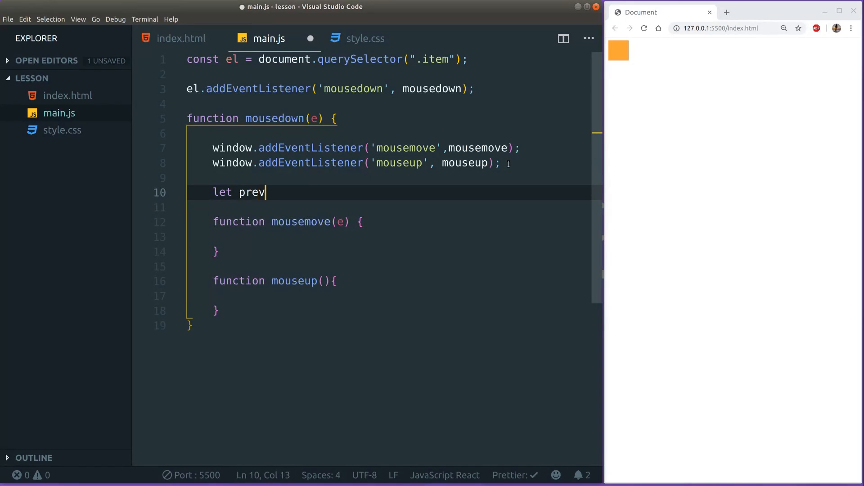
{"action": "type", "text": "X ="}
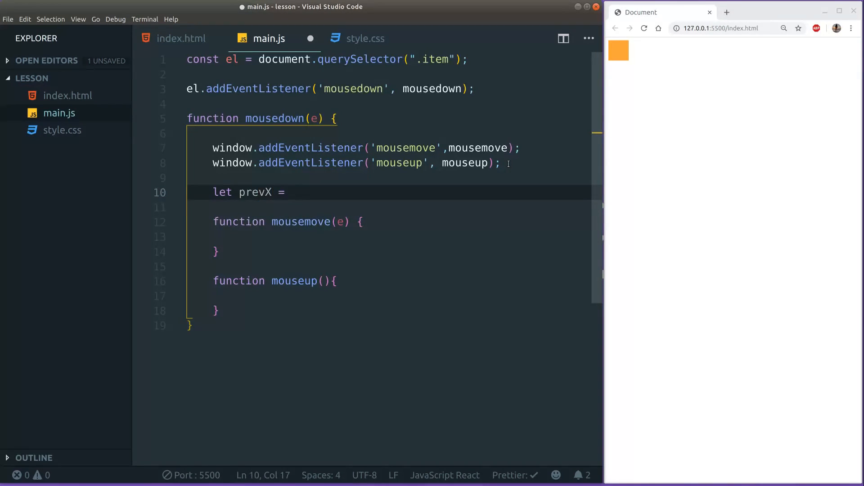
{"action": "type", "text": "e.clientX;"}
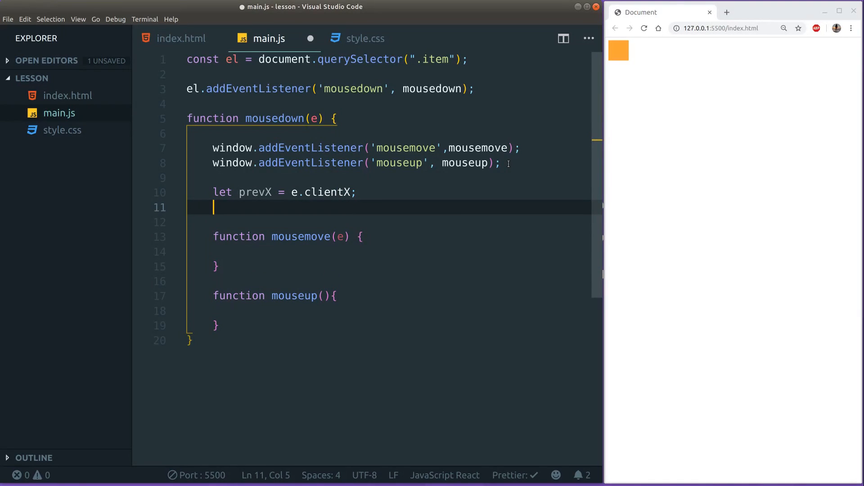
{"action": "type", "text": "let pre"}
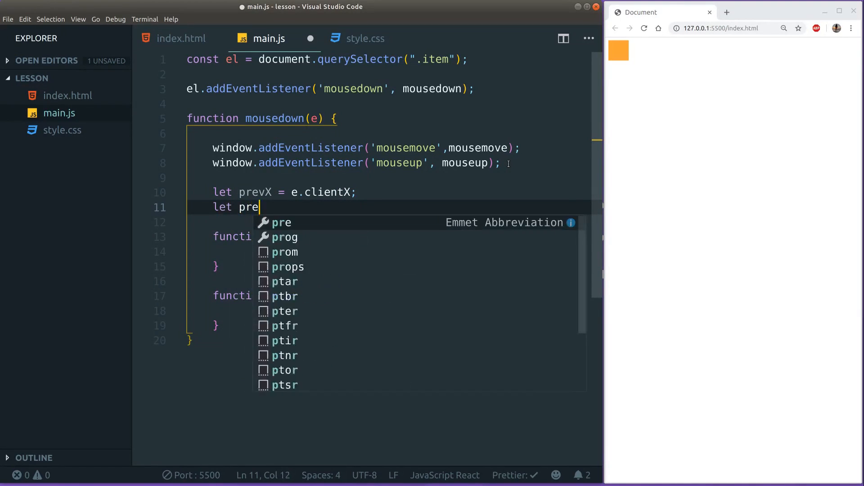
{"action": "type", "text": "vY = e"}
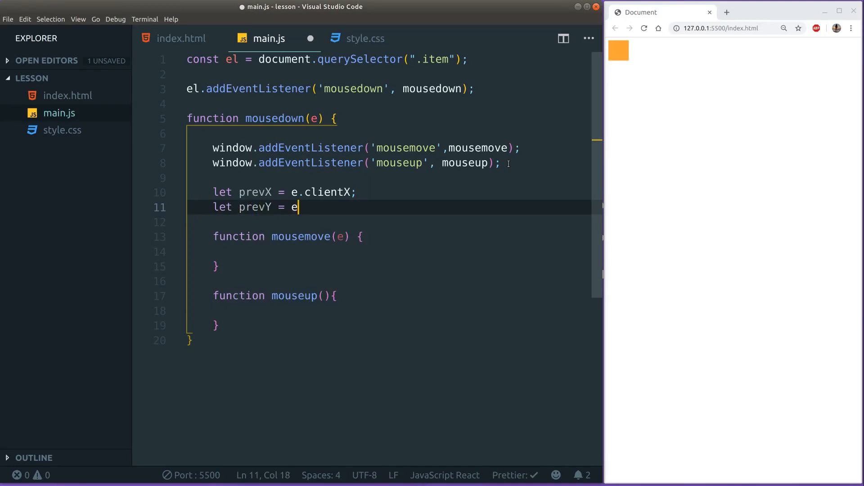
{"action": "type", "text": ".clientY;"}
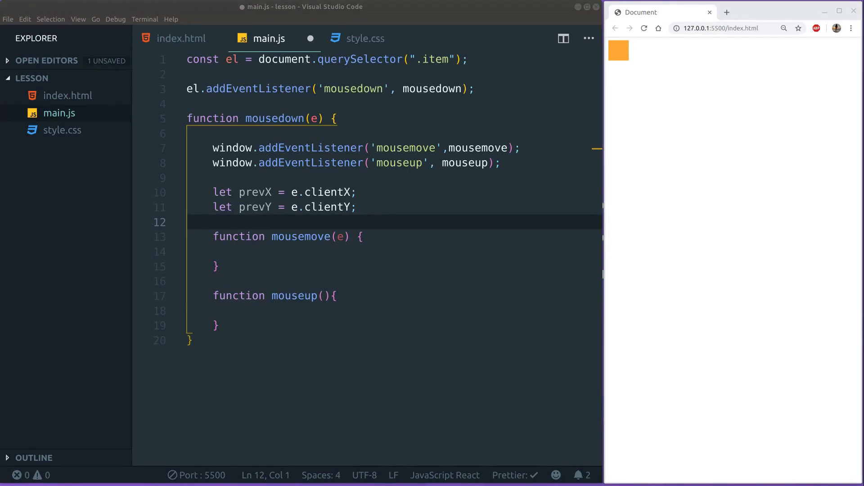
{"action": "left_click", "coordinate": [238, 252]}
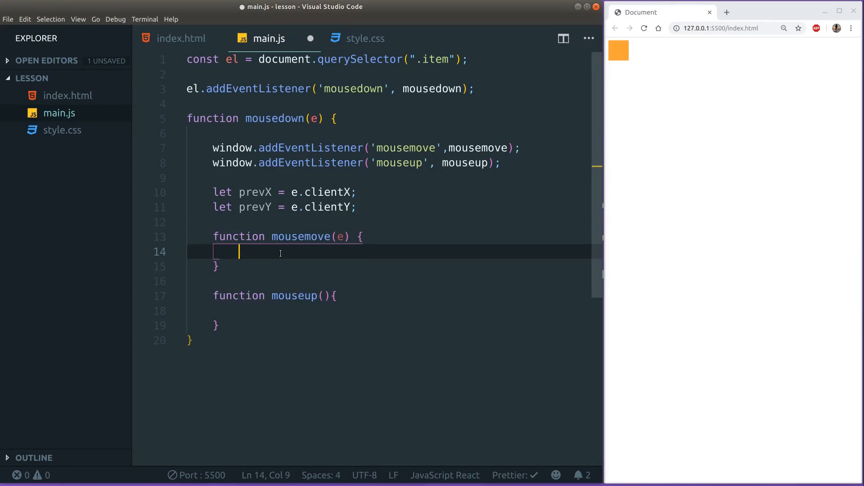
Type let newX = prevX - e.clientX; and let newY = prevY - e.clientY; in mousemove.
{"action": "type", "text": "let newX"}
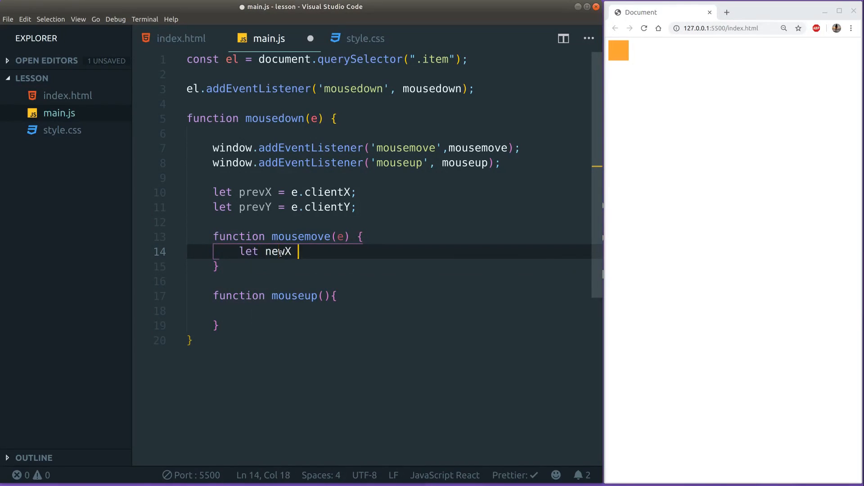
{"action": "type", "text": "="}
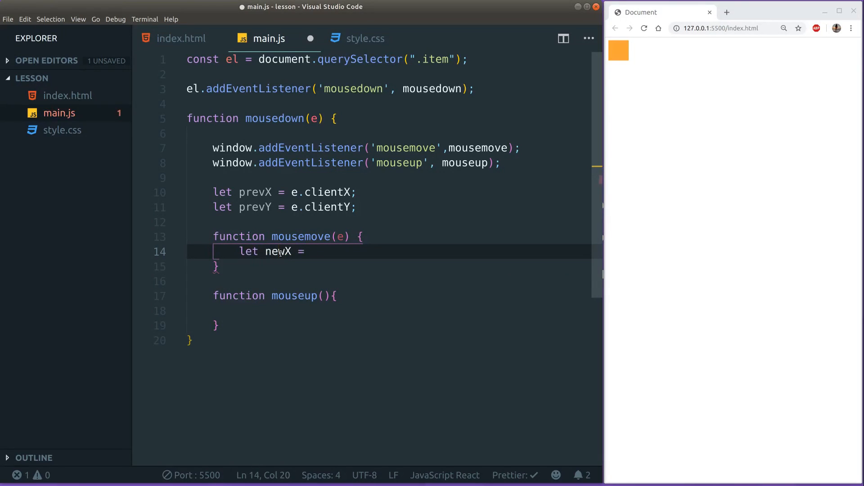
{"action": "type", "text": "prevX -"}
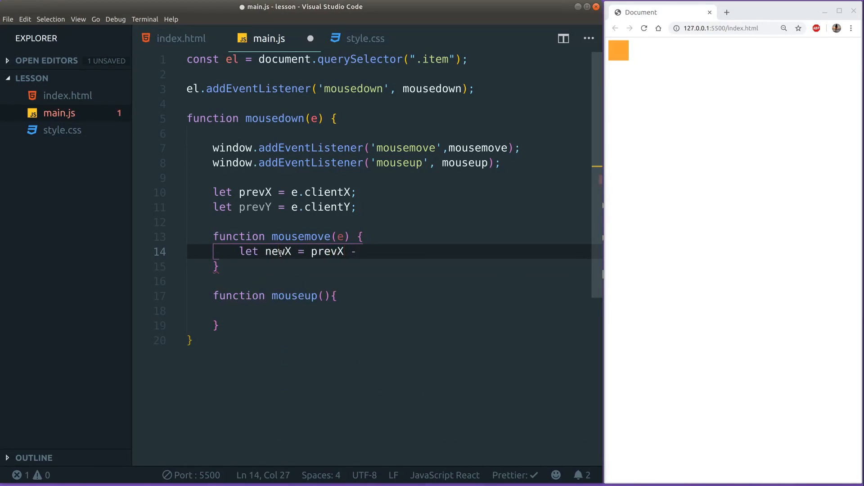
{"action": "type", "text": "e"}
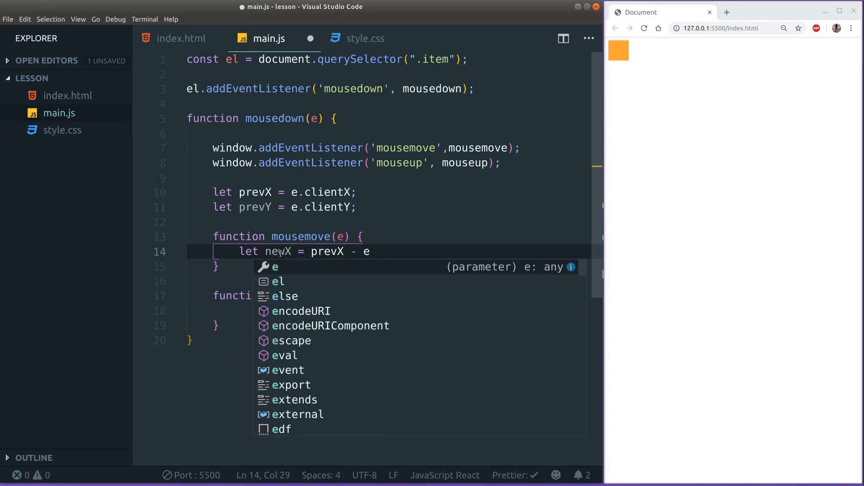
{"action": "type", "text": ".clientX;"}
{"action": "type", "text": "let new"}
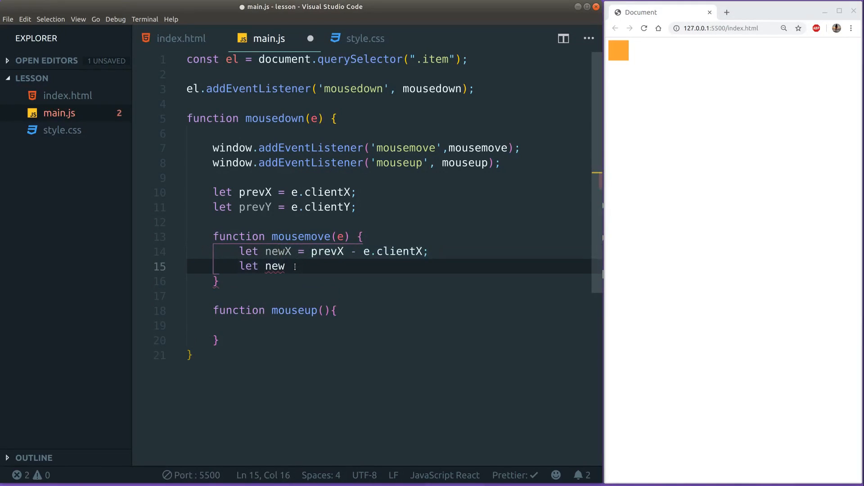
{"action": "type", "text": "Y = prev"}
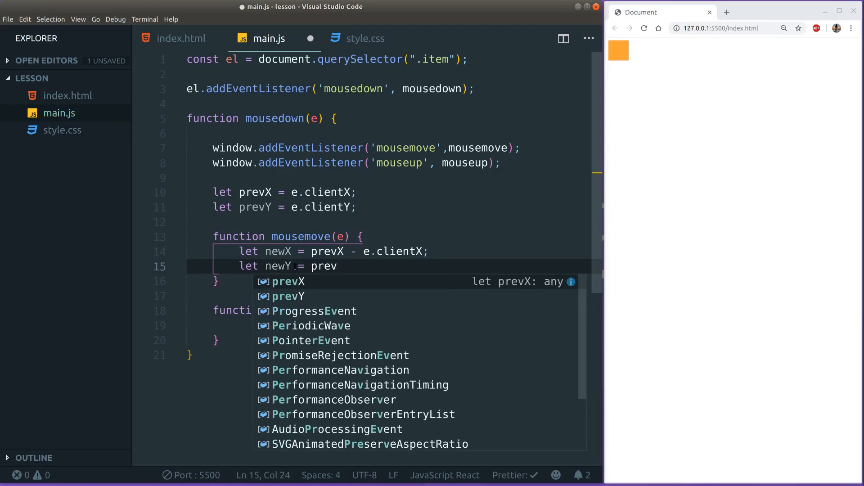
{"action": "type", "text": "Y -"}
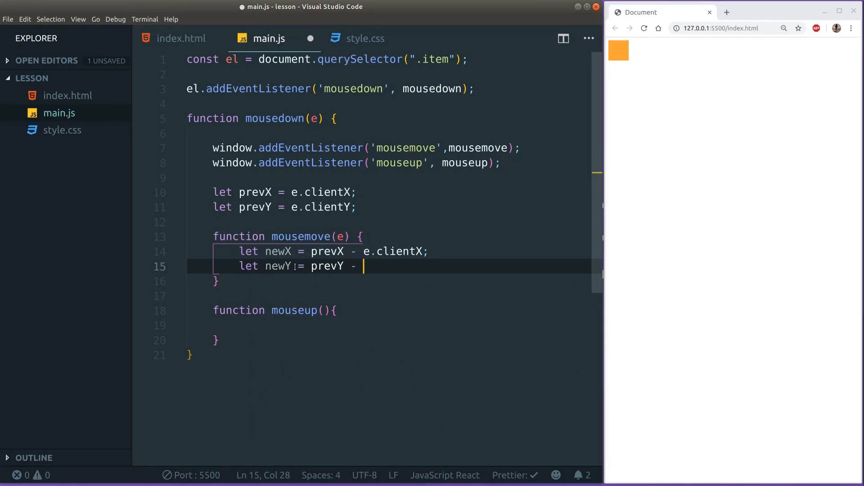
{"action": "type", "text": "e.clin"}
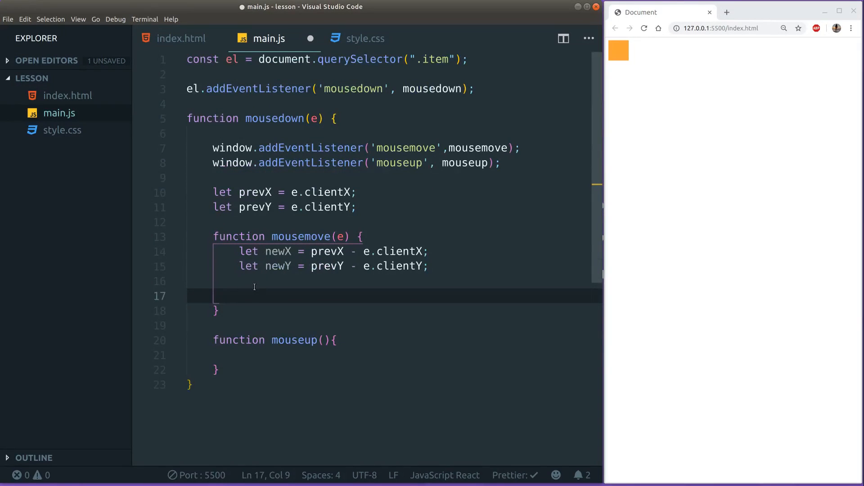
{"action": "scroll", "scroll_direction": "down", "scroll_amount": 3}
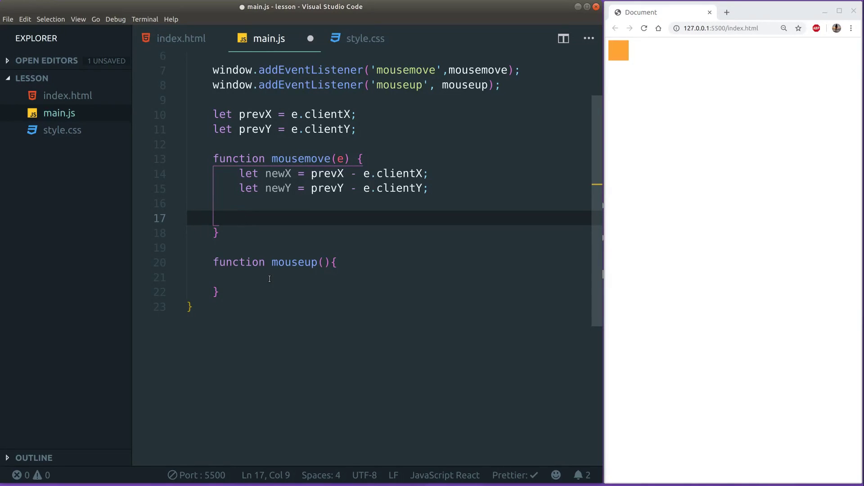
Add const rect = el.getBoundingClientRect(); inside mousemove.
{"action": "type", "text": "c"}
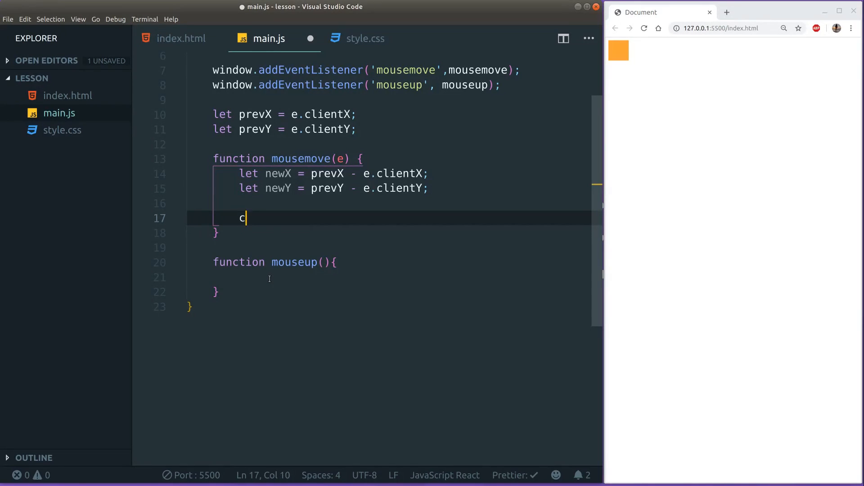
{"action": "type", "text": "onst rect ="}
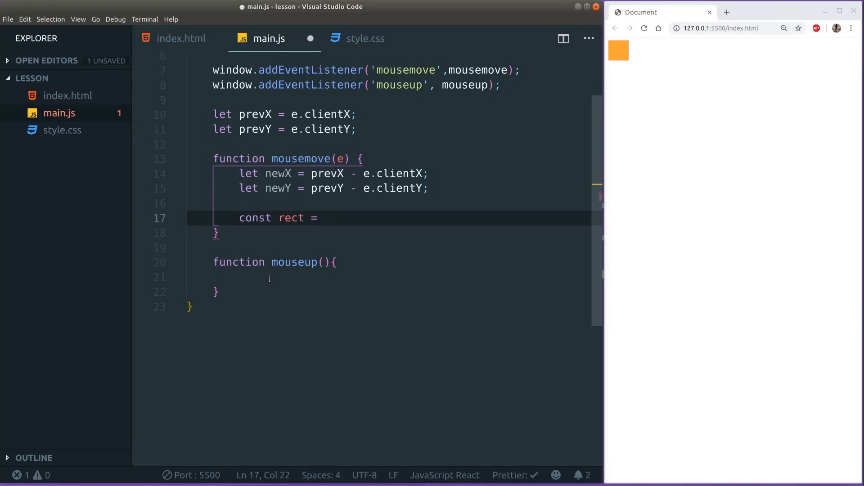
{"action": "type", "text": "el"}
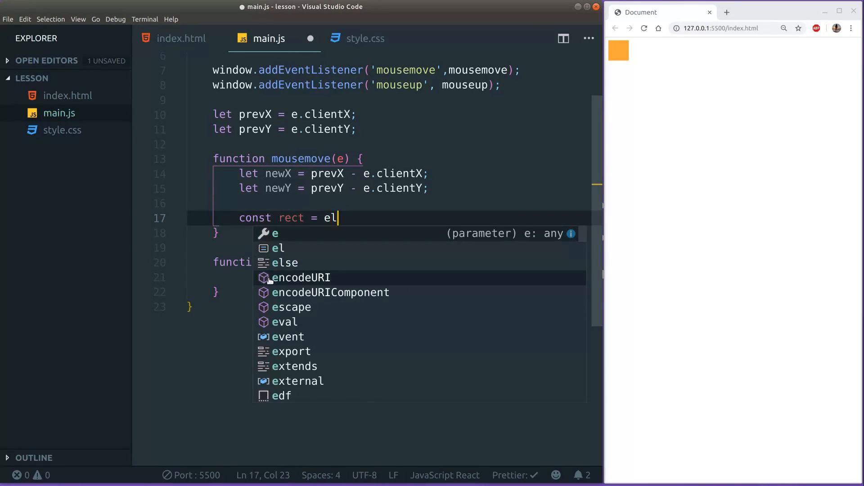
{"action": "type", "text": ".getBound"}
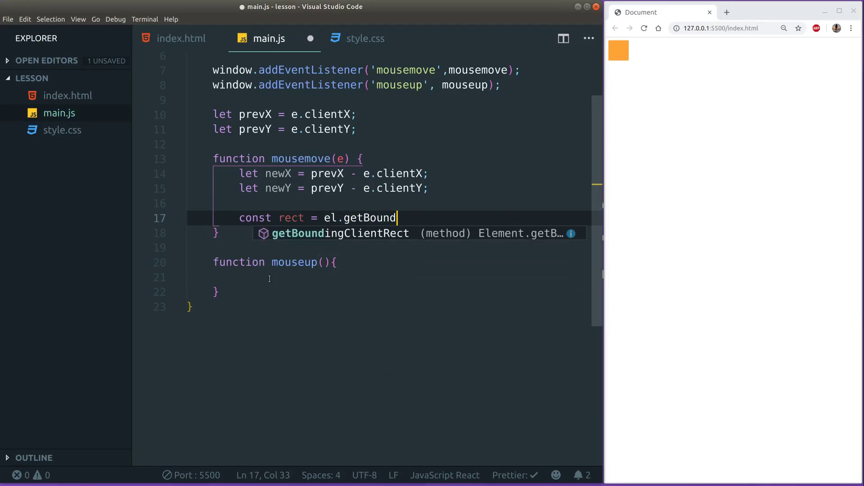
{"action": "key", "text": "Enter"}
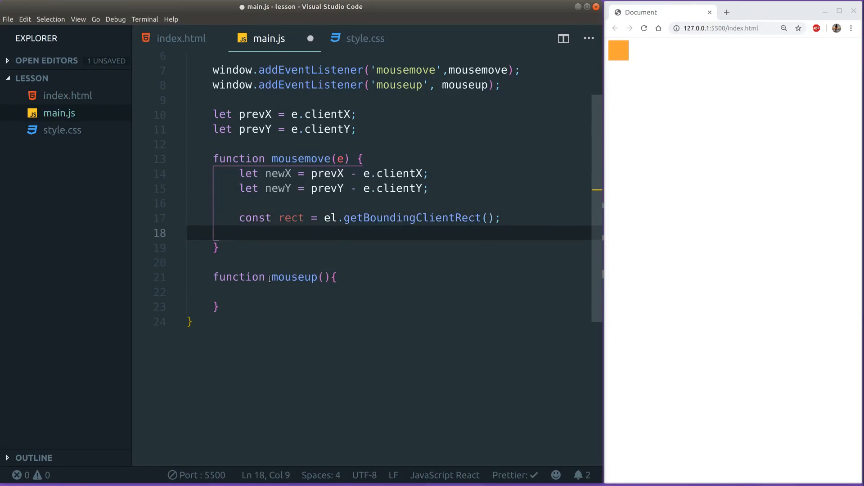
{"action": "key", "text": "Enter"}
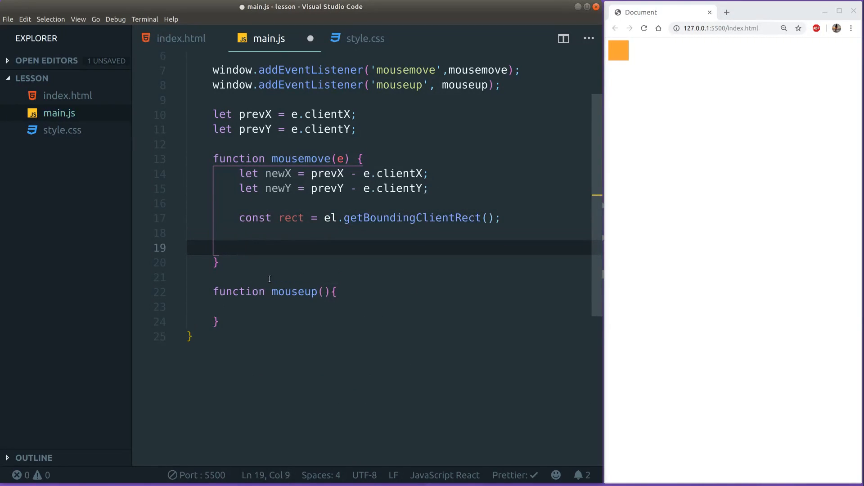
Set el.style.left = rect.left - newX + "px"; on the next line.
{"action": "type", "text": "el.s"}
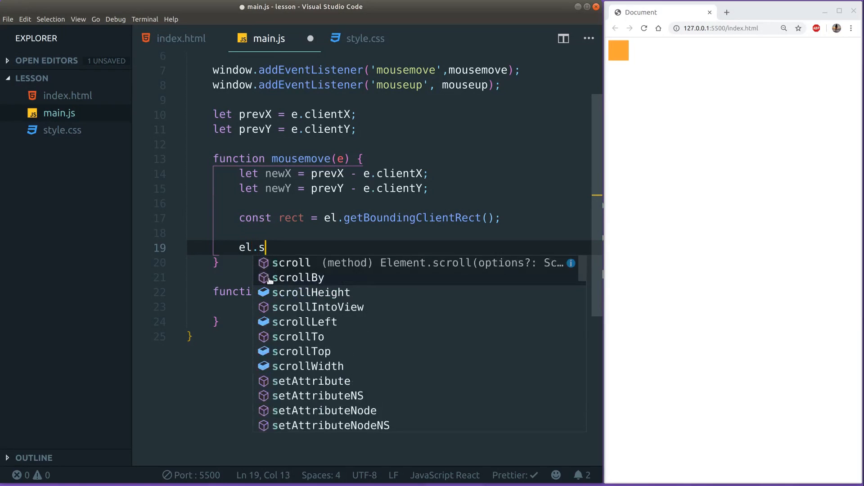
{"action": "type", "text": "tyl"}
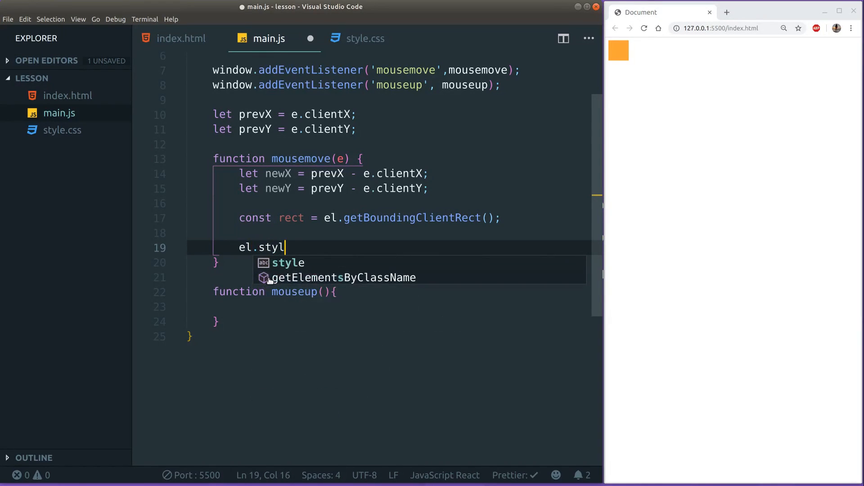
{"action": "type", "text": "."}
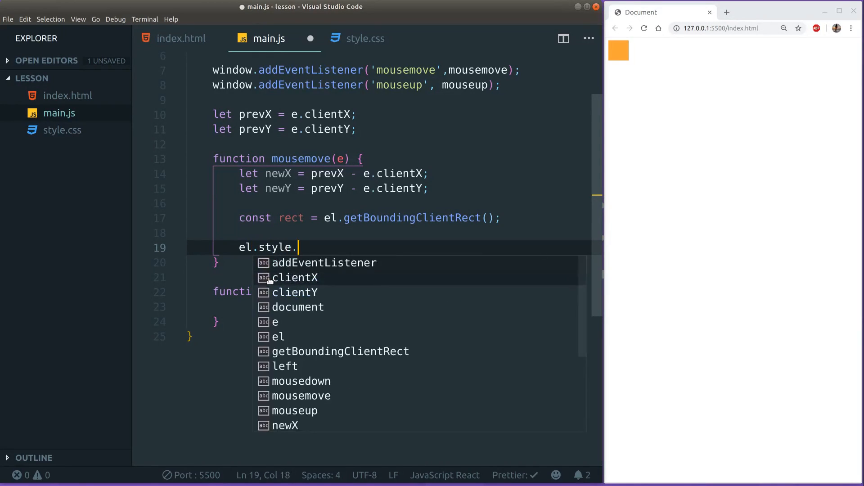
{"action": "type", "text": "left ="}
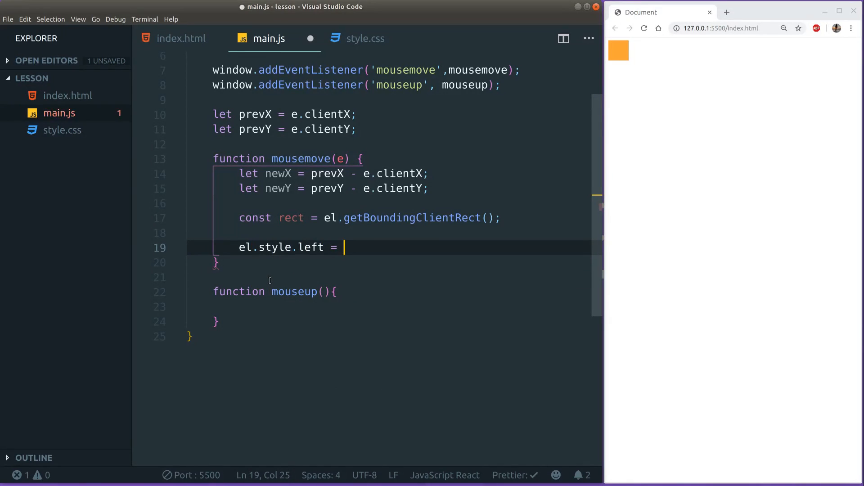
{"action": "type", "text": "rect.left"}
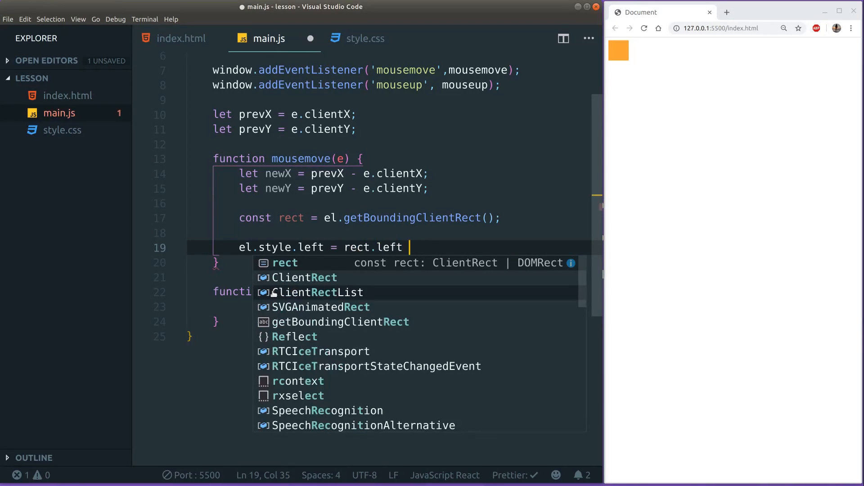
{"action": "type", "text": "-"}
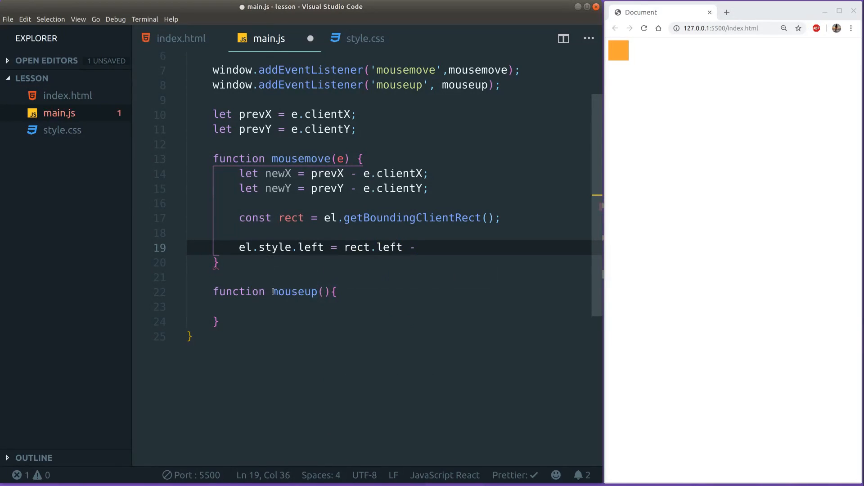
{"action": "type", "text": "newX +"}
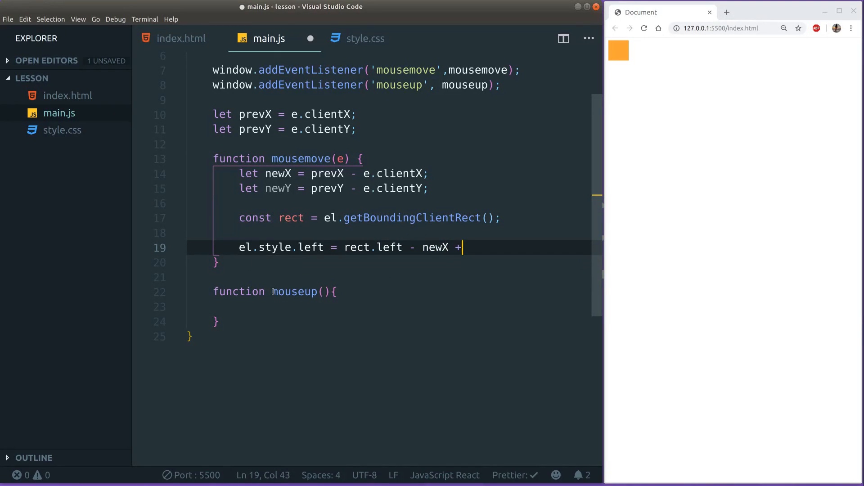
{"action": "type", "text": "\"px\";"}
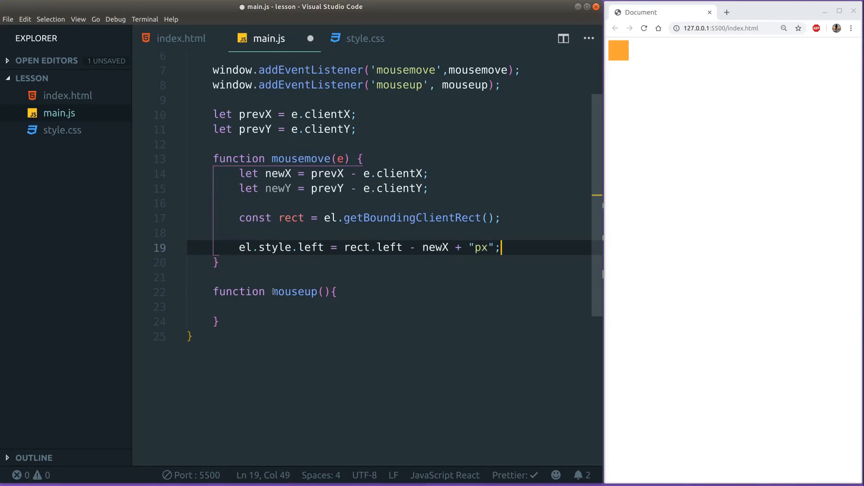
{"action": "key", "text": "enter"}
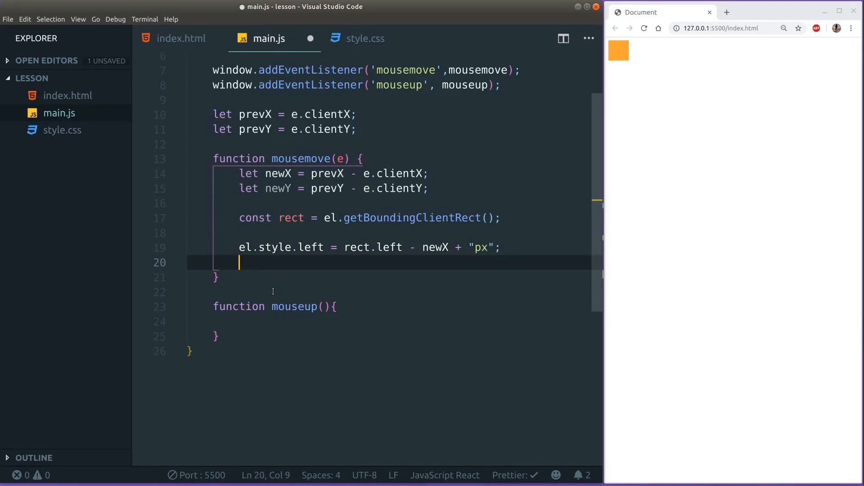
Add el.style.top = rect.top - newY + "px"; below the left assignment.
{"action": "type", "text": "el.style"}
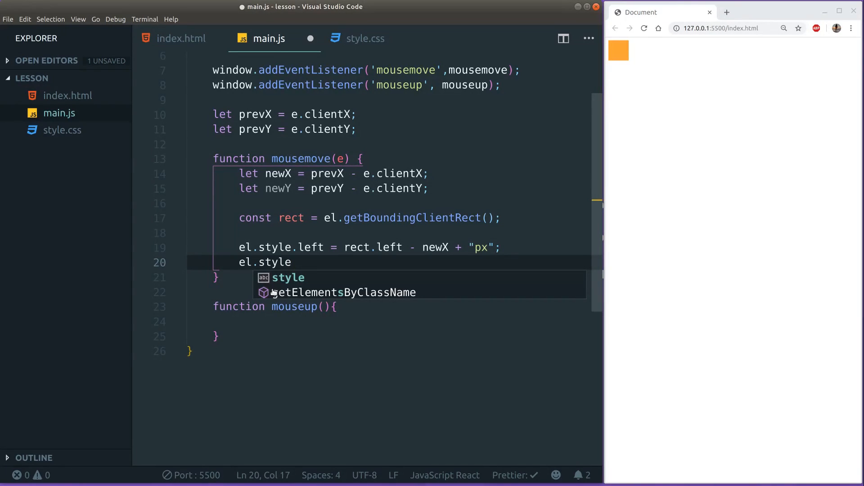
{"action": "type", "text": ".top ="}
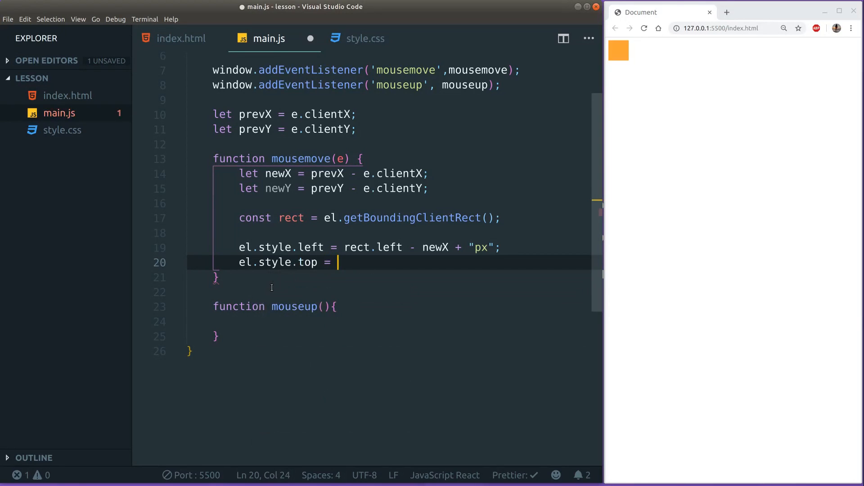
{"action": "type", "text": "rect.top"}
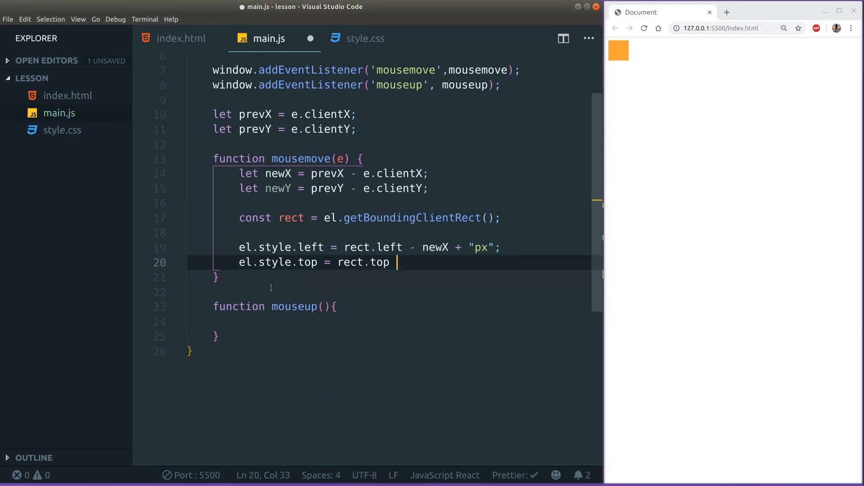
{"action": "type", "text": "- newY"}
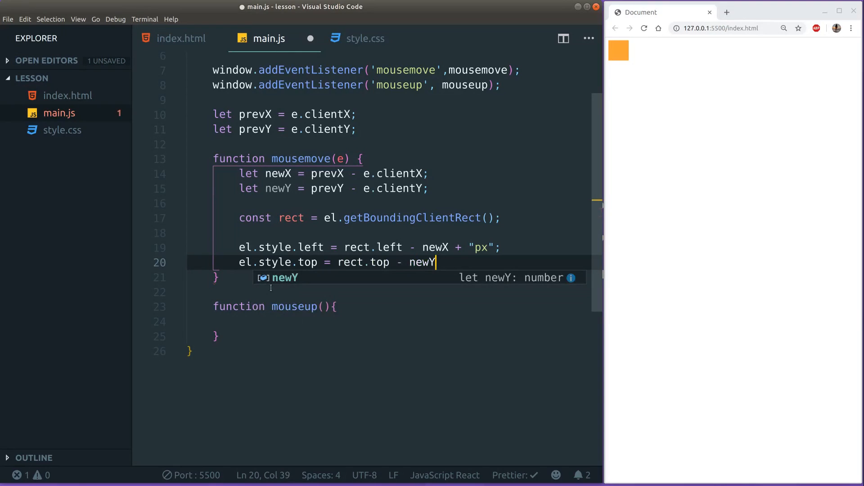
{"action": "type", "text": "+ \"px\""}
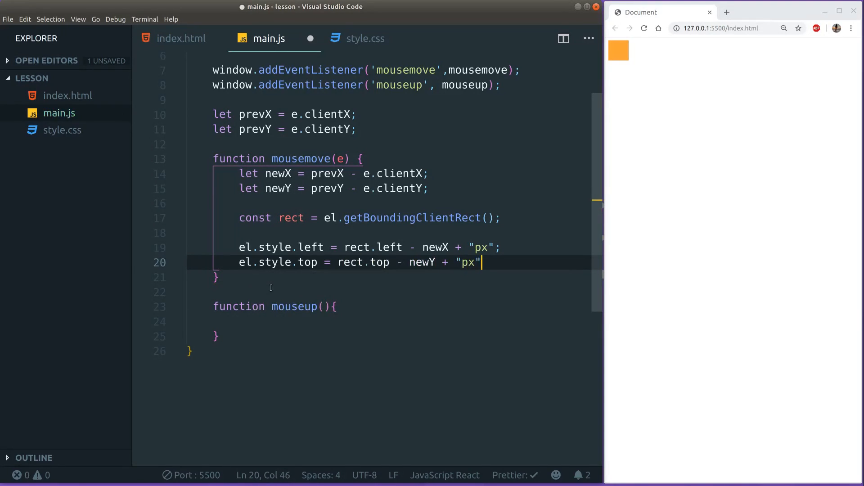
{"action": "key", "text": "Enter"}
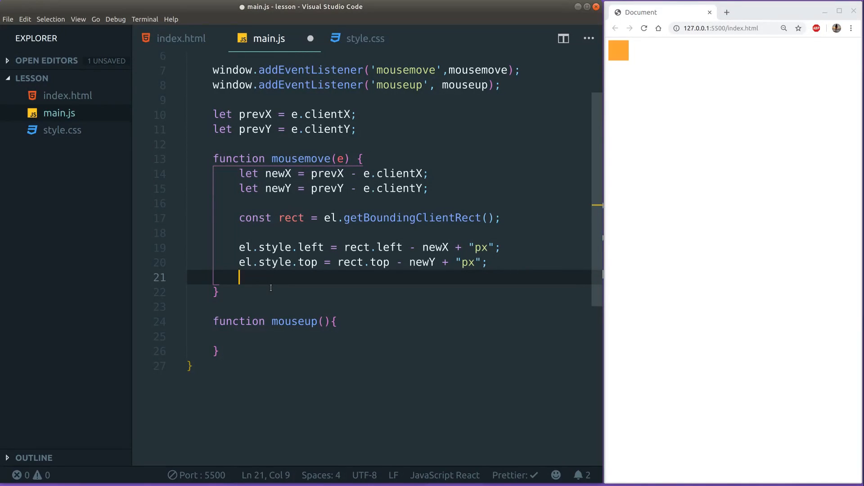
{"action": "left_click", "coordinate": [427, 174]}
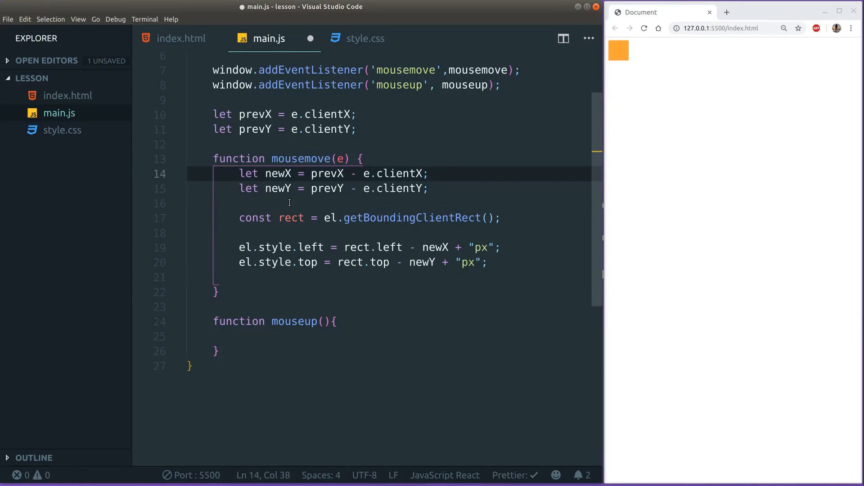
{"action": "mouse_move", "coordinate": [373, 124]}
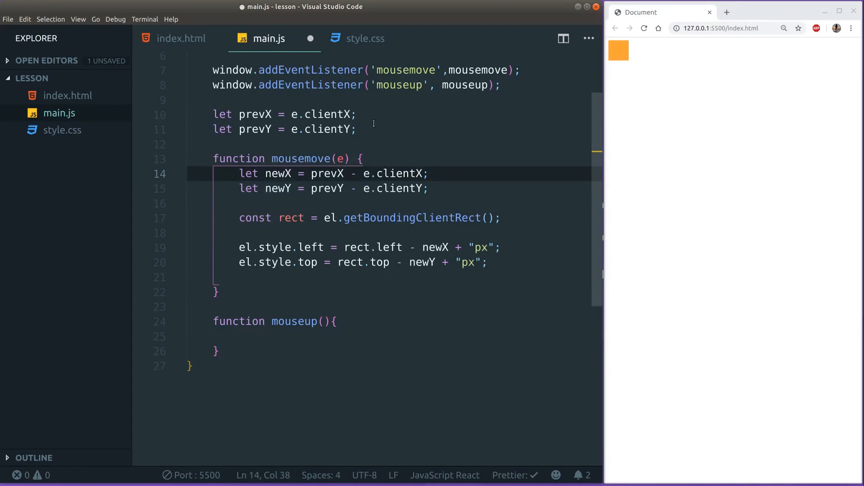
Annotate the prevX line with the example comment // 2.
{"action": "left_click", "coordinate": [357, 114]}
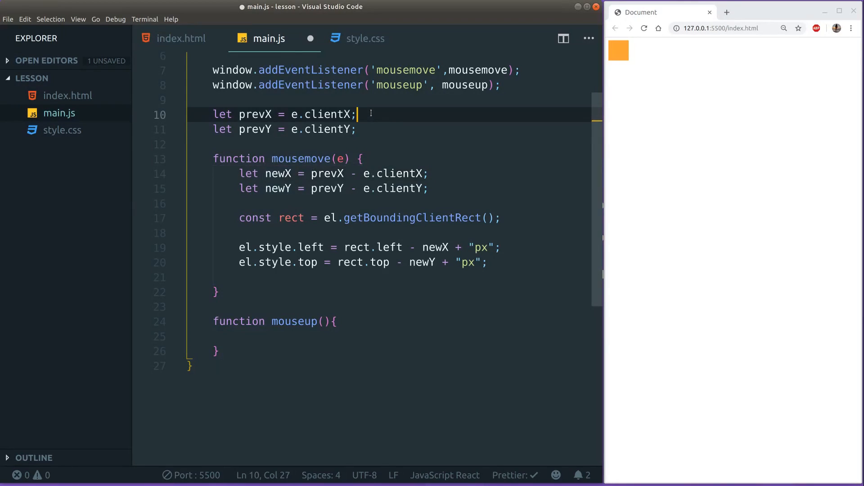
{"action": "type", "text": "// 2"}
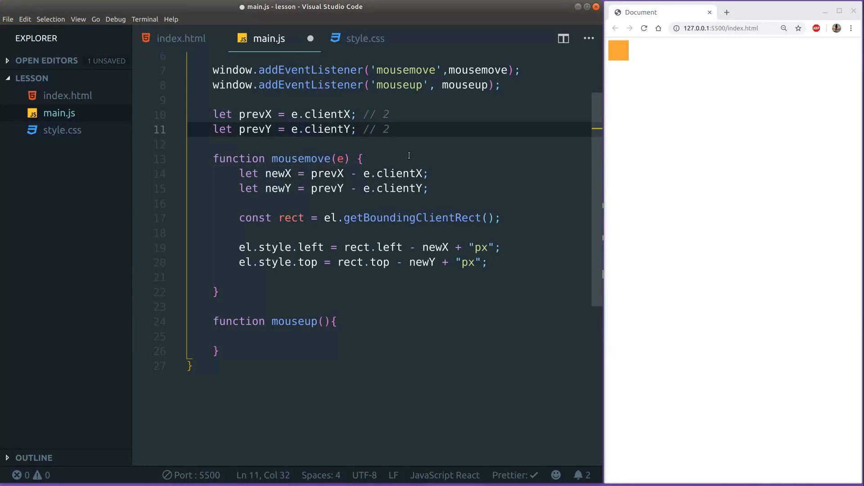
{"action": "left_click", "coordinate": [430, 188]}
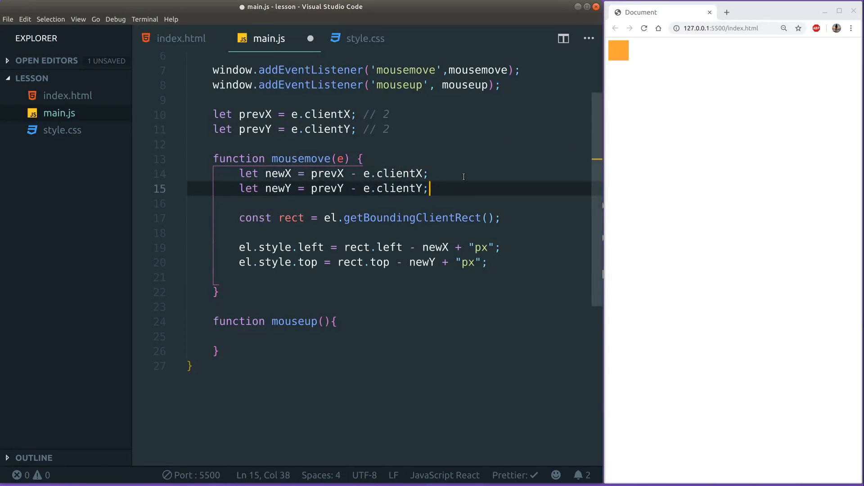
{"action": "left_click", "coordinate": [431, 174]}
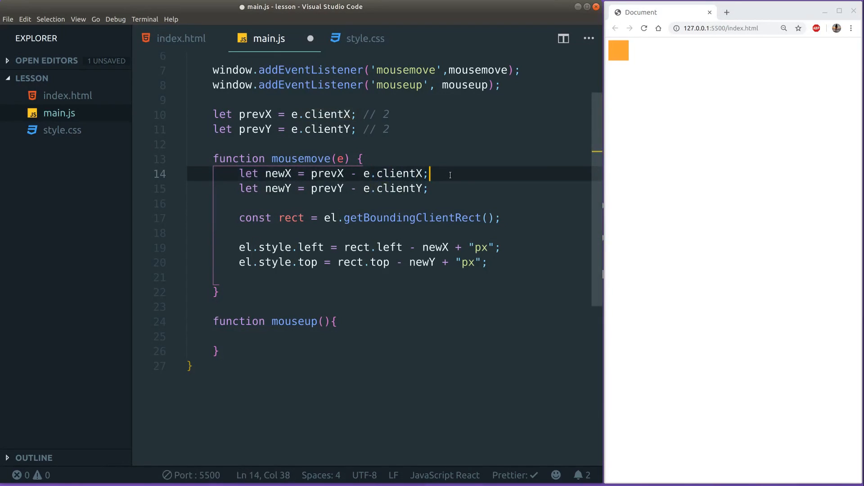
Add example calculation comments like = -1 and // 2 - 2 = 0 to the position lines.
{"action": "left_click", "coordinate": [389, 129]}
{"action": "type", "text": " // 2 - 3"}
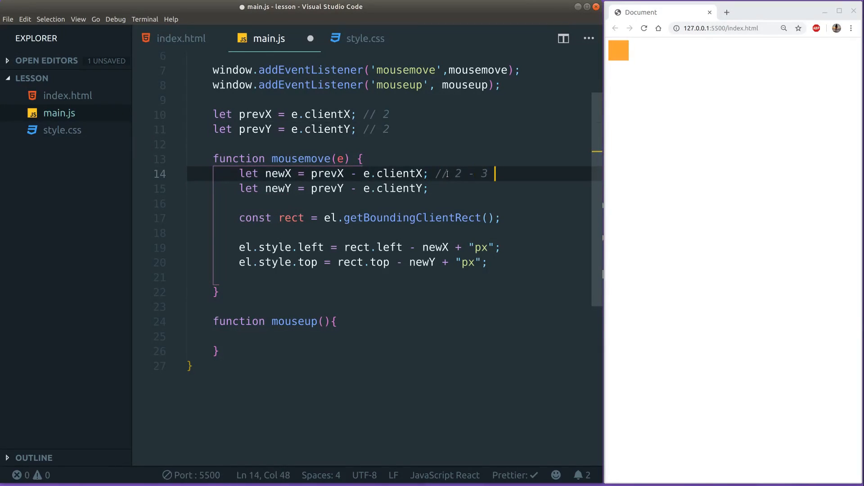
{"action": "type", "text": "= -1"}
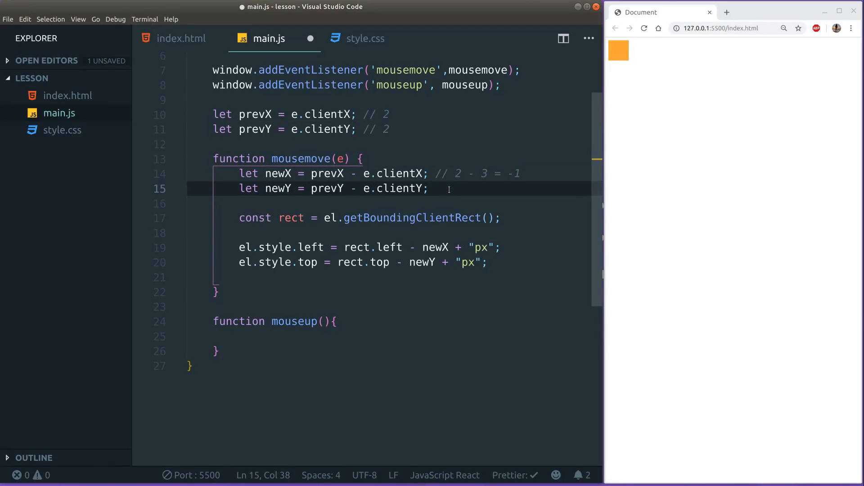
{"action": "type", "text": "// 2"}
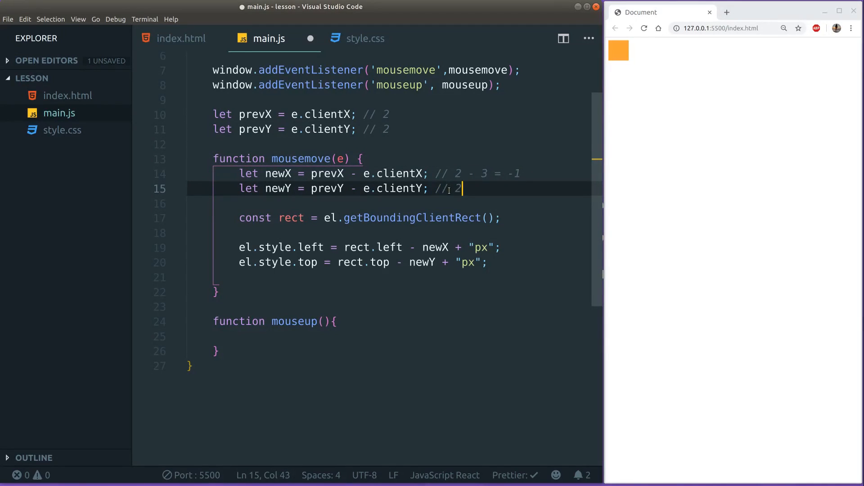
{"action": "type", "text": "- 2 ="}
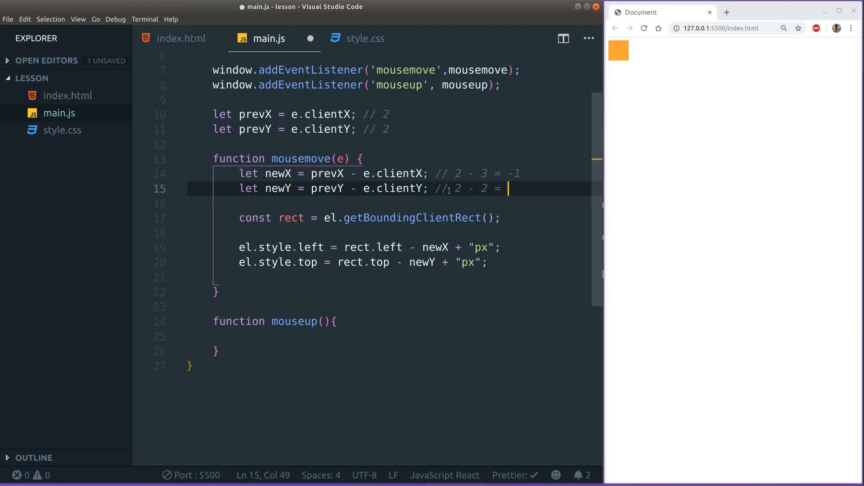
{"action": "type", "text": "0"}
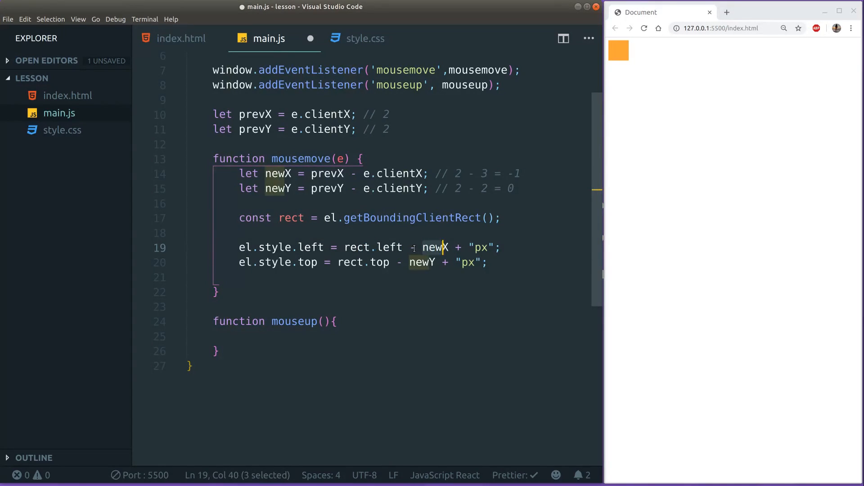
{"action": "left_click", "coordinate": [515, 174]}
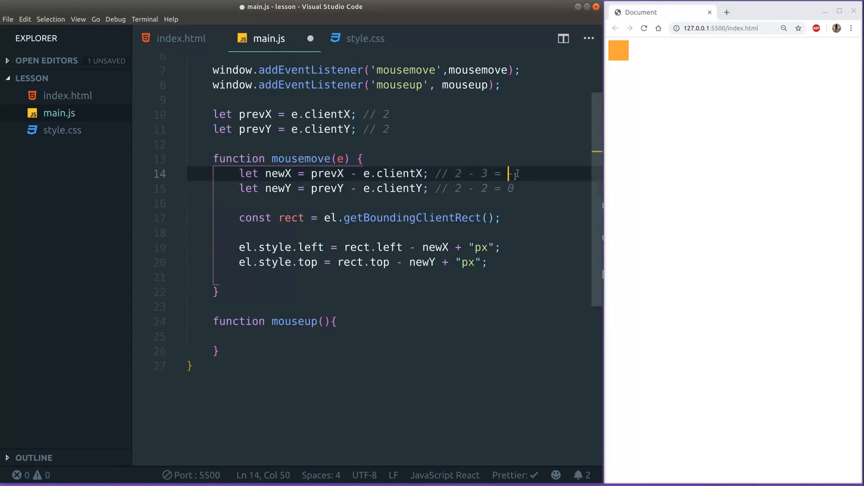
Annotate the left-position assignment with the comment // 200.
{"action": "left_click", "coordinate": [515, 248]}
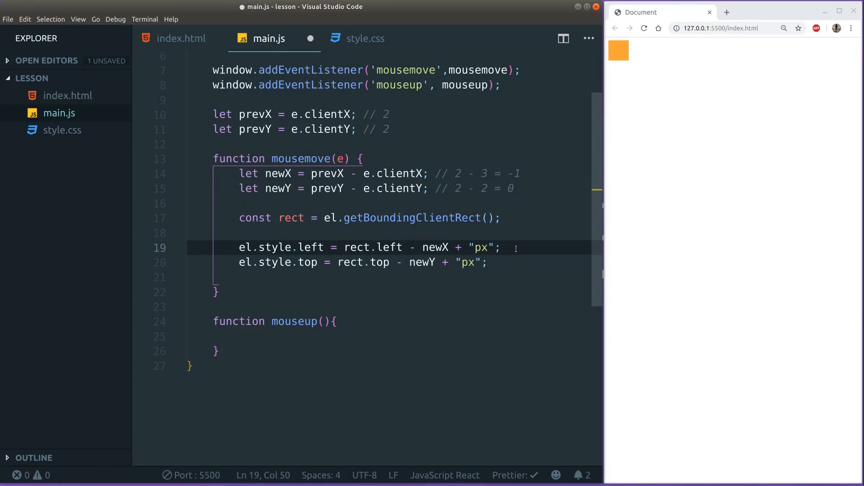
{"action": "left_click", "coordinate": [508, 247]}
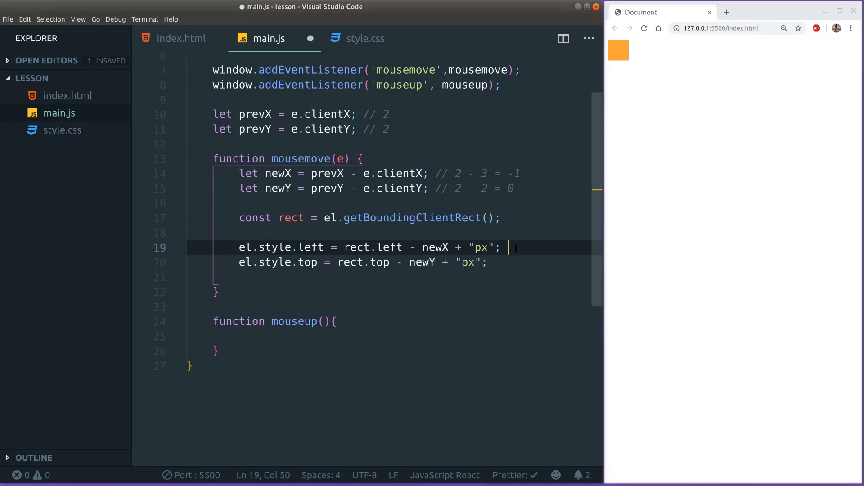
{"action": "type", "text": "// 20"}
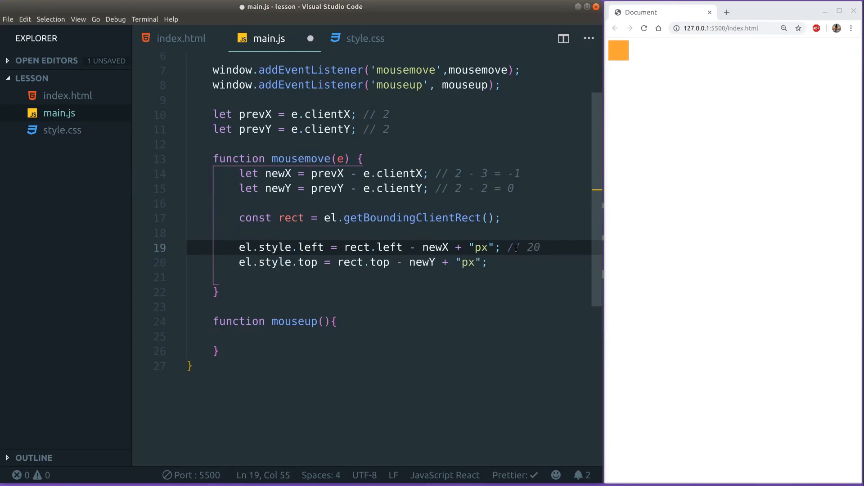
{"action": "type", "text": "0"}
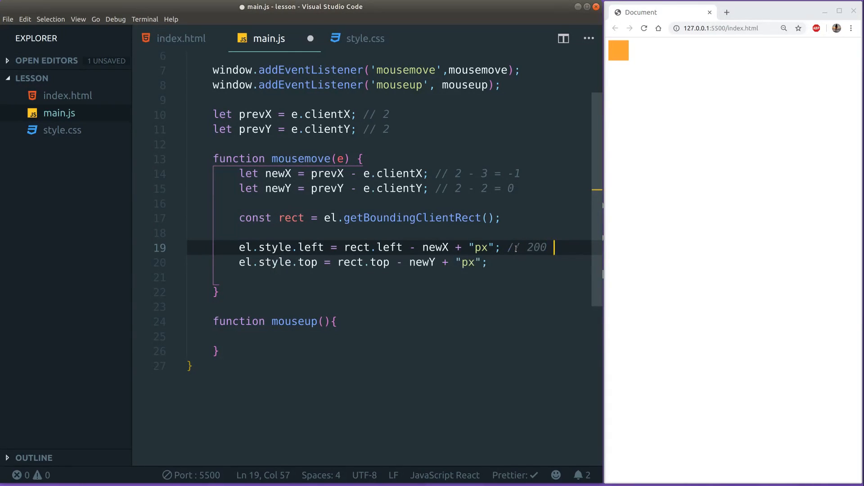
Strip the // example comments from lines 10–19 of main.js.
{"action": "type", "text": "- - 1"}
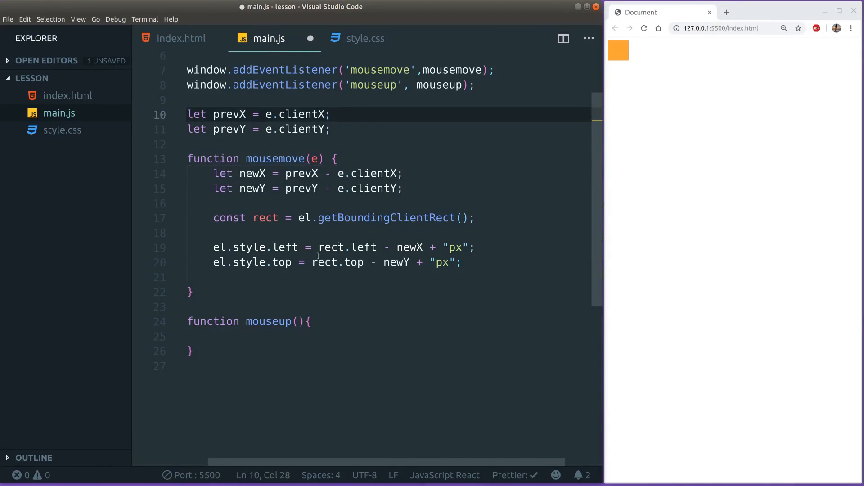
Highlight newX and its usages, then return to the empty line in mousemove.
{"action": "left_click", "coordinate": [464, 262]}
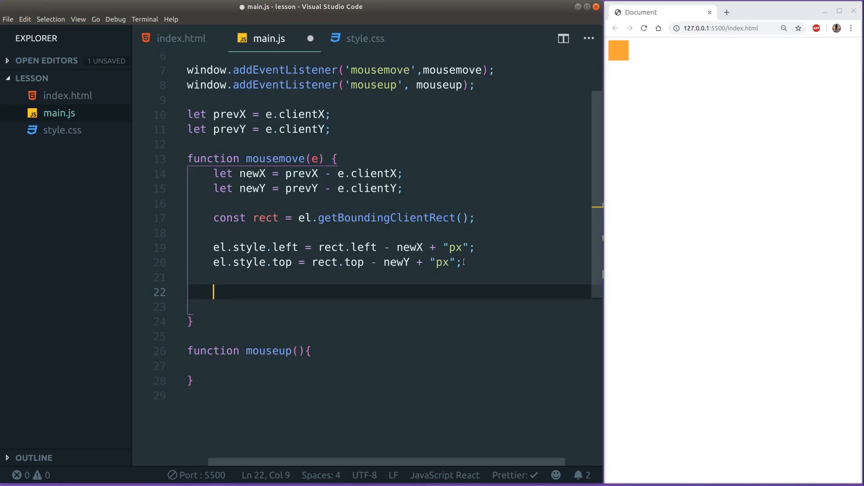
{"action": "double_click", "coordinate": [252, 173]}
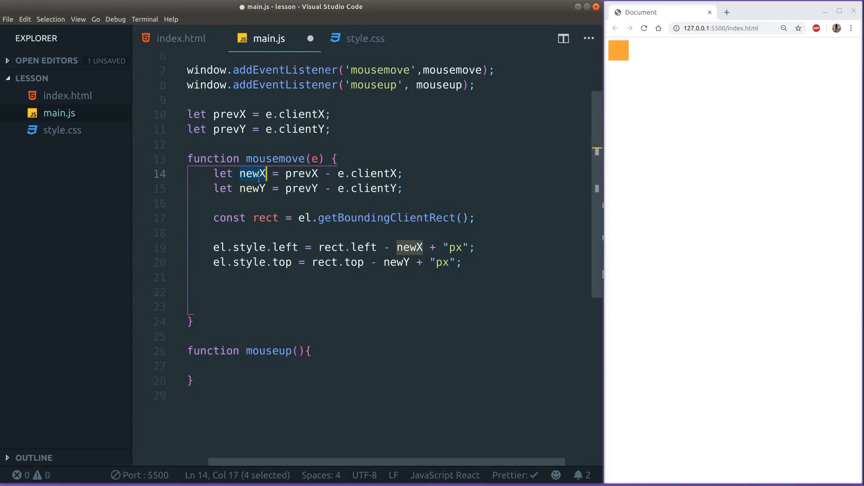
{"action": "left_click", "coordinate": [256, 291]}
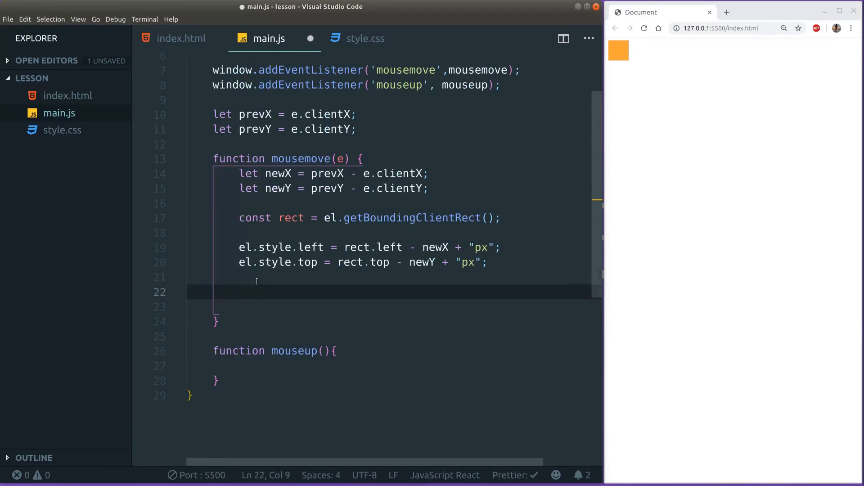
Add prevX = e.clientX; and prevY = e.clientY; at the end of mousemove and save.
{"action": "key", "text": "enter"}
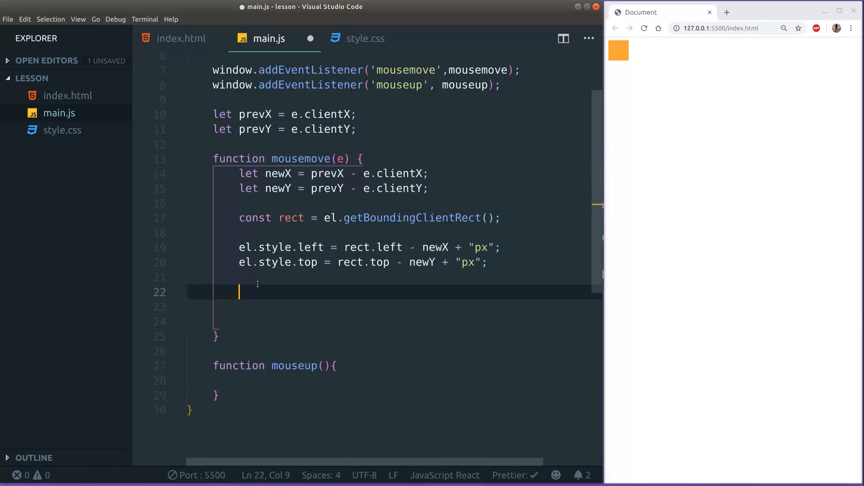
{"action": "type", "text": "prev"}
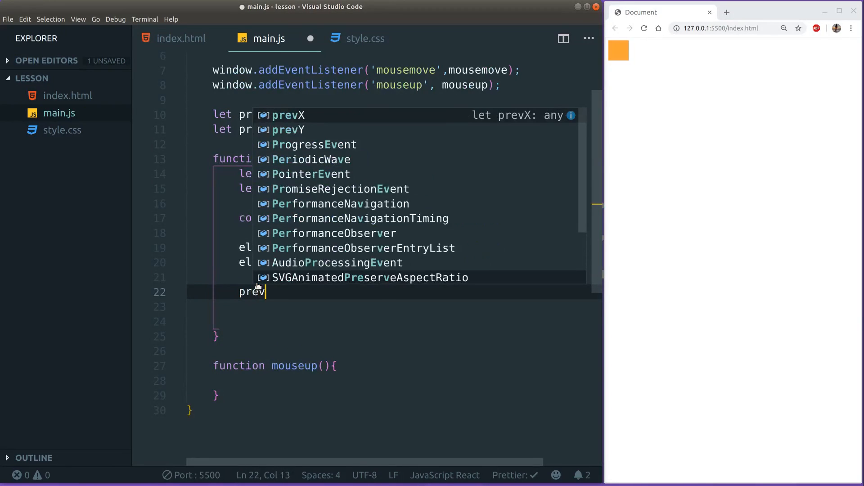
{"action": "type", "text": "="}
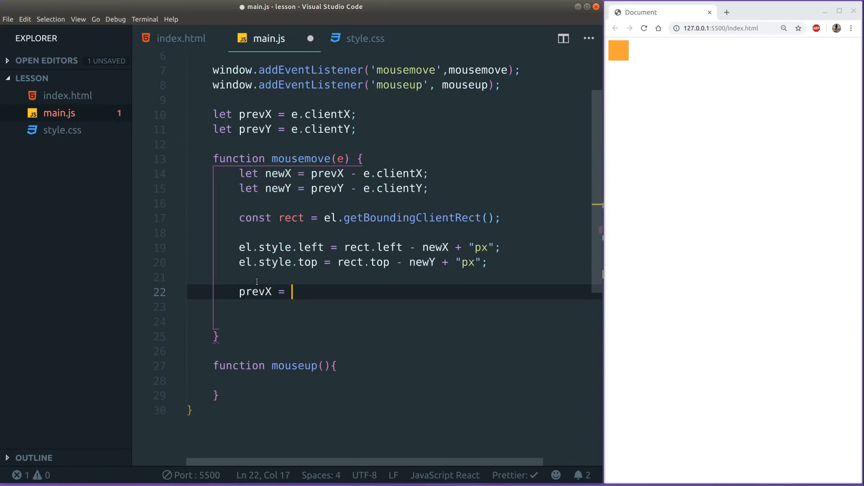
{"action": "type", "text": "e"}
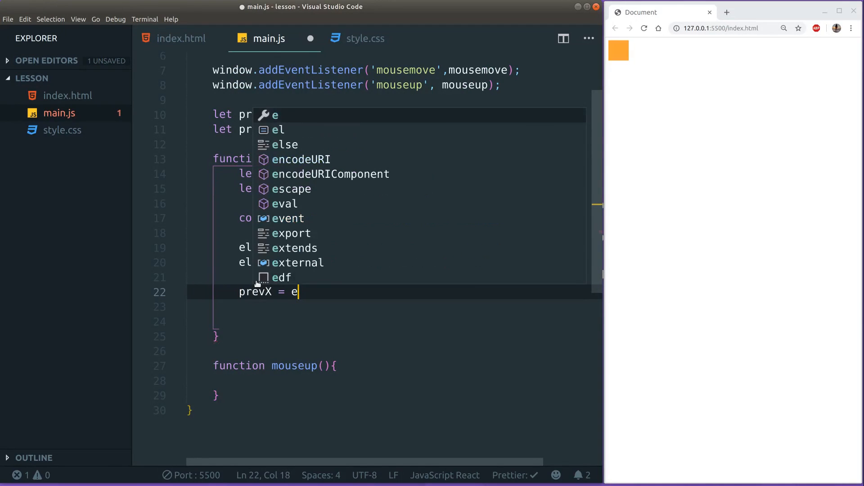
{"action": "type", "text": ".clientX;"}
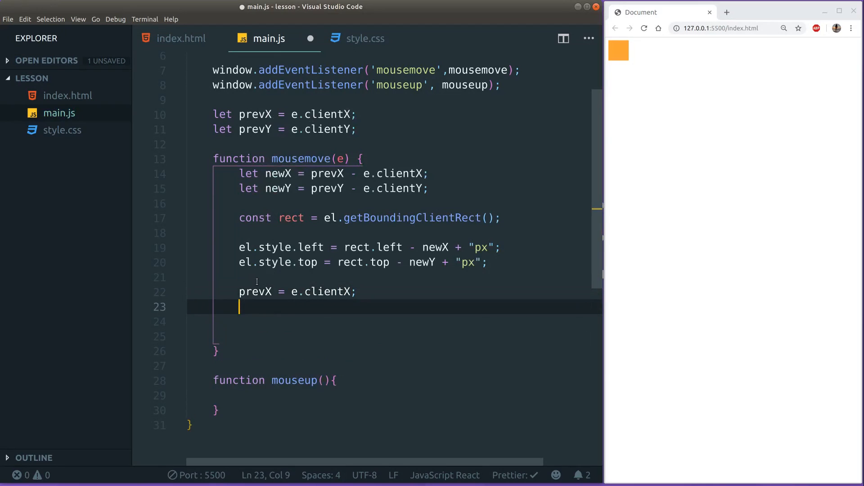
{"action": "type", "text": "prevY ="}
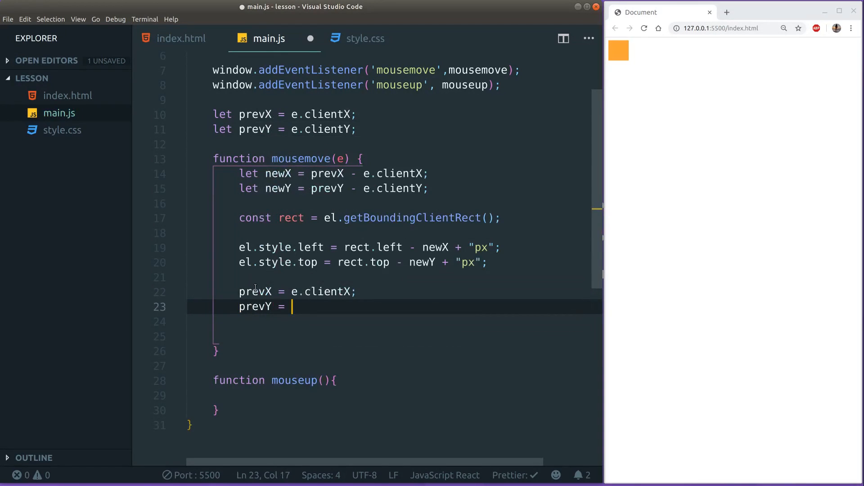
{"action": "type", "text": "e.clientY"}
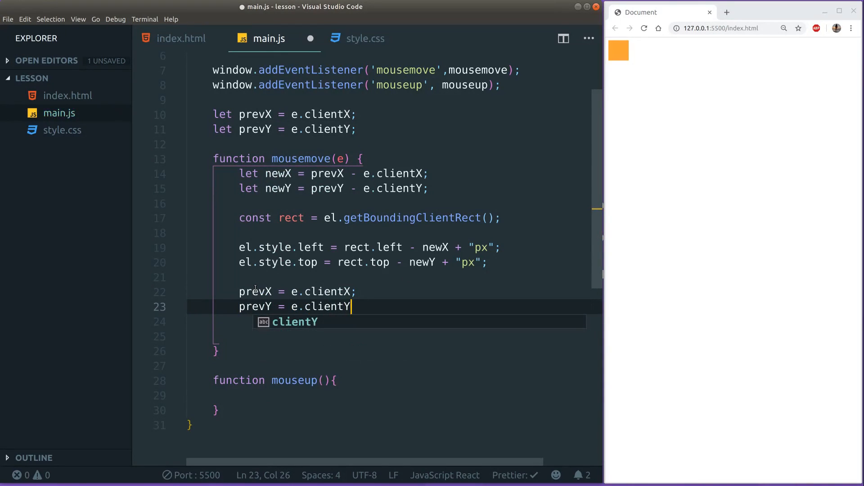
{"action": "type", "text": ";"}
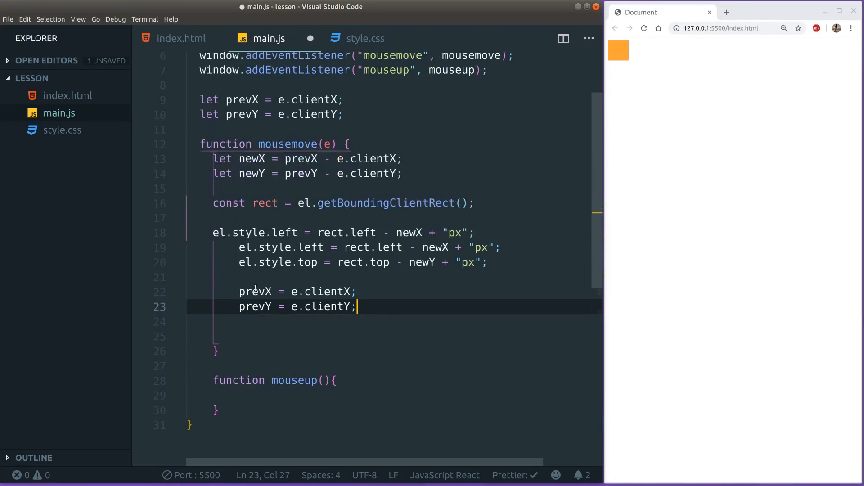
{"action": "key", "text": "ctrl+s"}
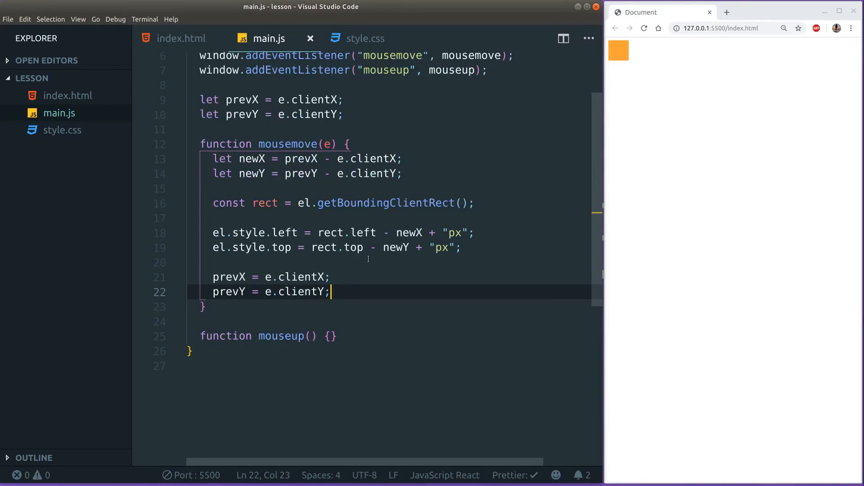
Scroll up in main.js to the mouseup function.
{"action": "scroll", "scroll_direction": "up", "scroll_amount": 3}
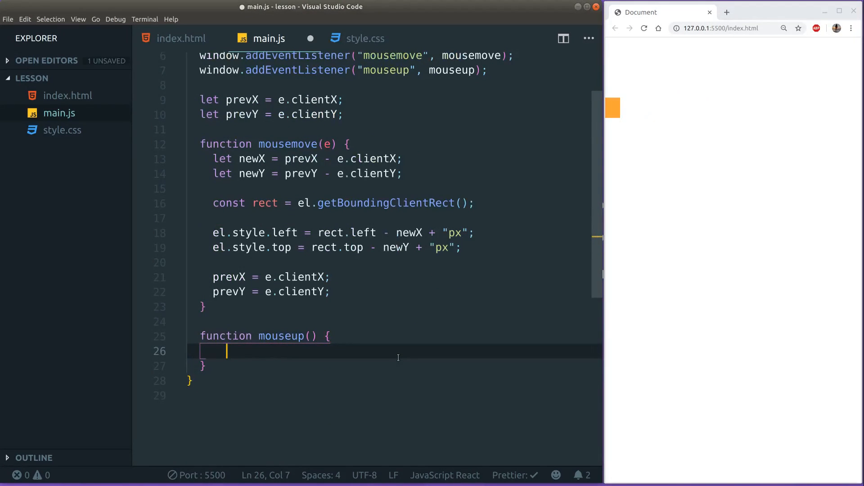
Add window.removeEventListener calls for 'mousemove' and 'mouseup' in mouseup, then save.
{"action": "type", "text": "window"}
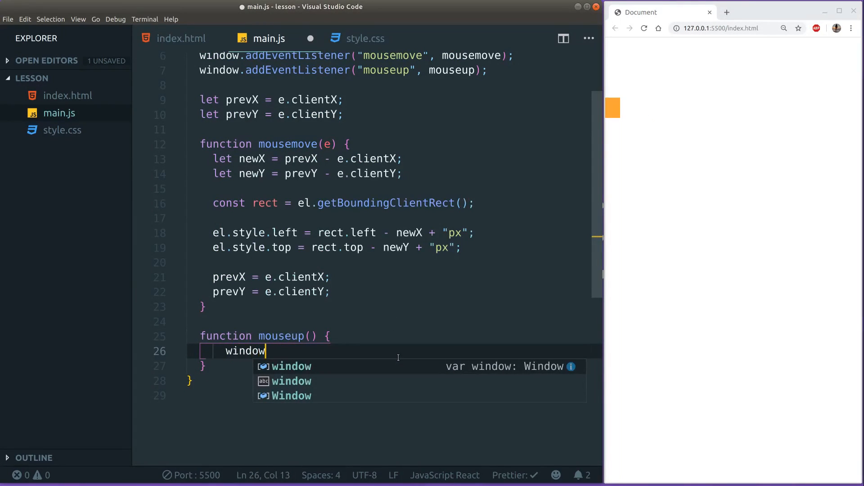
{"action": "type", "text": "."}
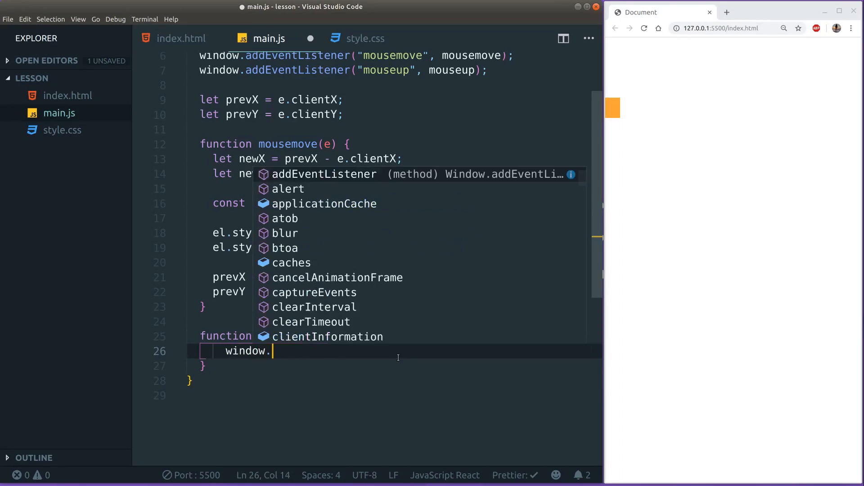
{"action": "type", "text": "removeEventListener("}
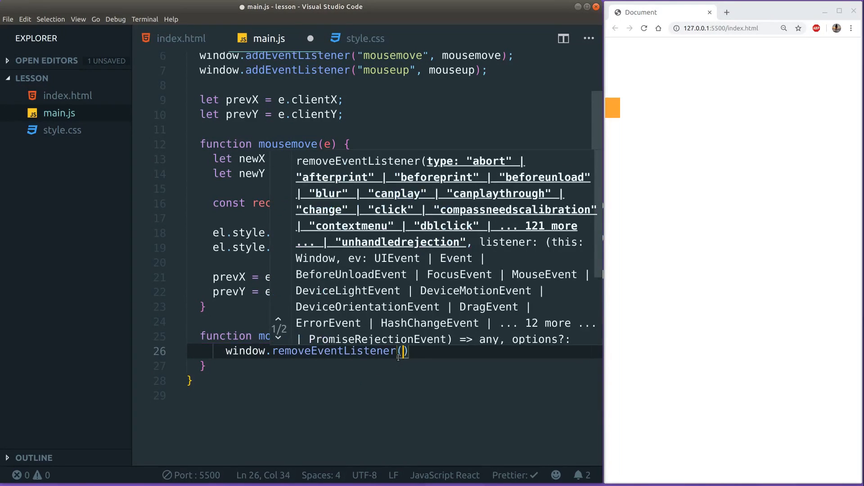
{"action": "type", "text": "'"}
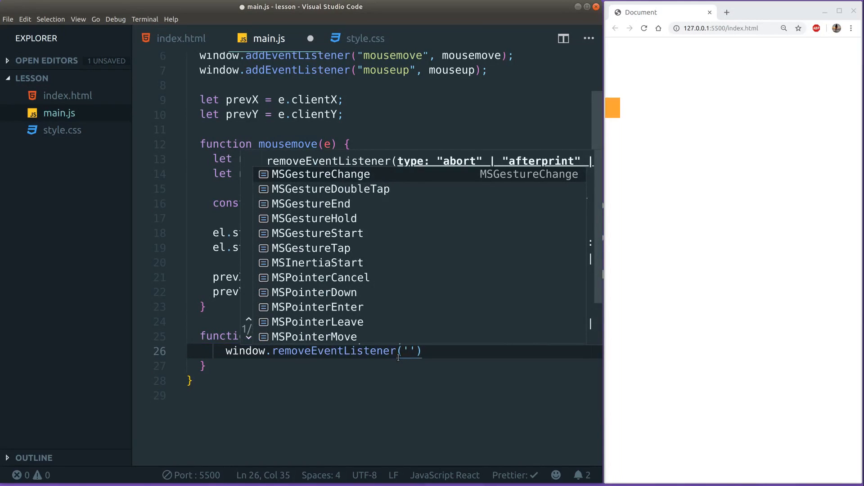
{"action": "type", "text": "mousemove"}
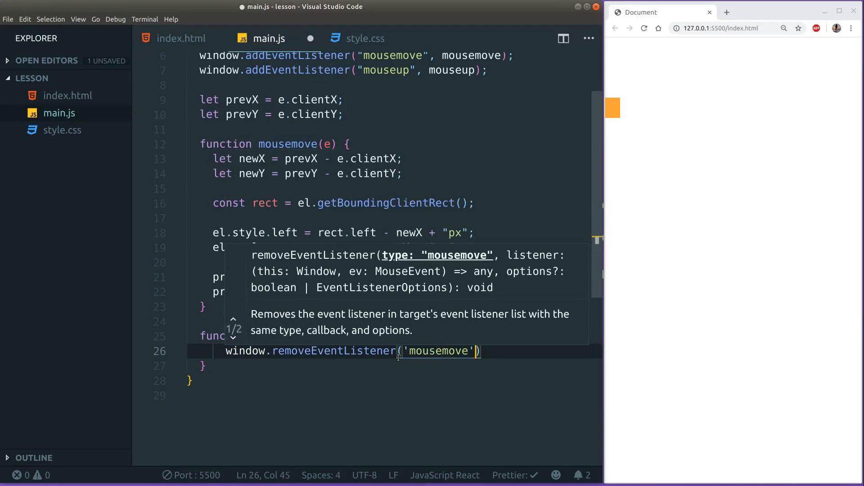
{"action": "type", "text": ", mousemove"}
{"action": "type", "text": "window."}
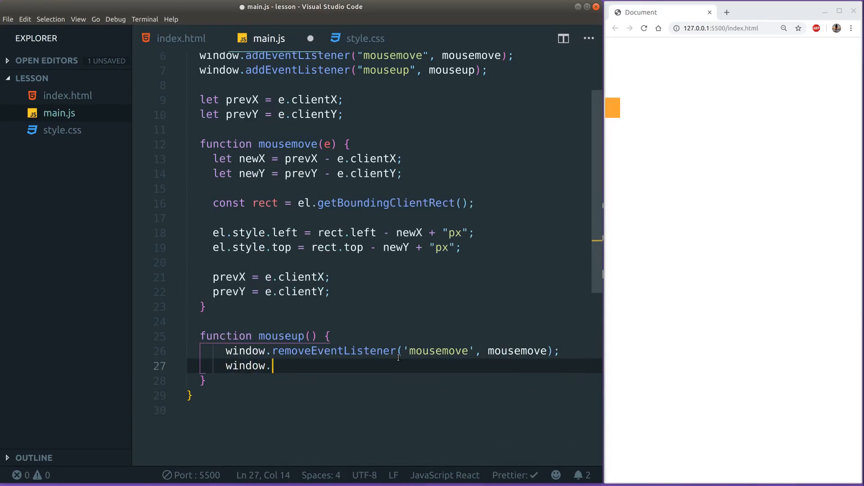
{"action": "type", "text": "removeEventListener(''"}
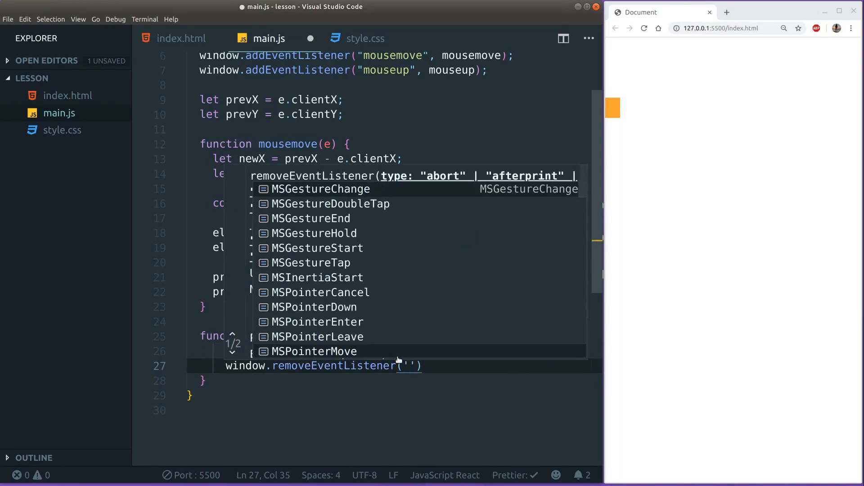
{"action": "type", "text": "mouseup"}
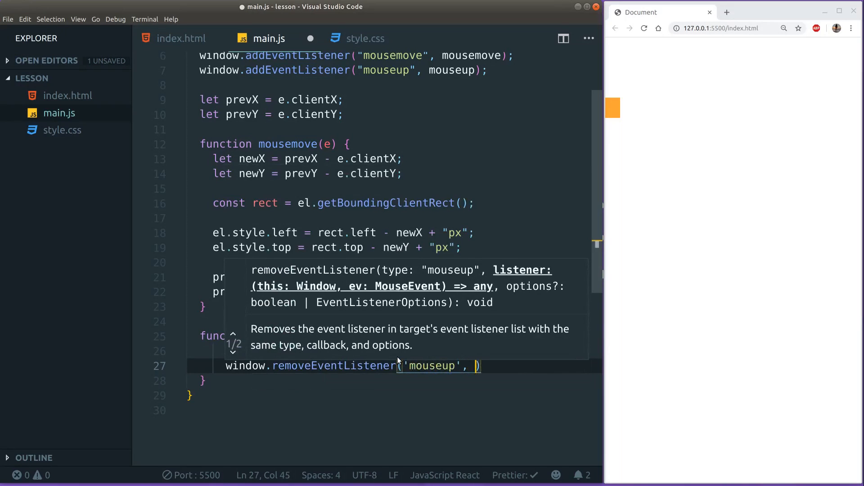
{"action": "type", "text": "mouseup"}
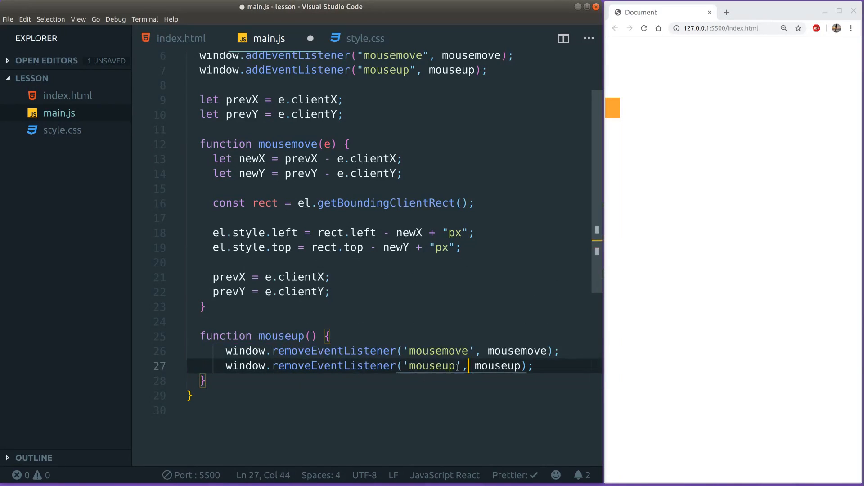
{"action": "key", "text": "ctrl+s"}
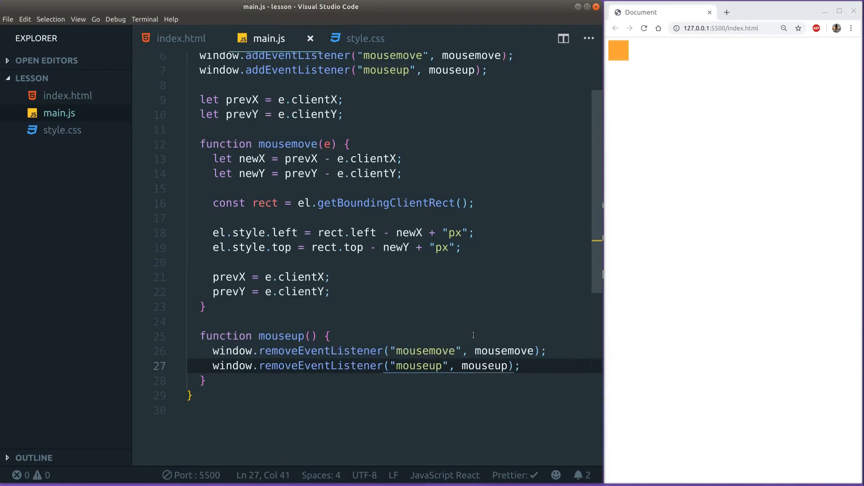
{"action": "mouse_move", "coordinate": [620, 55]}
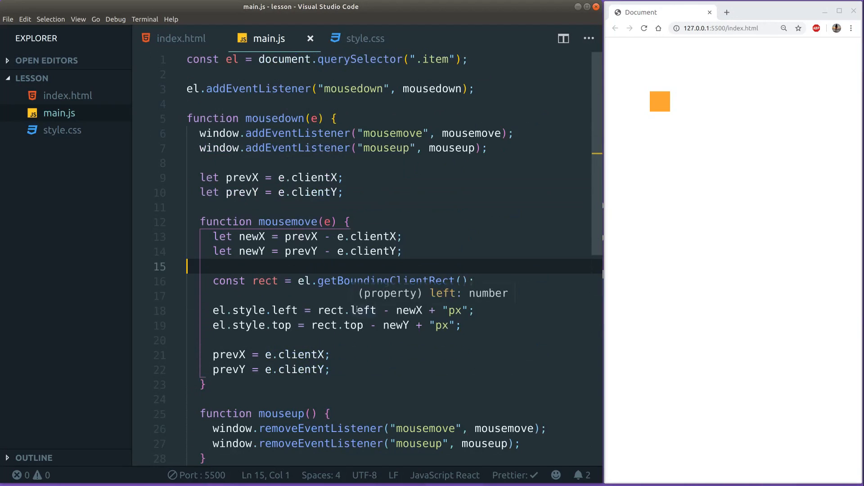
Scroll down and back up through main.js to review the finished mousemove and mouseup drag handlers.
{"action": "scroll", "scroll_direction": "down", "scroll_amount": 3}
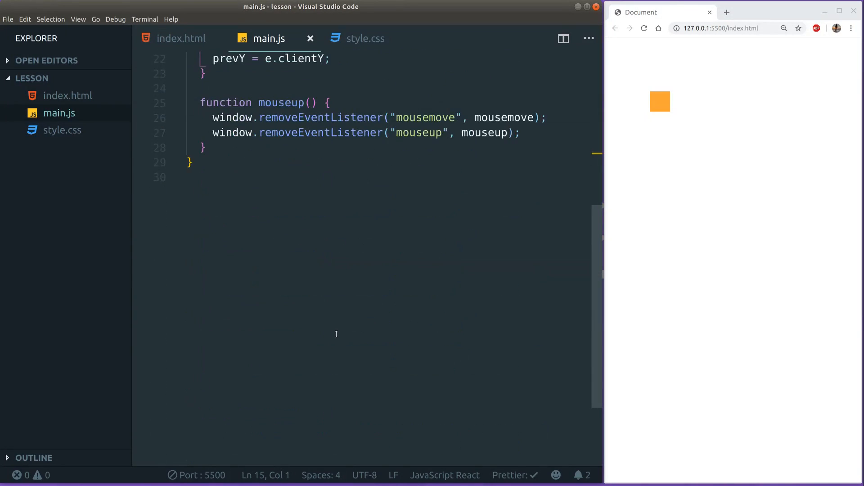
{"action": "scroll", "scroll_direction": "up", "scroll_amount": 3}
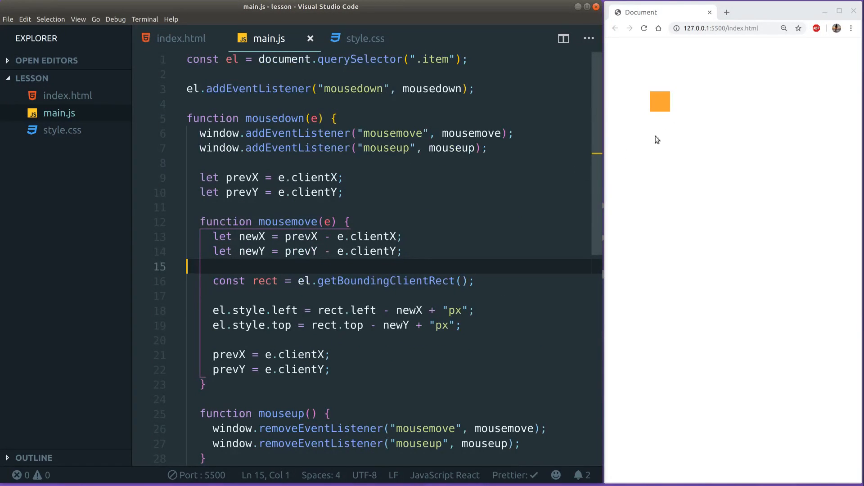